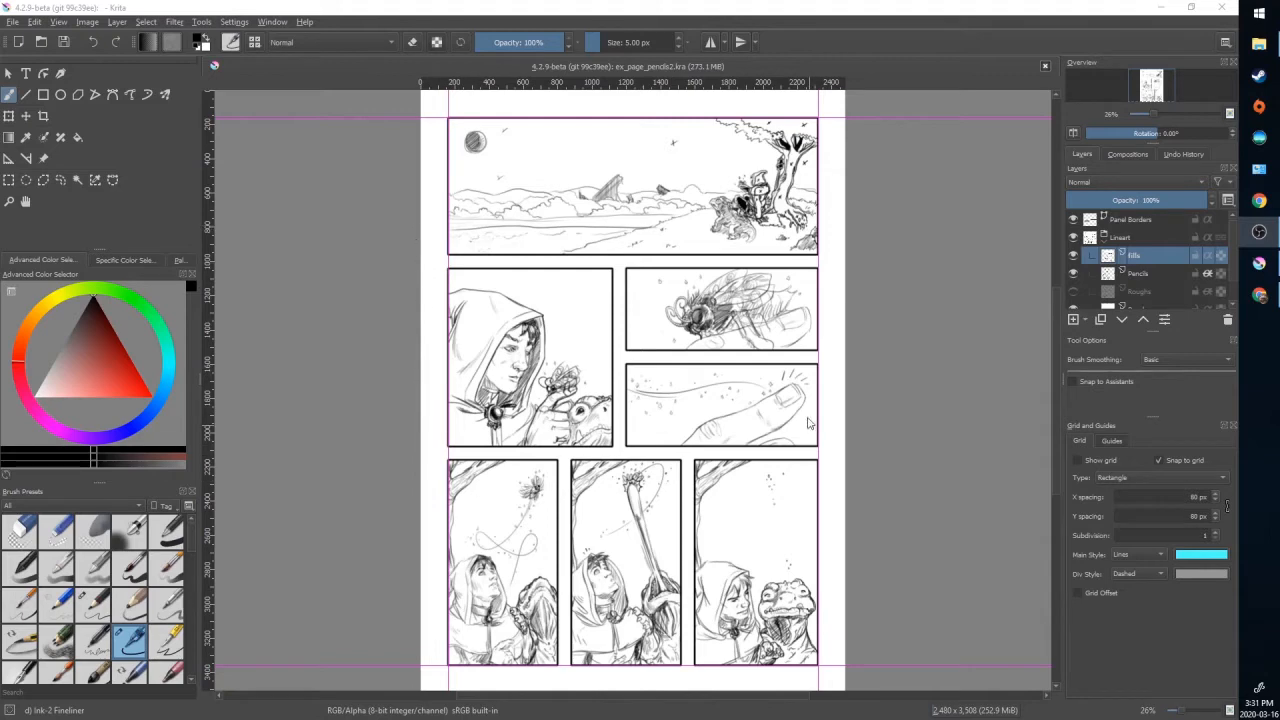
mouse_move(830, 520)
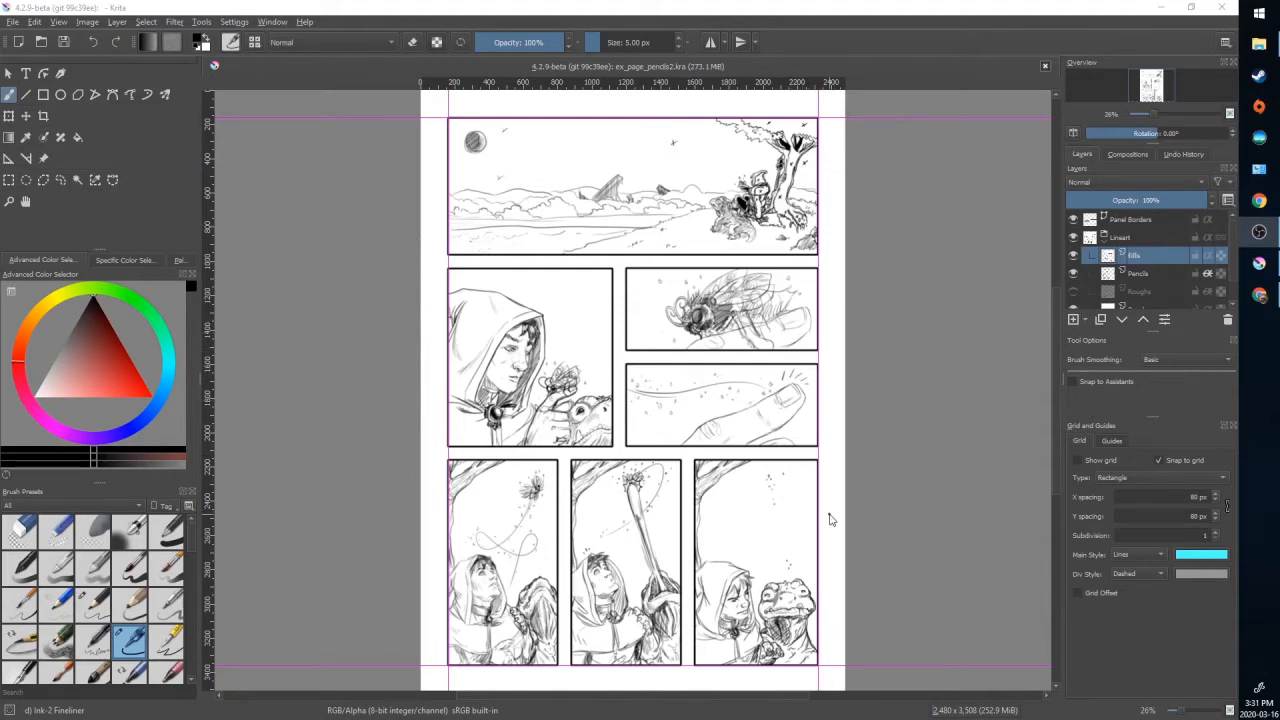
mouse_move(750, 424)
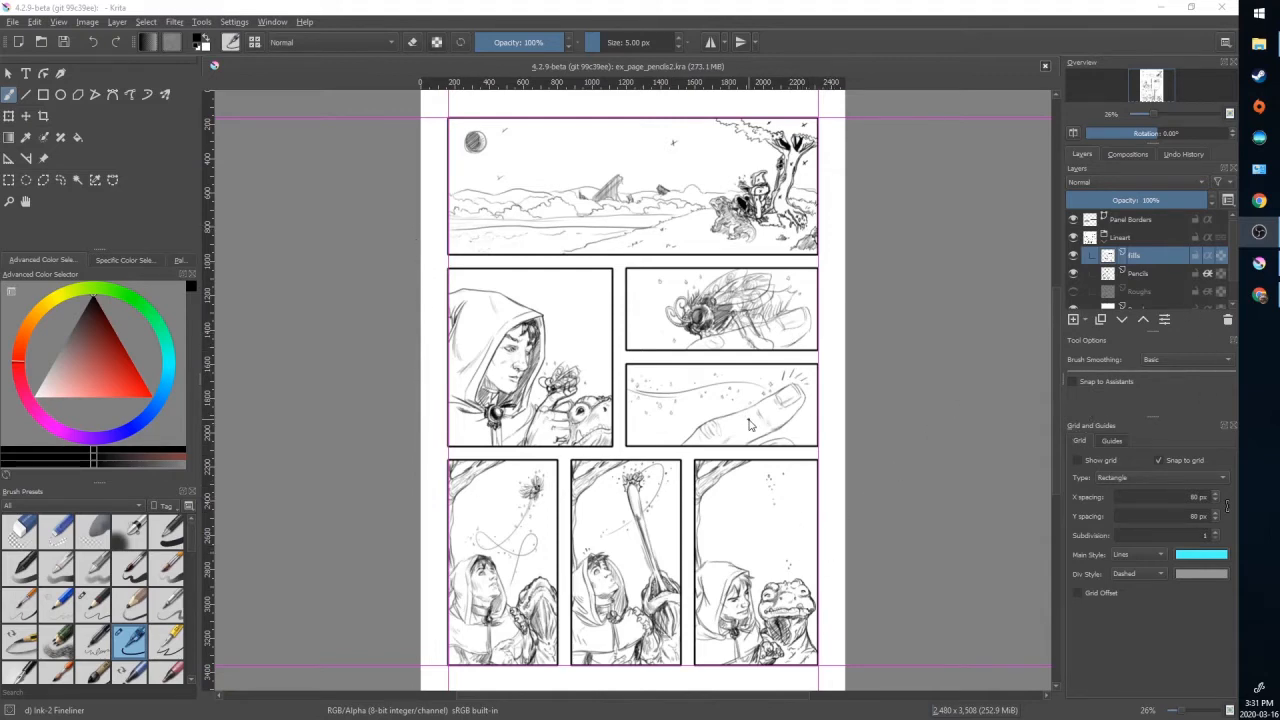
mouse_move(840, 508)
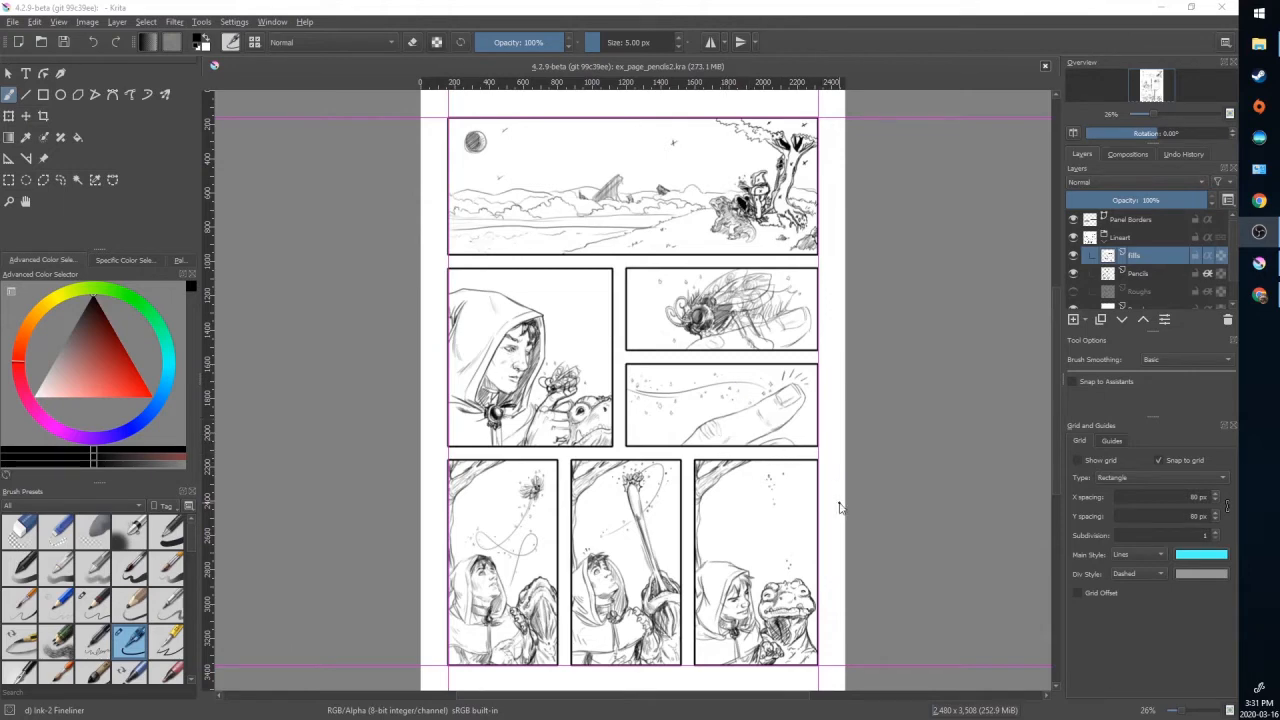
mouse_move(908, 198)
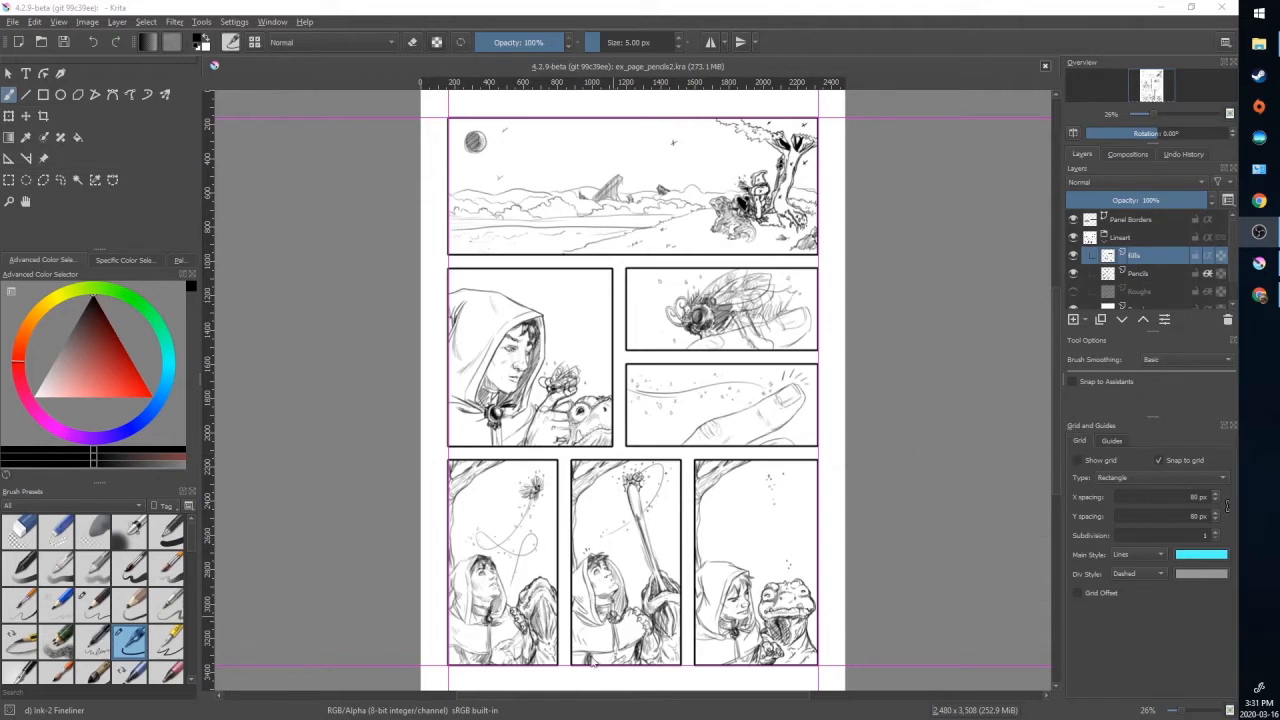
mouse_move(784, 502)
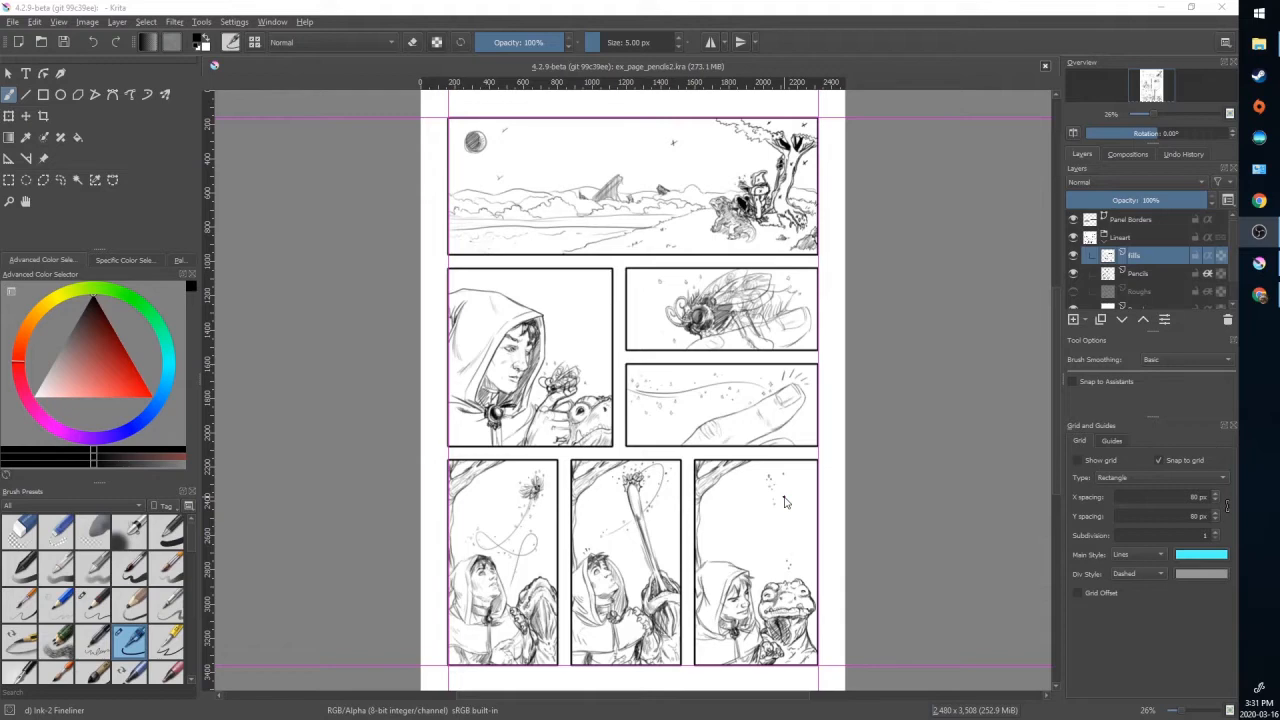
mouse_move(610, 464)
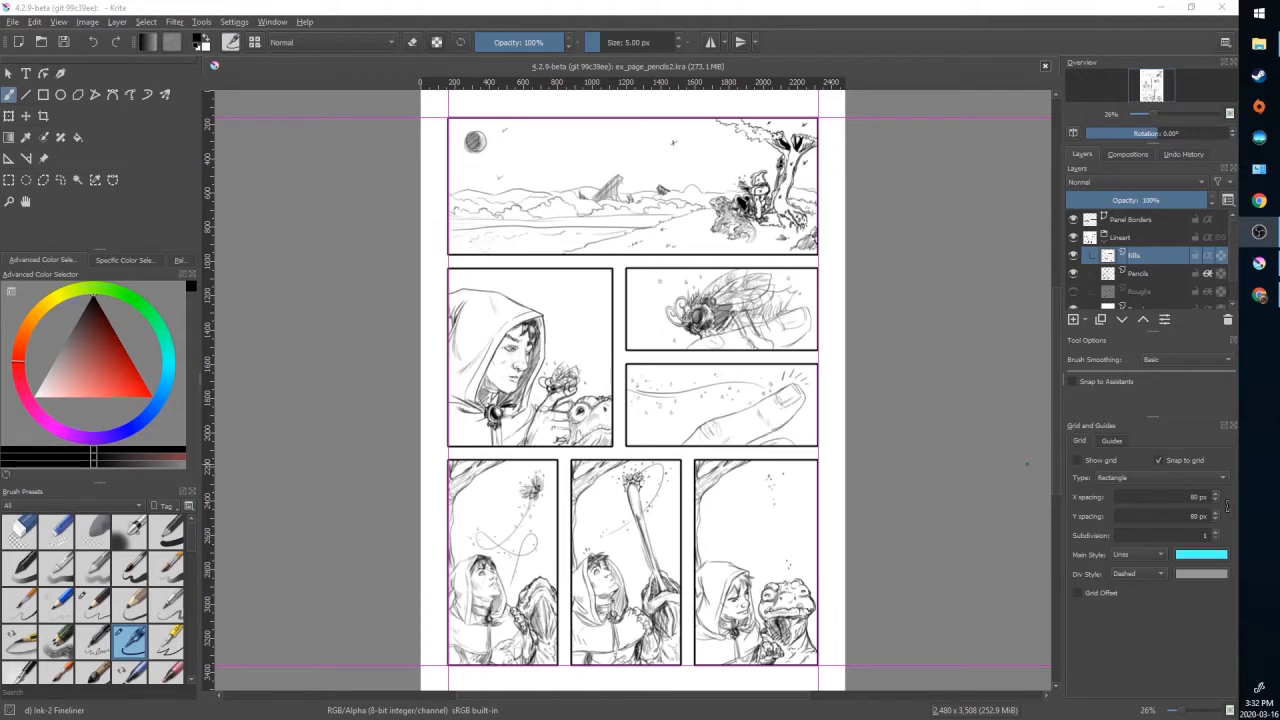
mouse_move(944, 364)
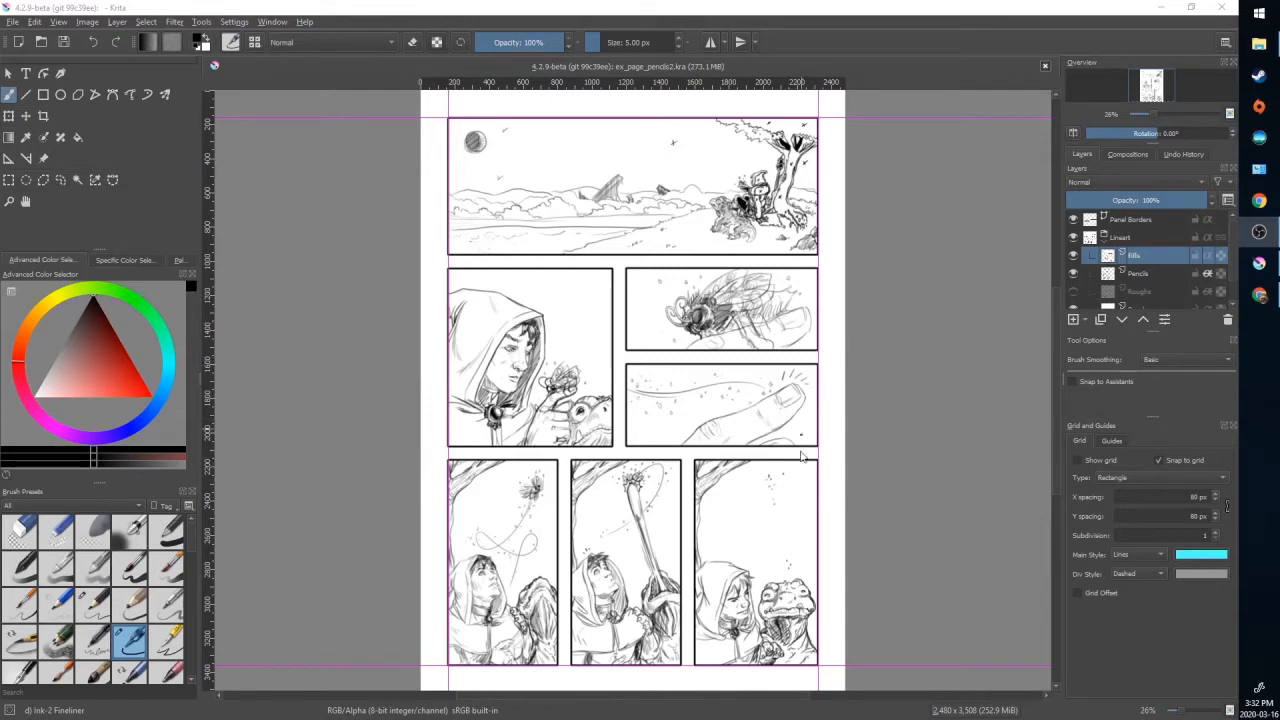
mouse_move(764, 510)
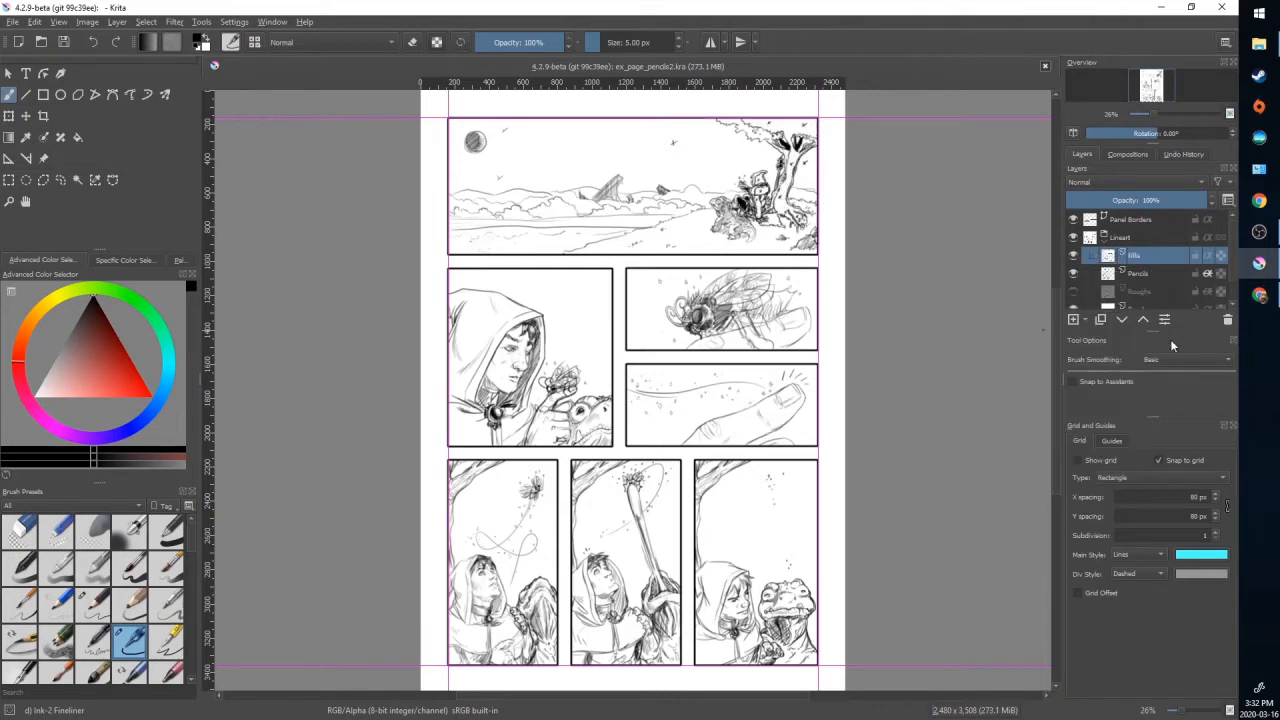
Fade the Pencils layer by lowering its opacity and set up a new Inks layer above it
click(1140, 256)
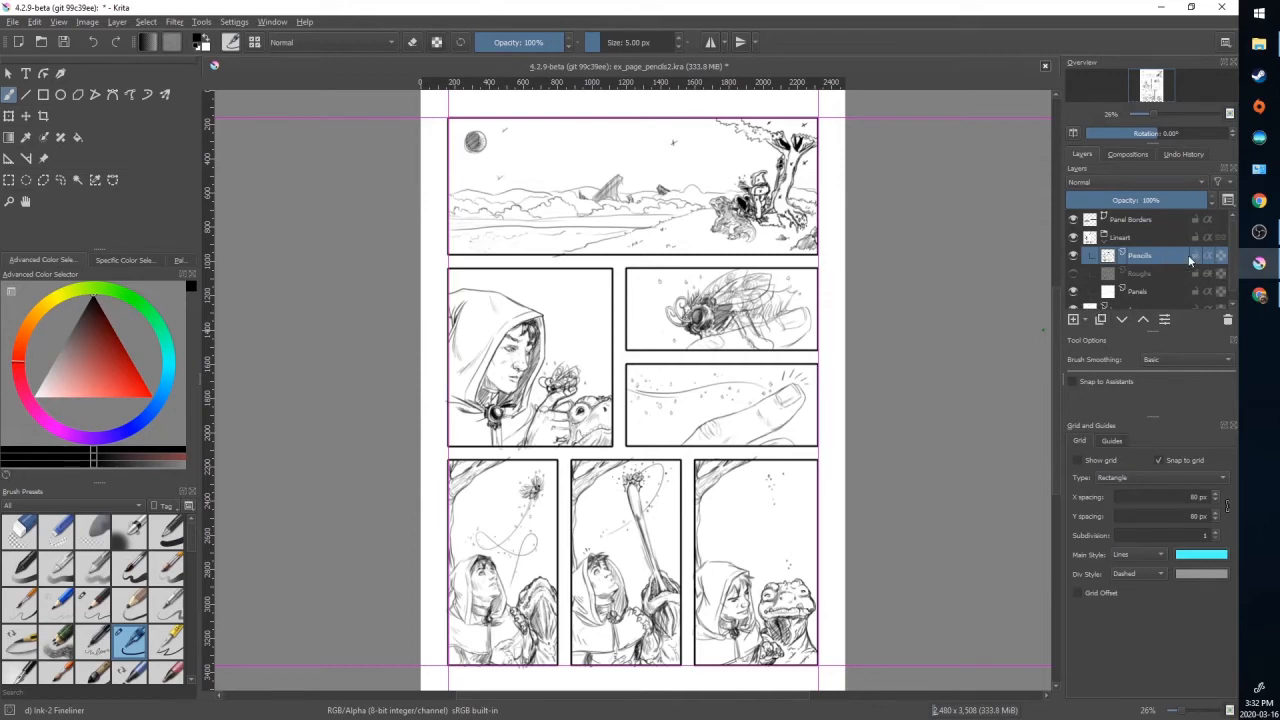
drag(1200, 200, 1176, 200)
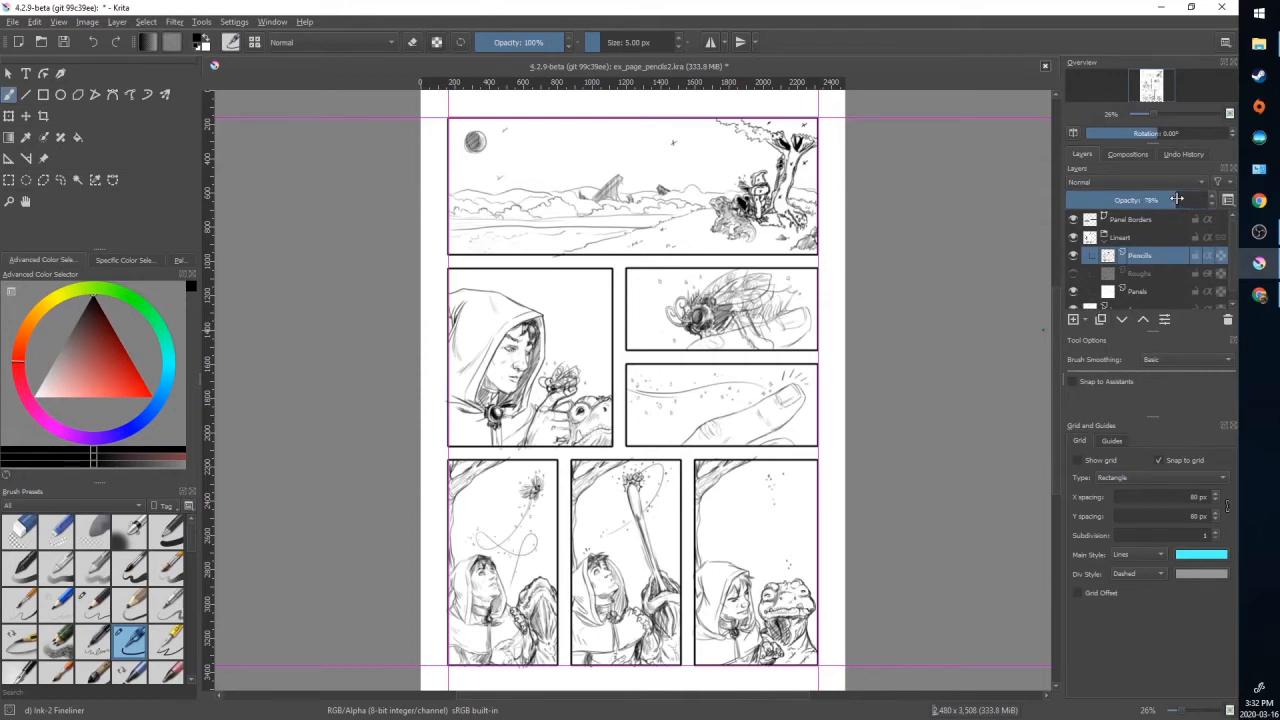
drag(1176, 200, 1120, 200)
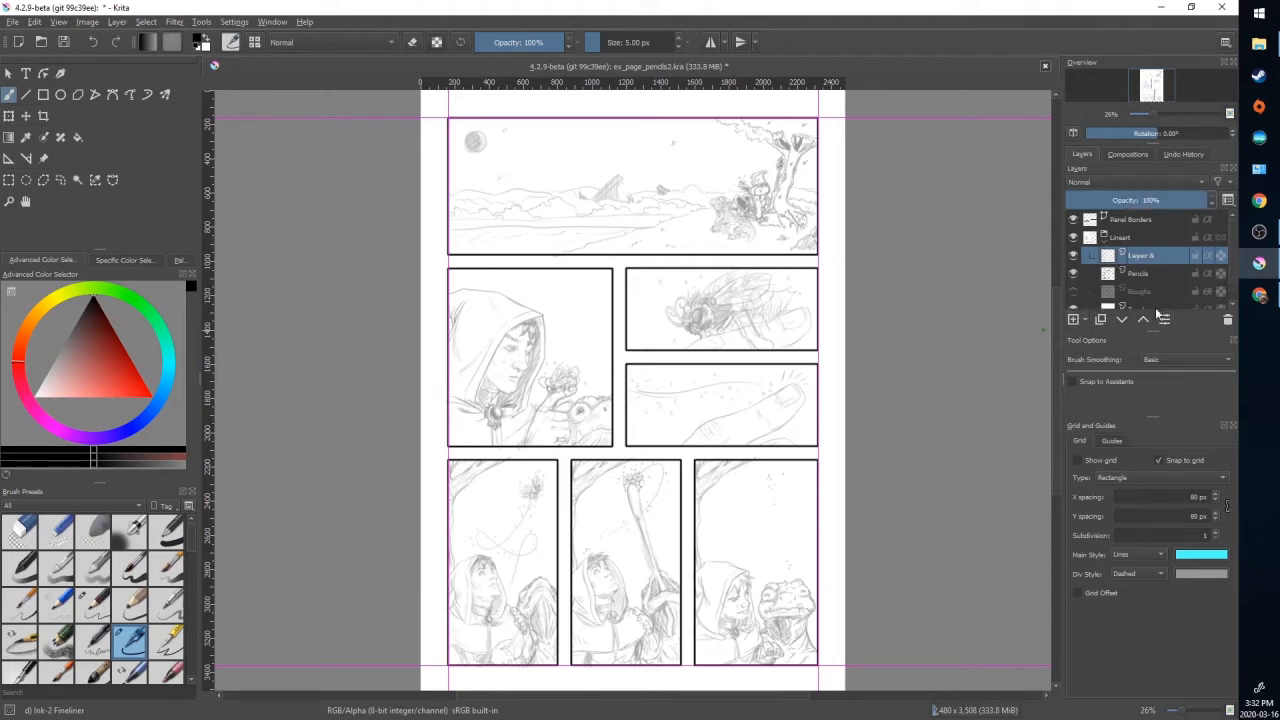
mouse_move(1140, 256)
text(Inks)
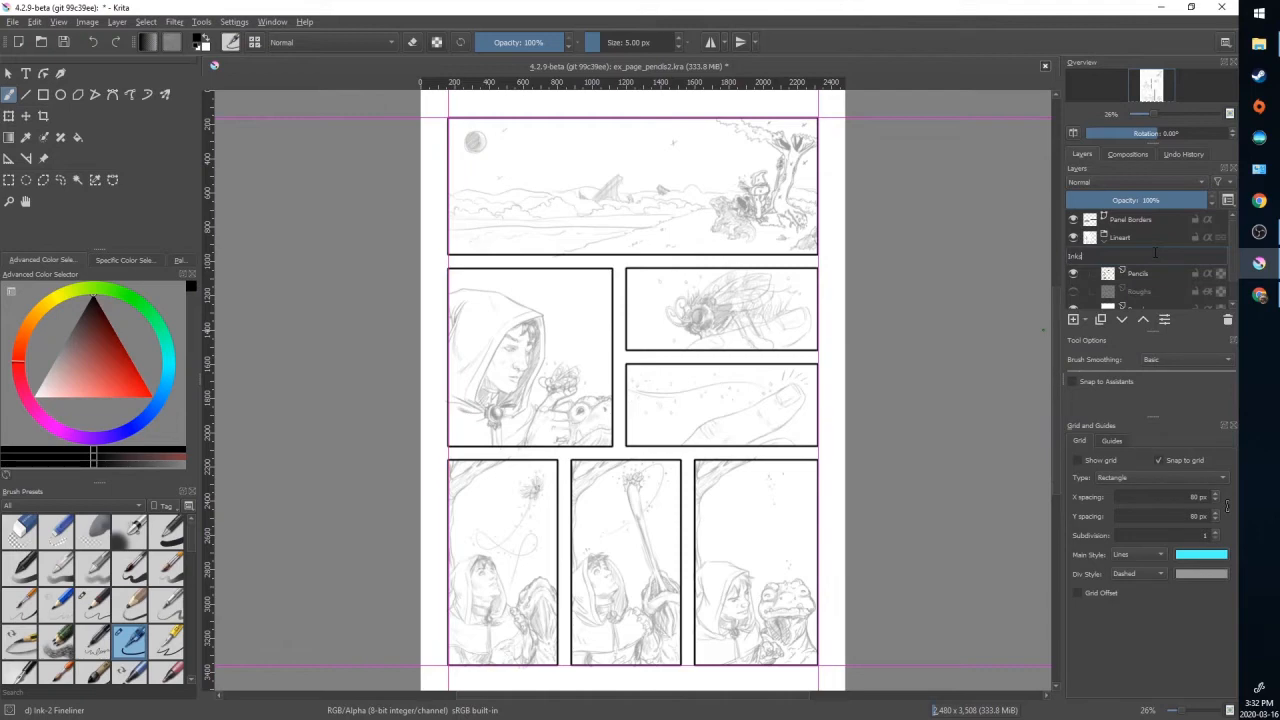
click(1136, 256)
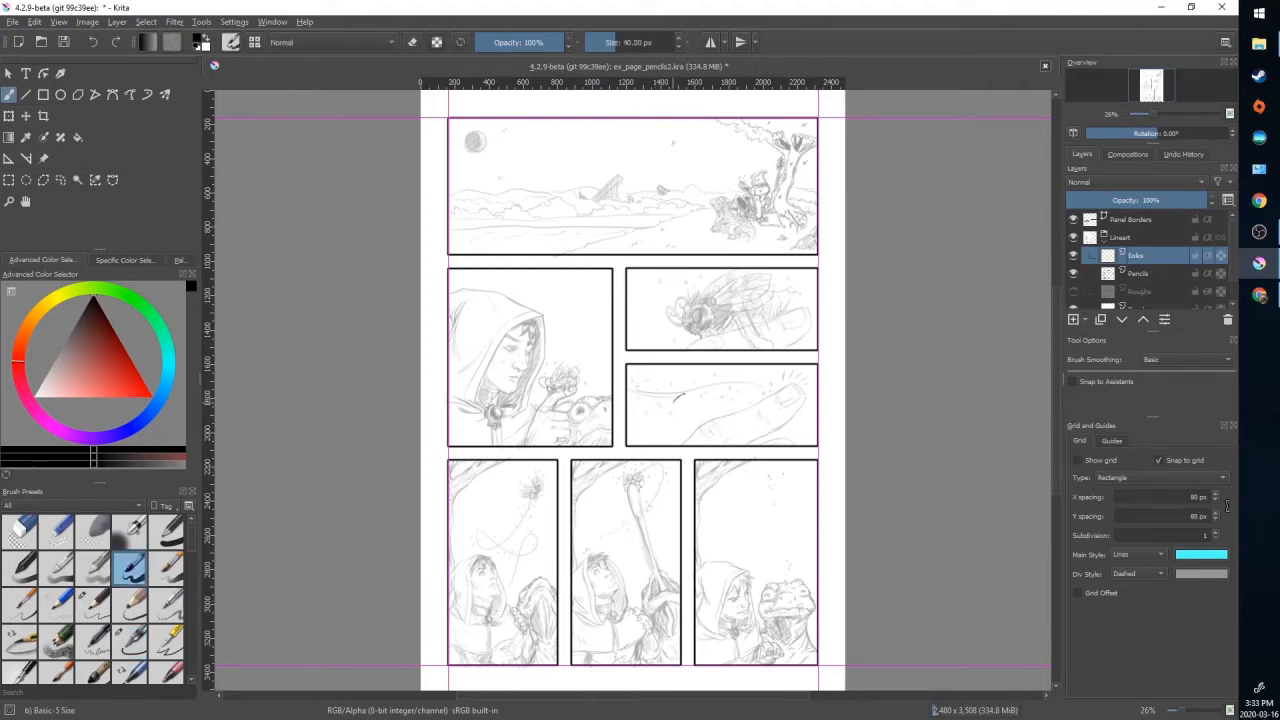
Set a fine 7 px brush size and switch to the Ink-4 Pen Rough preset
drag(696, 400, 736, 524)
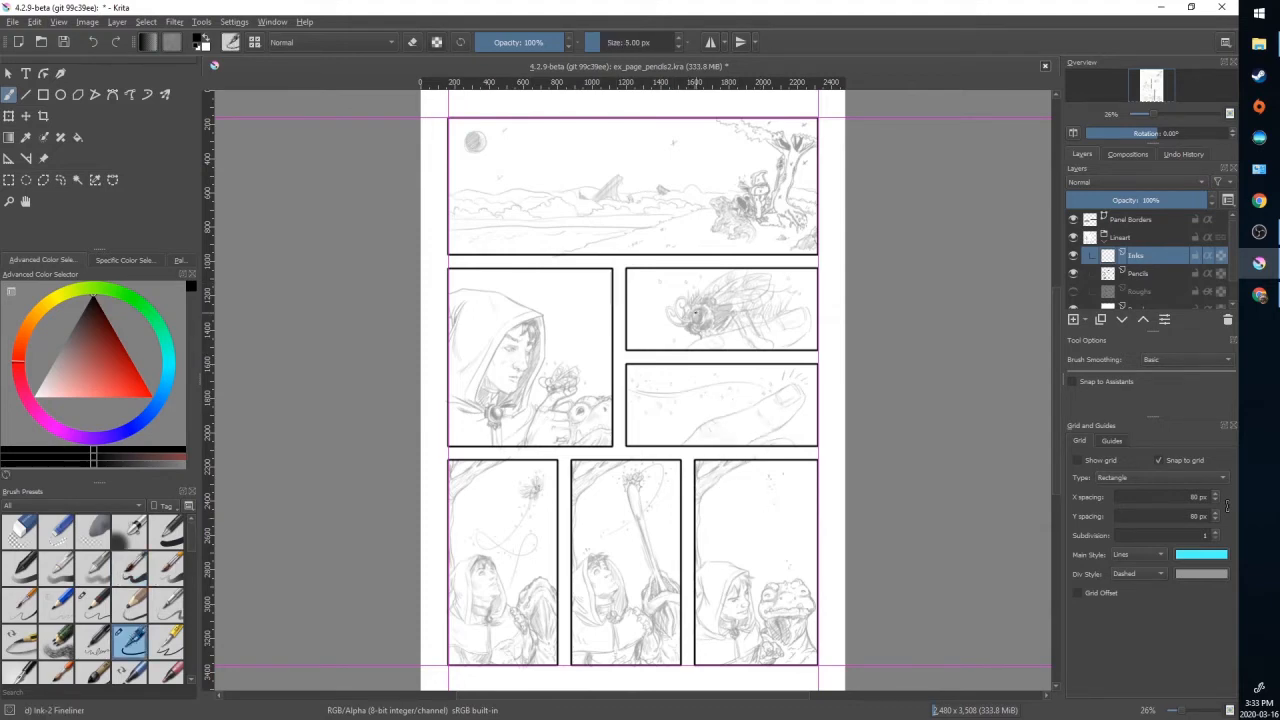
drag(680, 330, 700, 320)
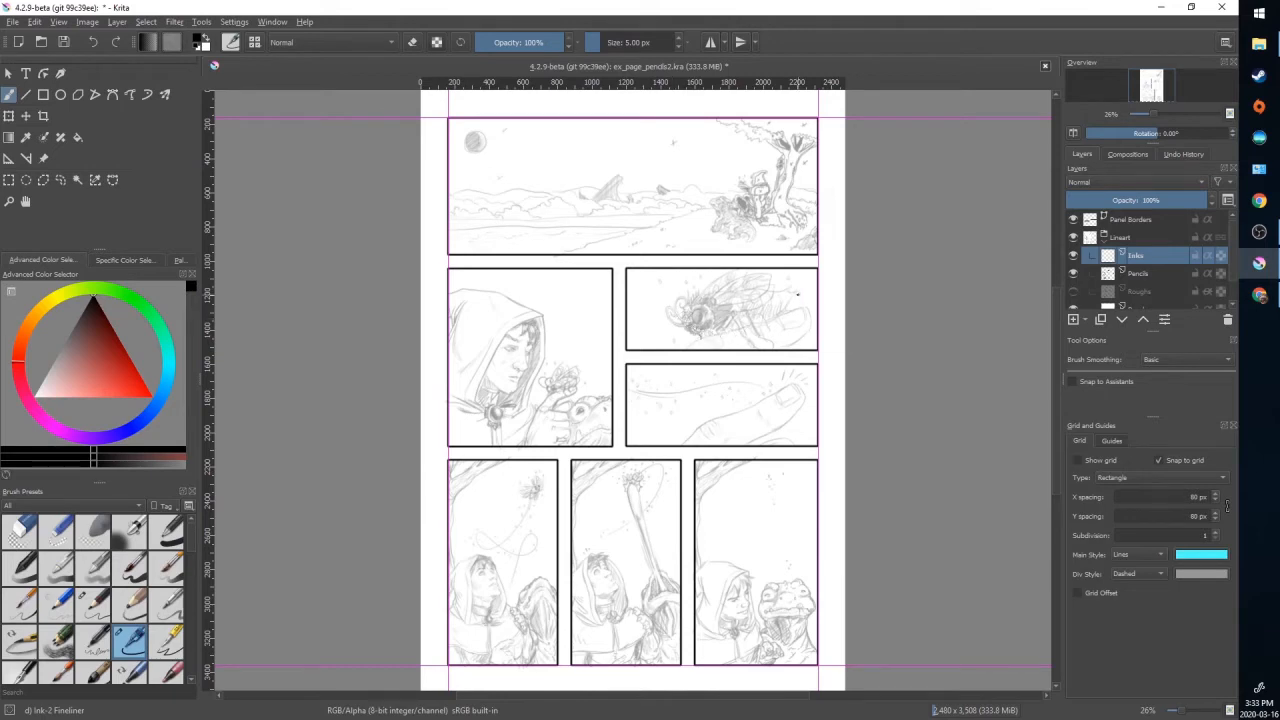
click(168, 640)
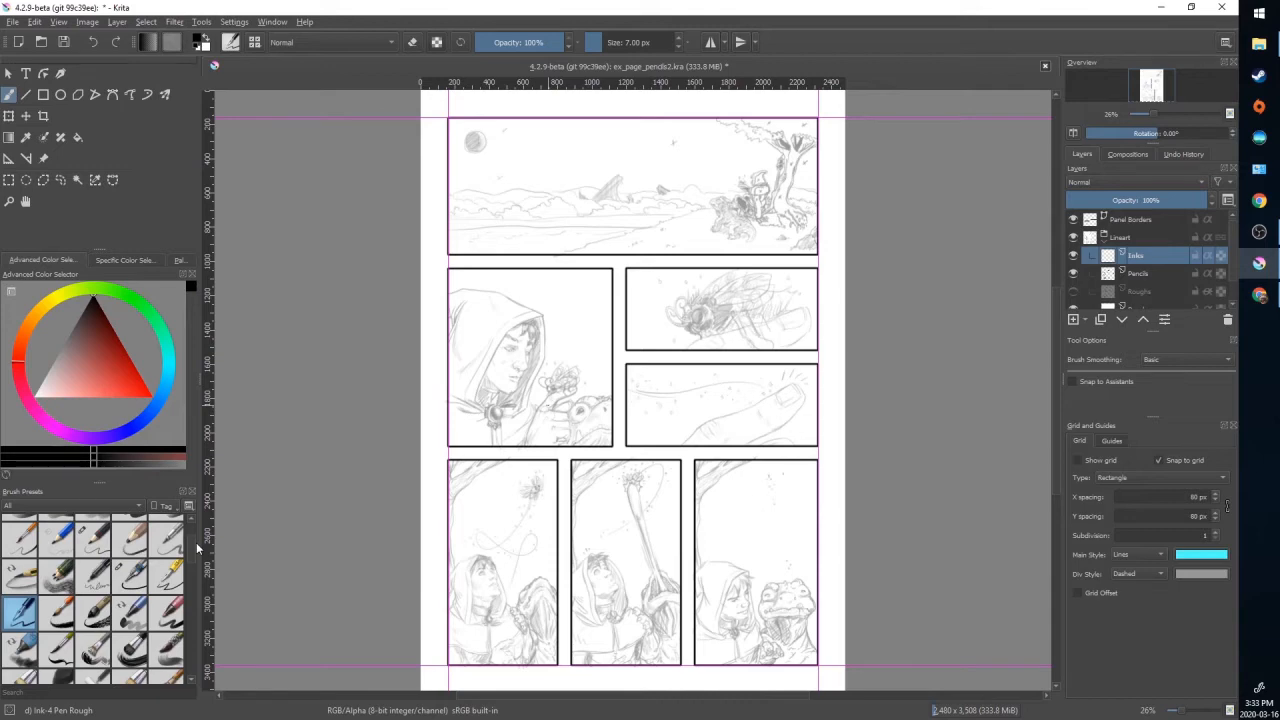
Reach the resource bundle manager from Settings and start a bundle import
click(272, 20)
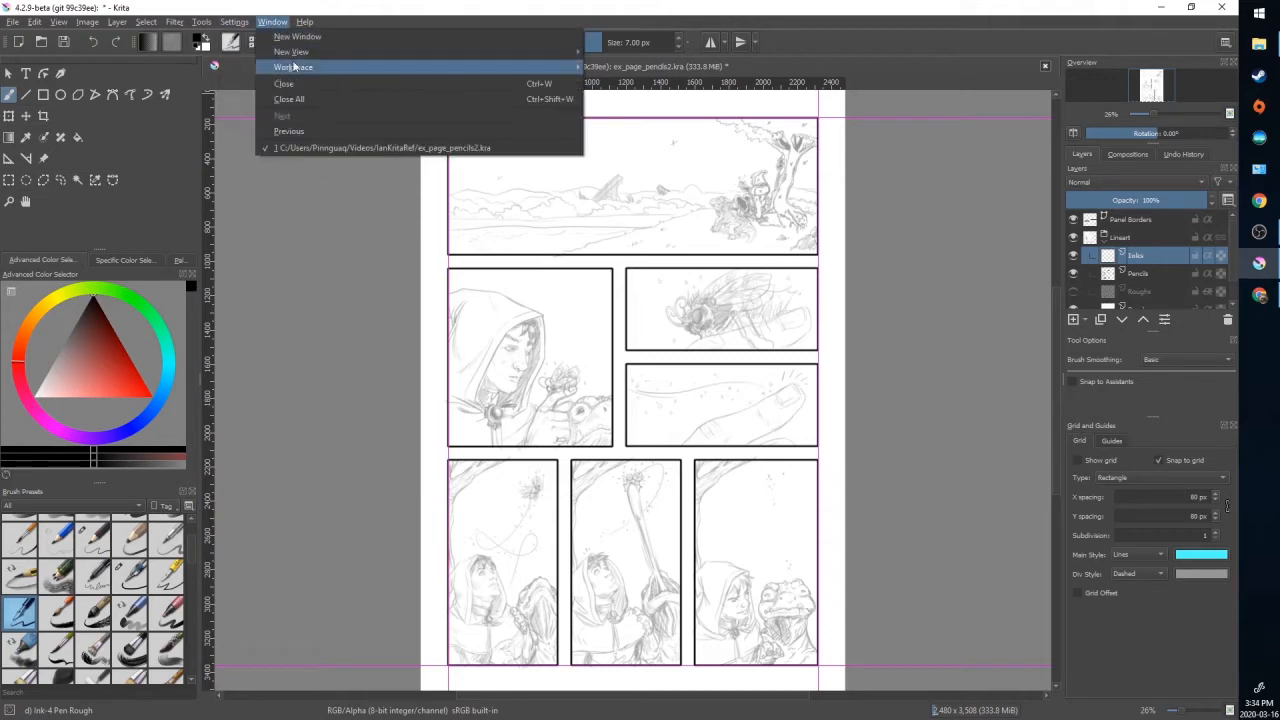
click(234, 20)
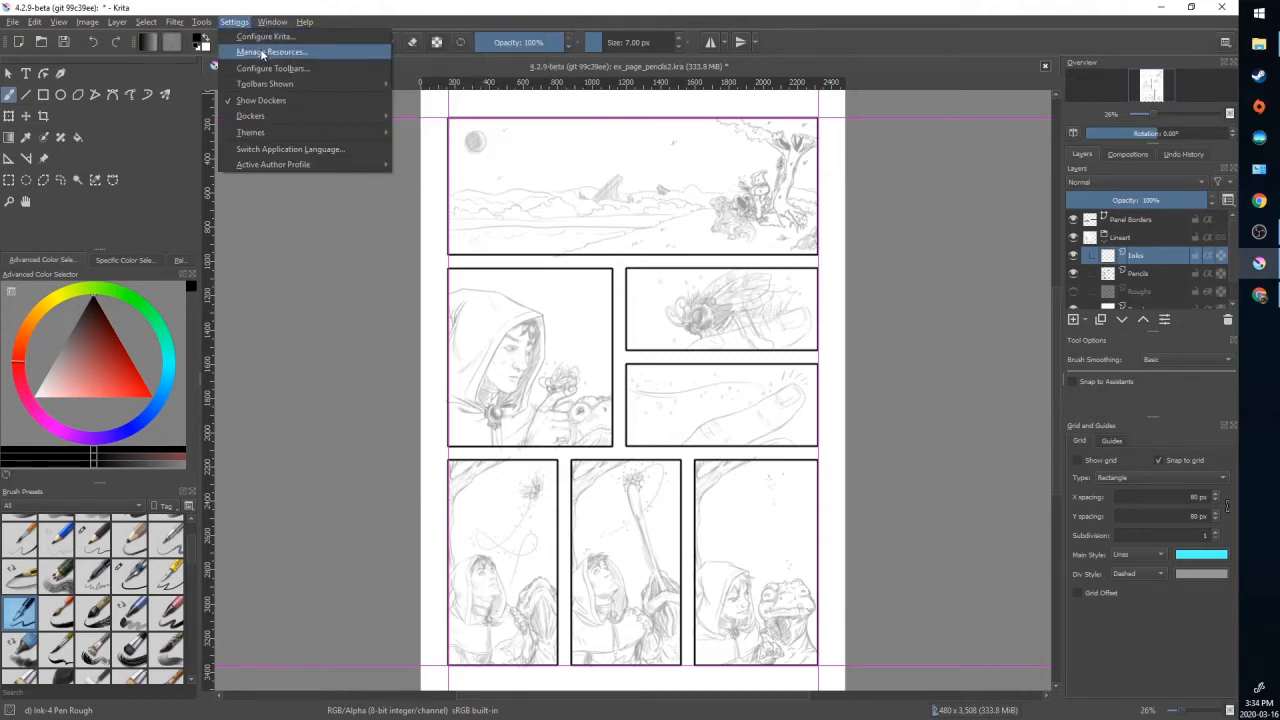
click(272, 52)
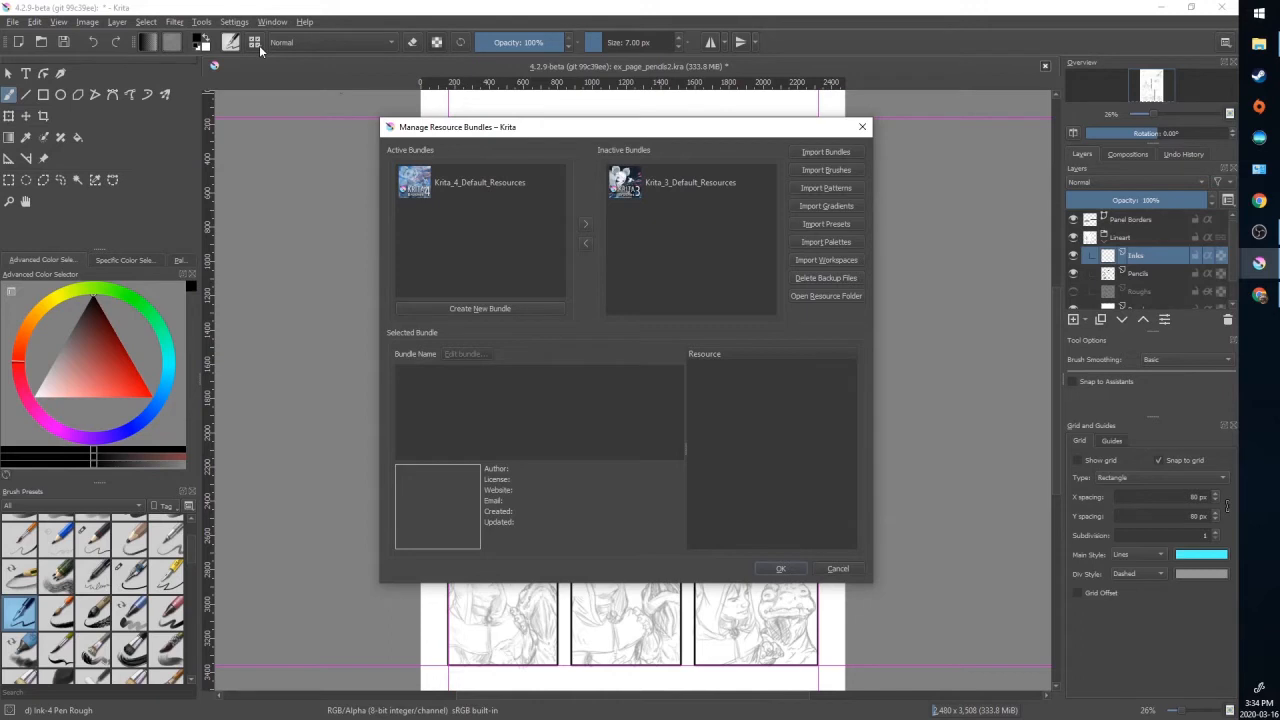
mouse_move(850, 168)
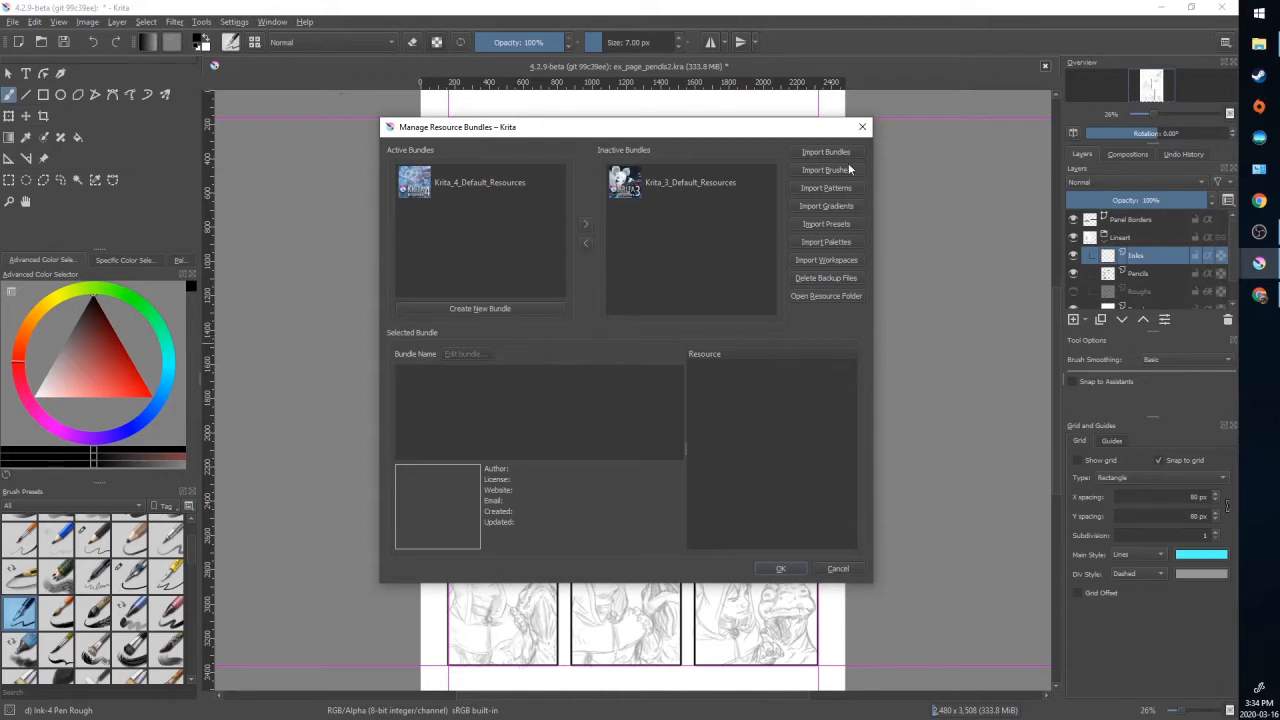
mouse_move(844, 156)
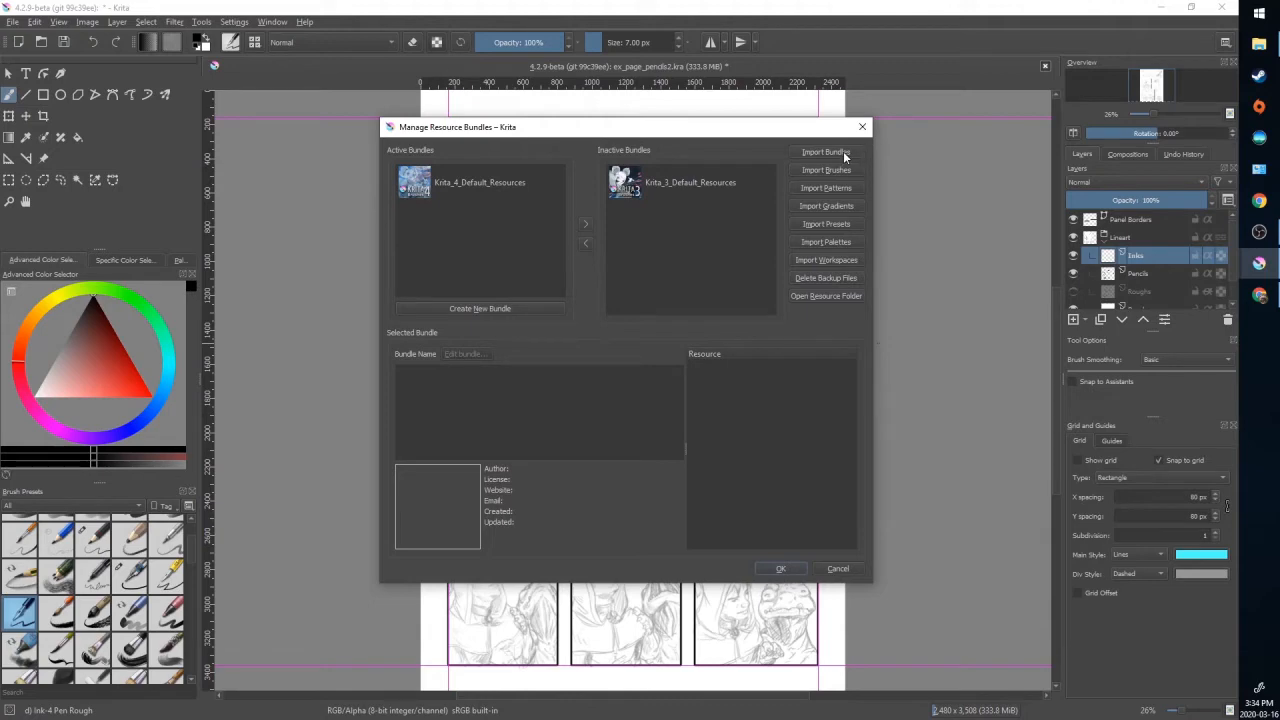
click(824, 152)
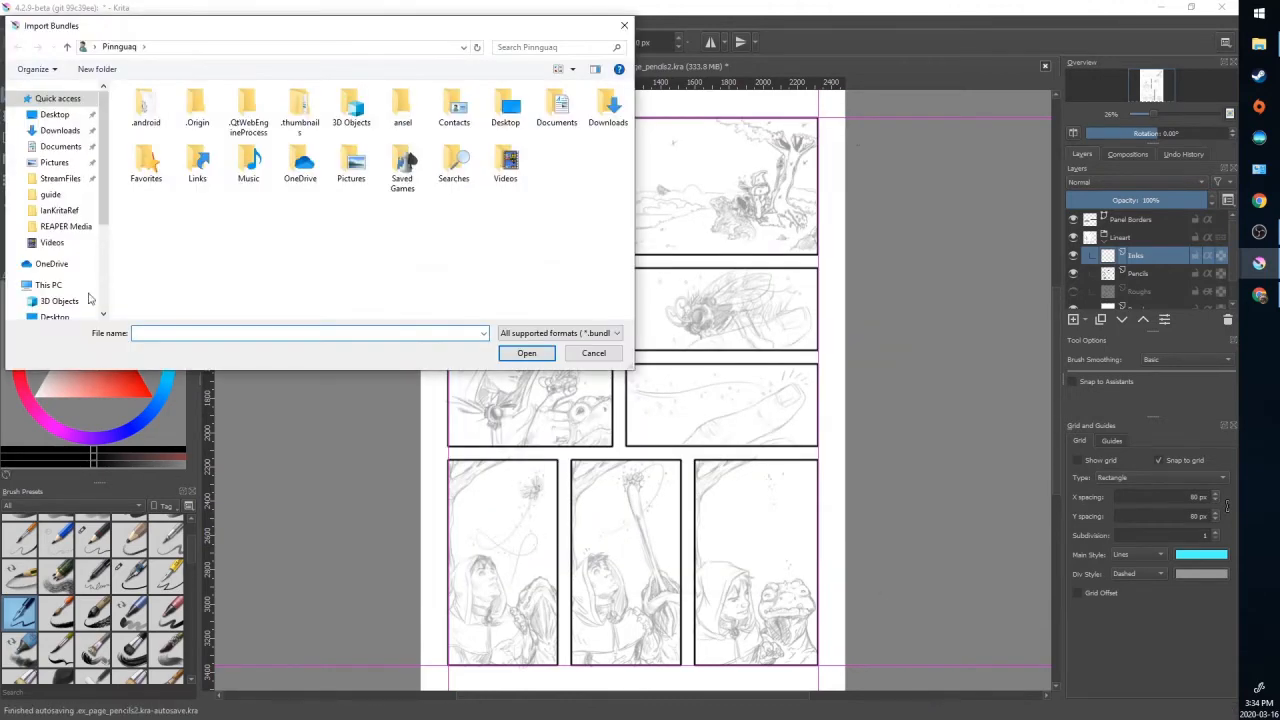
Import Mojo_Ink_1.0.bundle from Downloads and inspect the new bundle
click(60, 130)
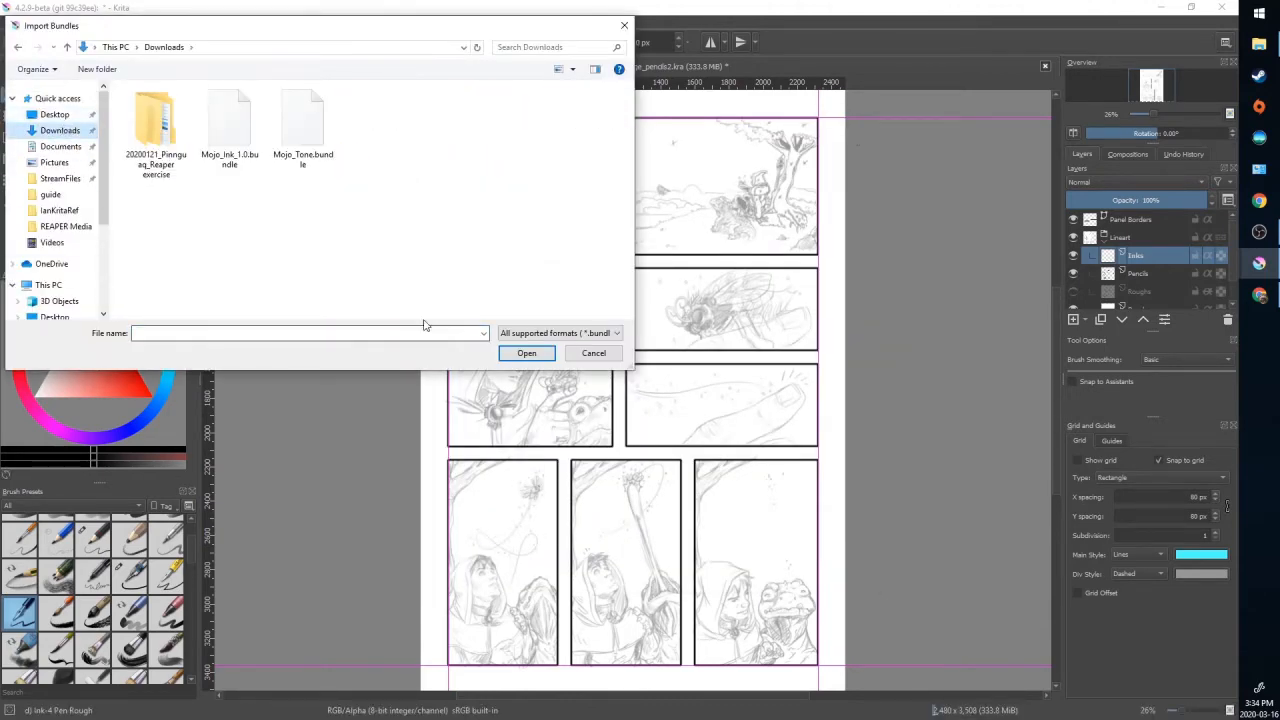
click(228, 120)
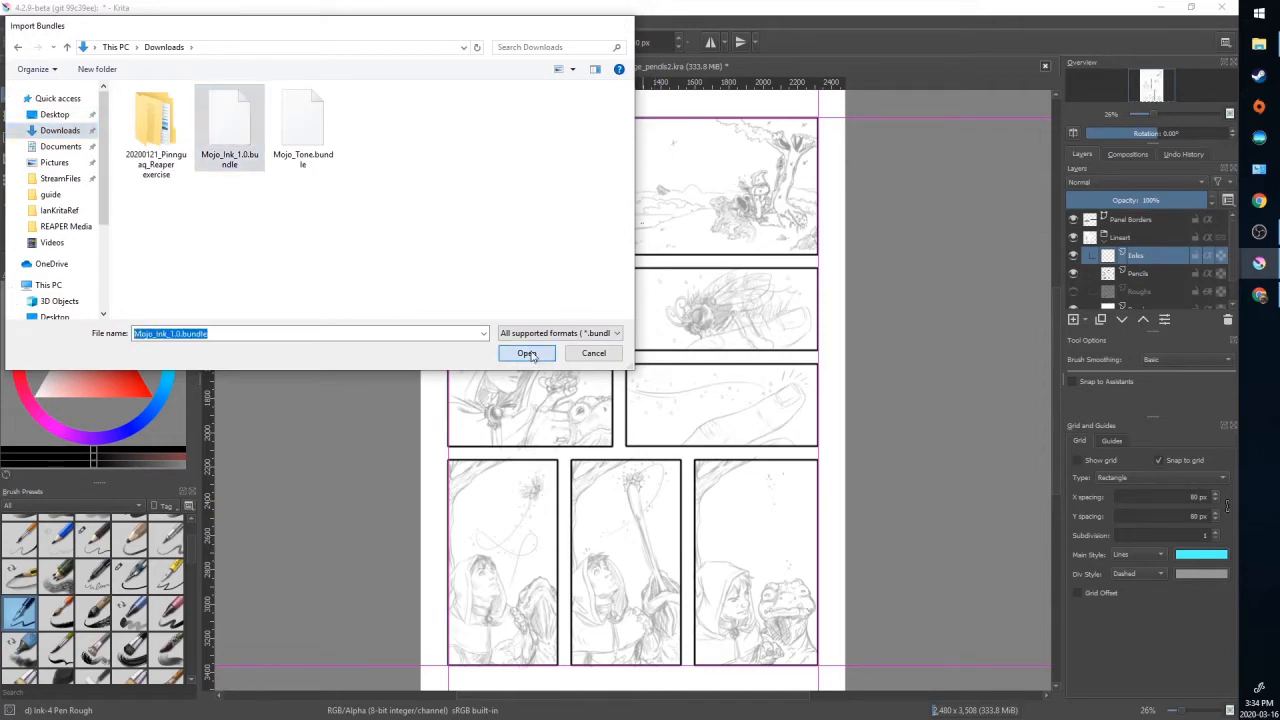
click(528, 352)
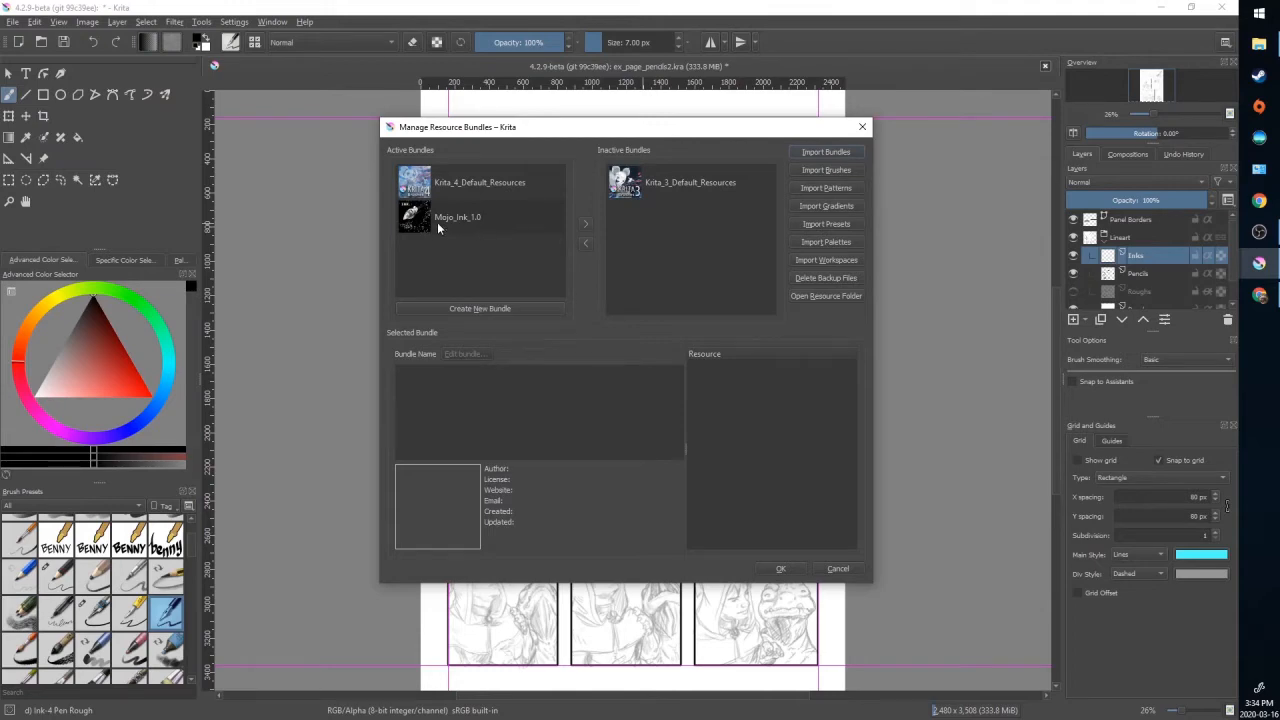
click(836, 568)
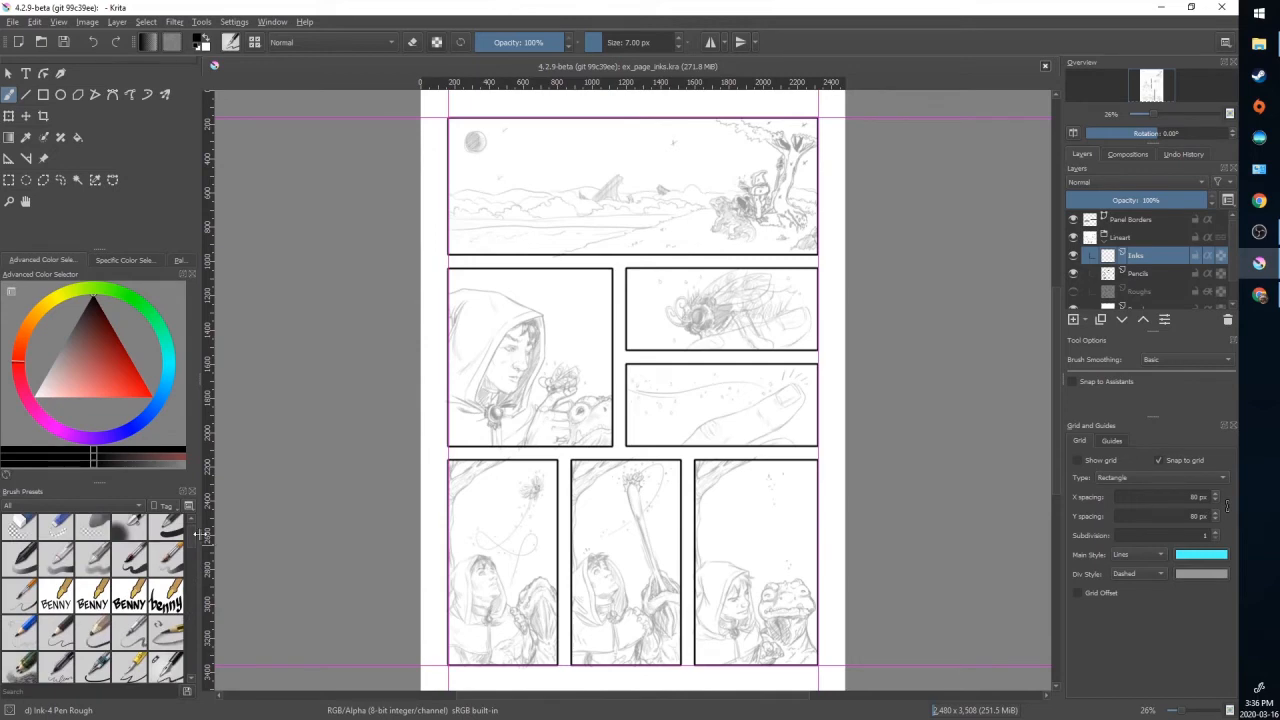
mouse_move(140, 506)
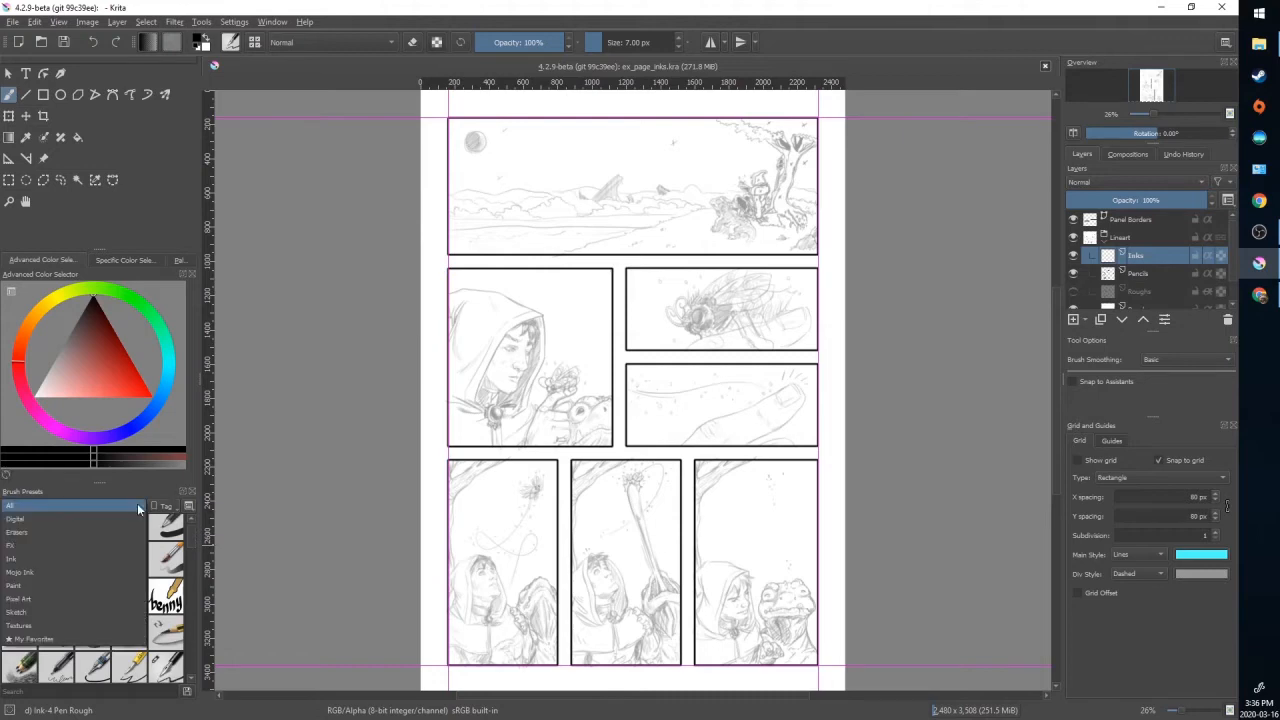
Filter presets to the Ink tag, choose the Mojo Inker brush and draw a test squiggle by the face
click(40, 572)
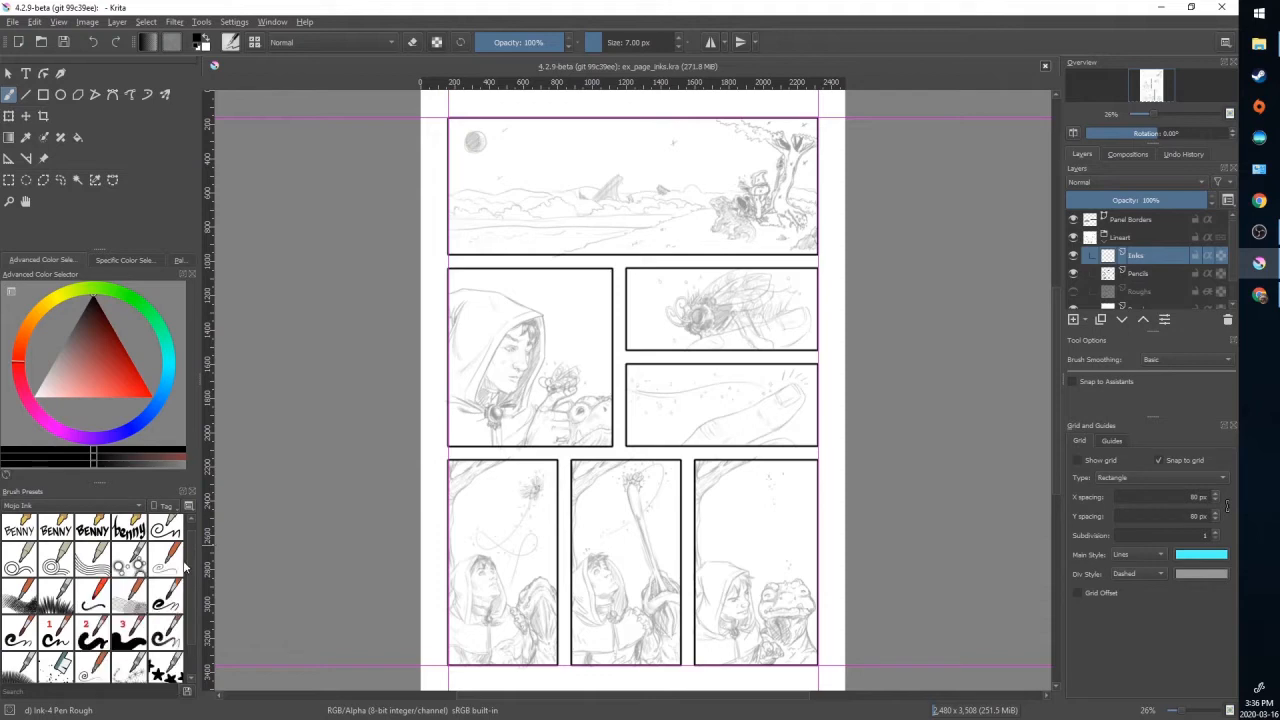
scroll(down, 3)
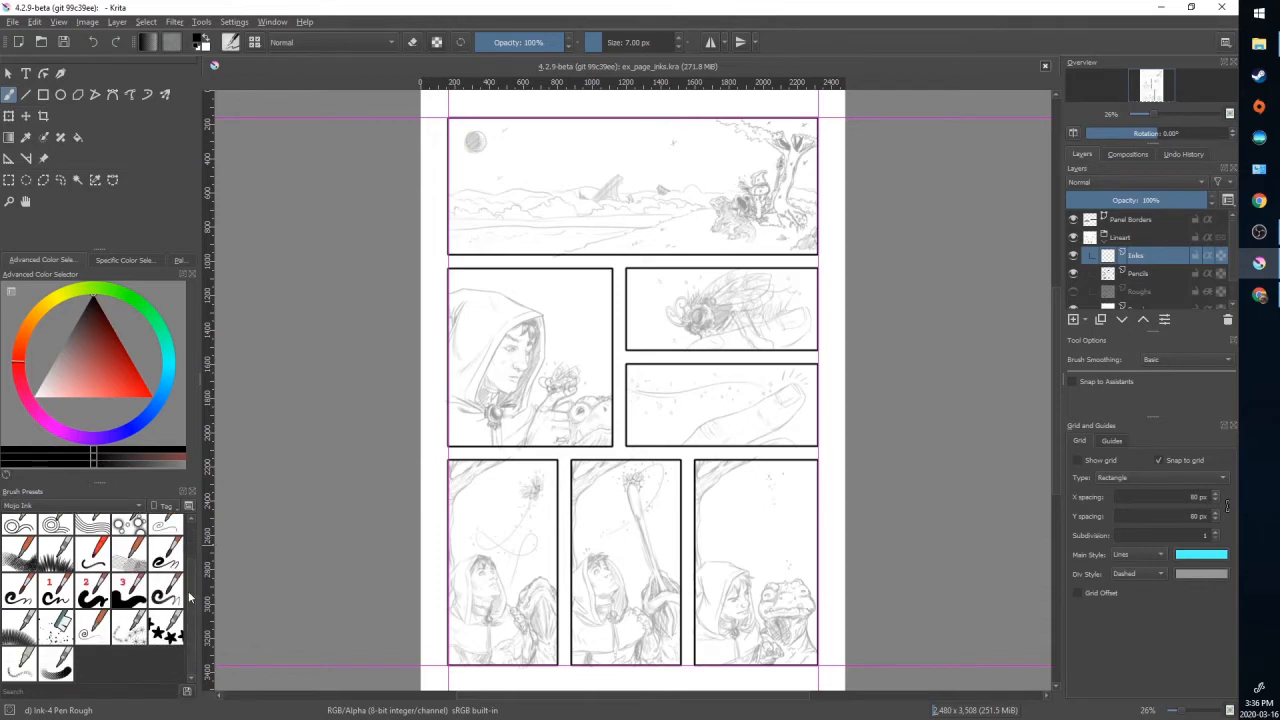
scroll(down, 3)
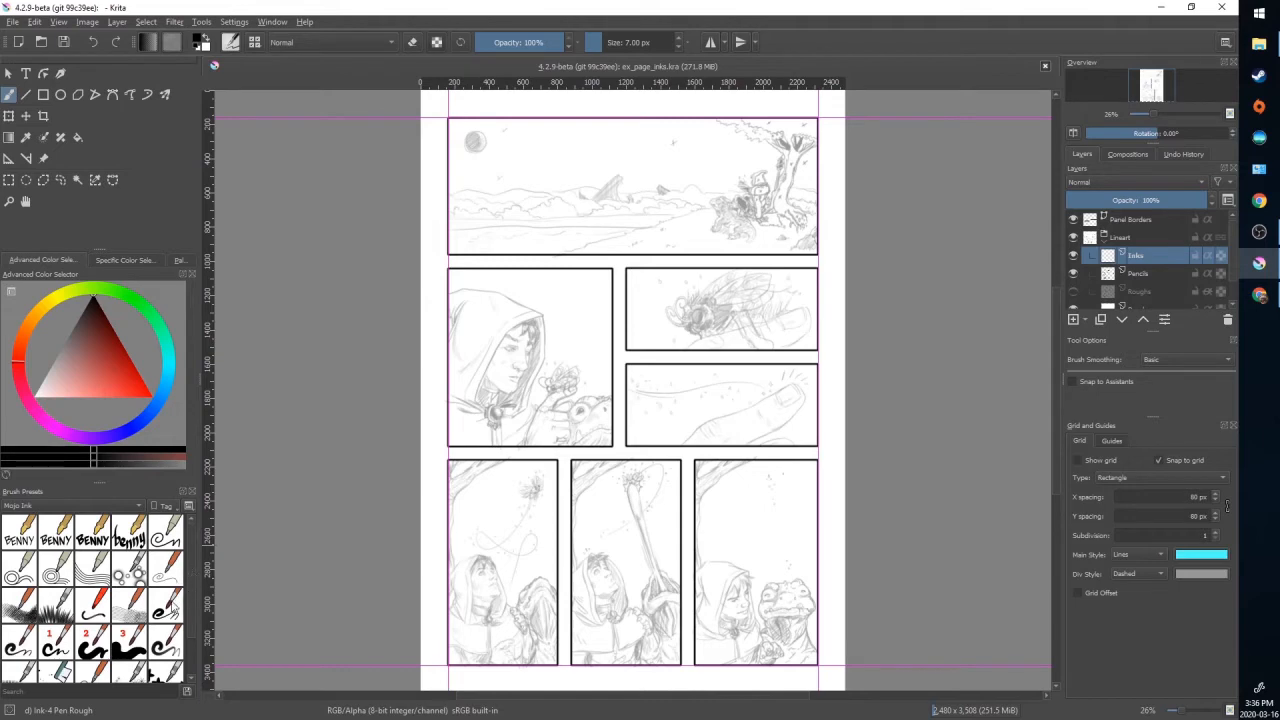
click(164, 604)
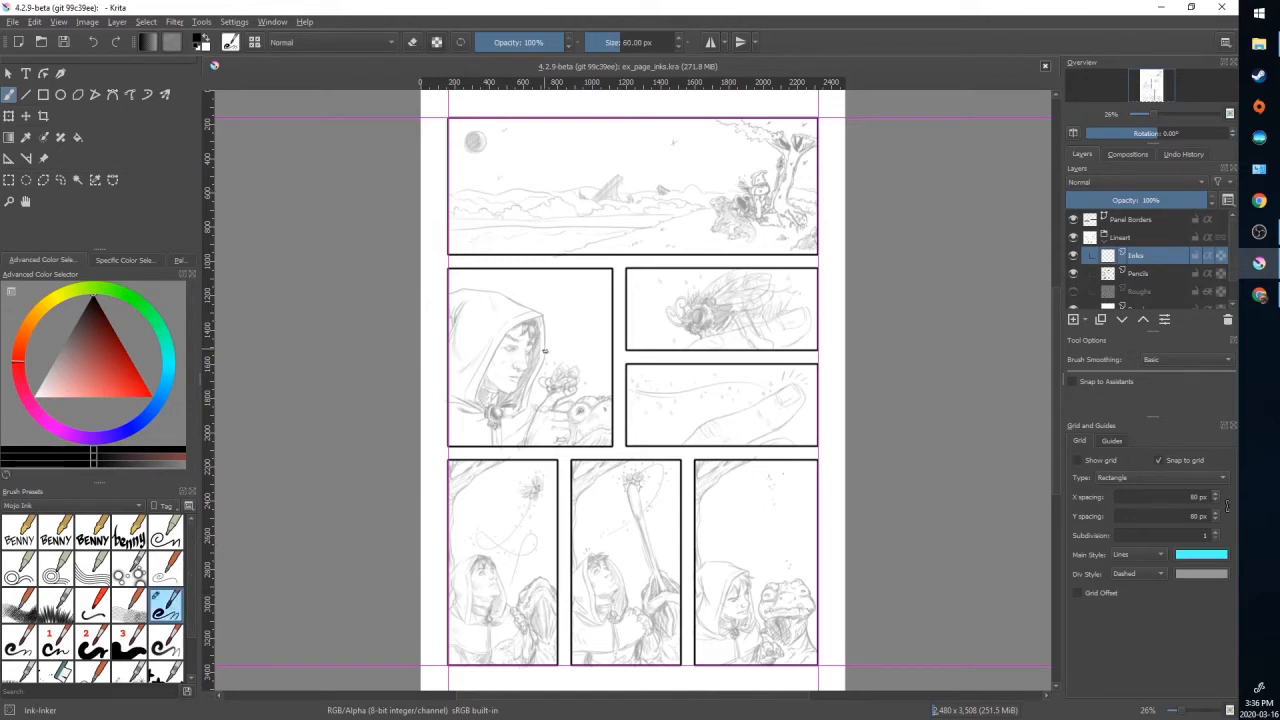
drag(556, 330, 556, 400)
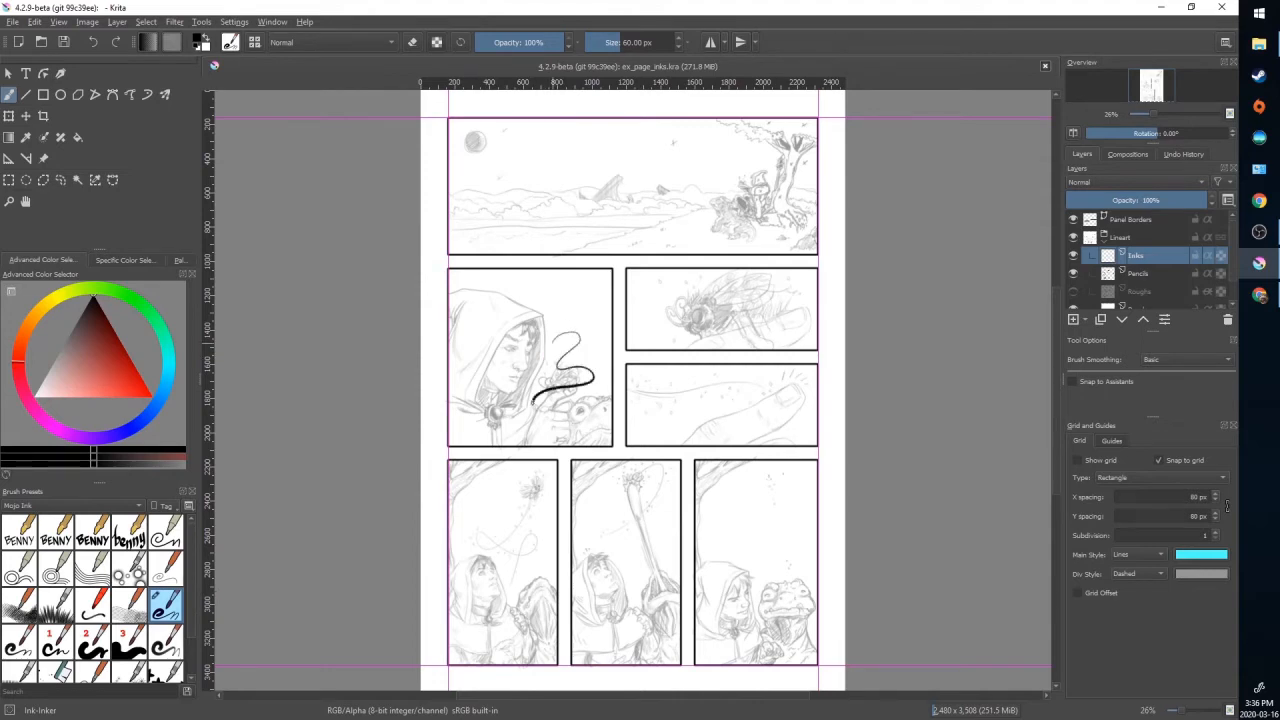
drag(570, 360, 650, 564)
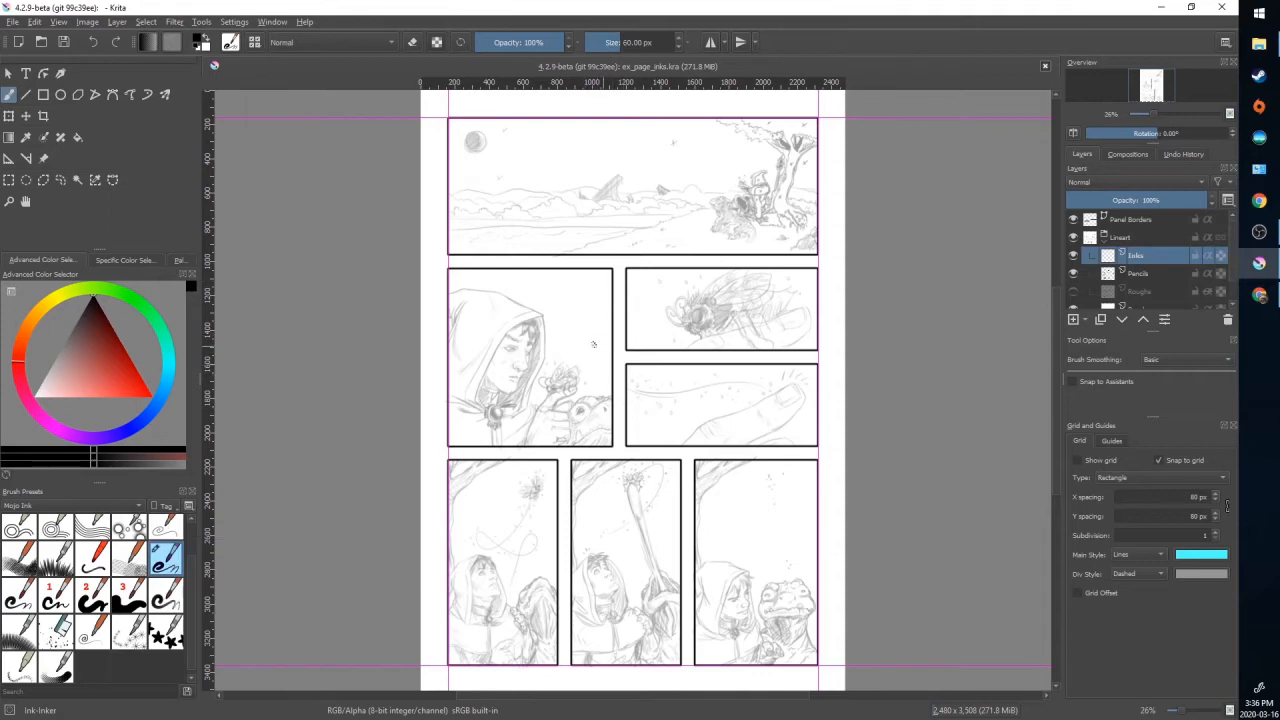
mouse_move(520, 400)
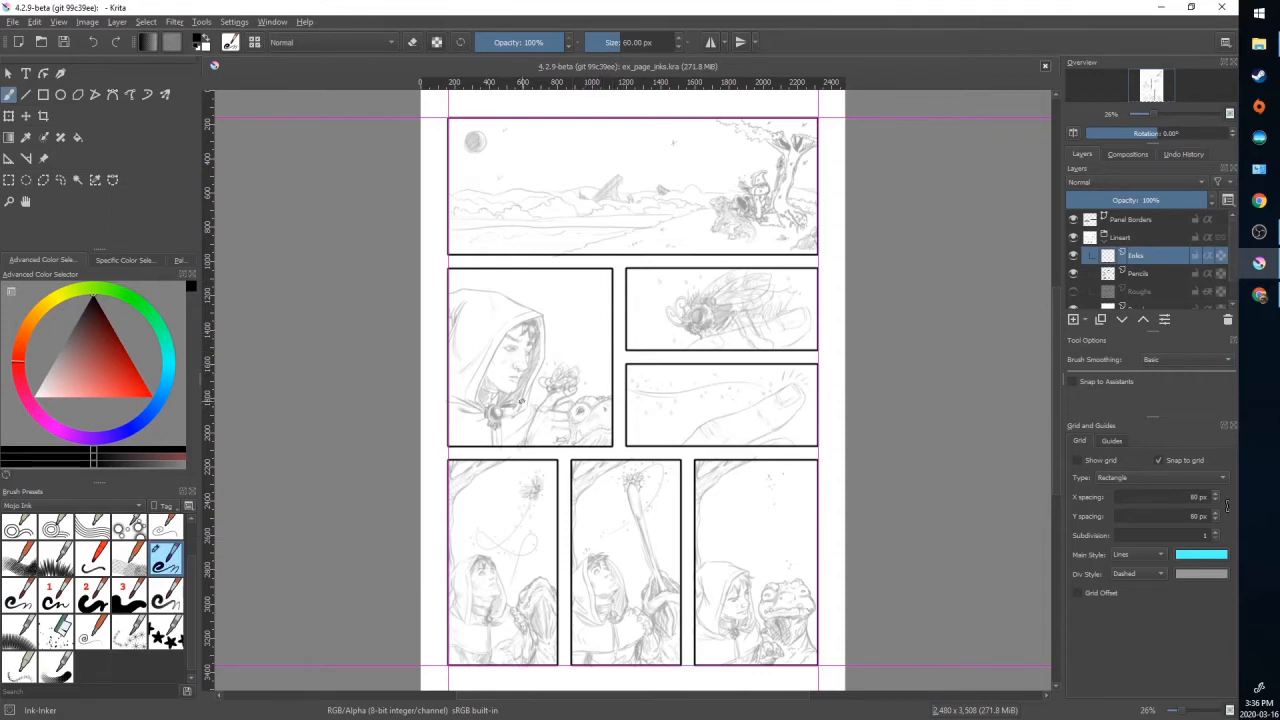
mouse_move(1036, 340)
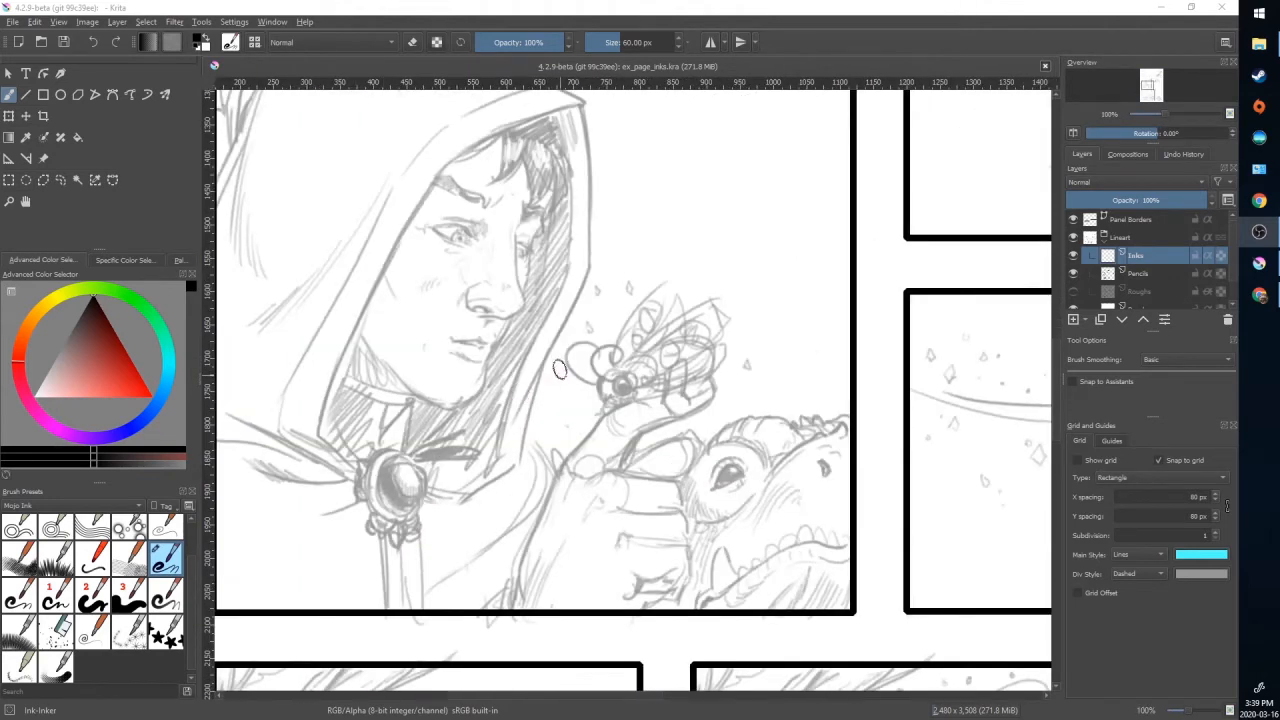
mouse_move(580, 276)
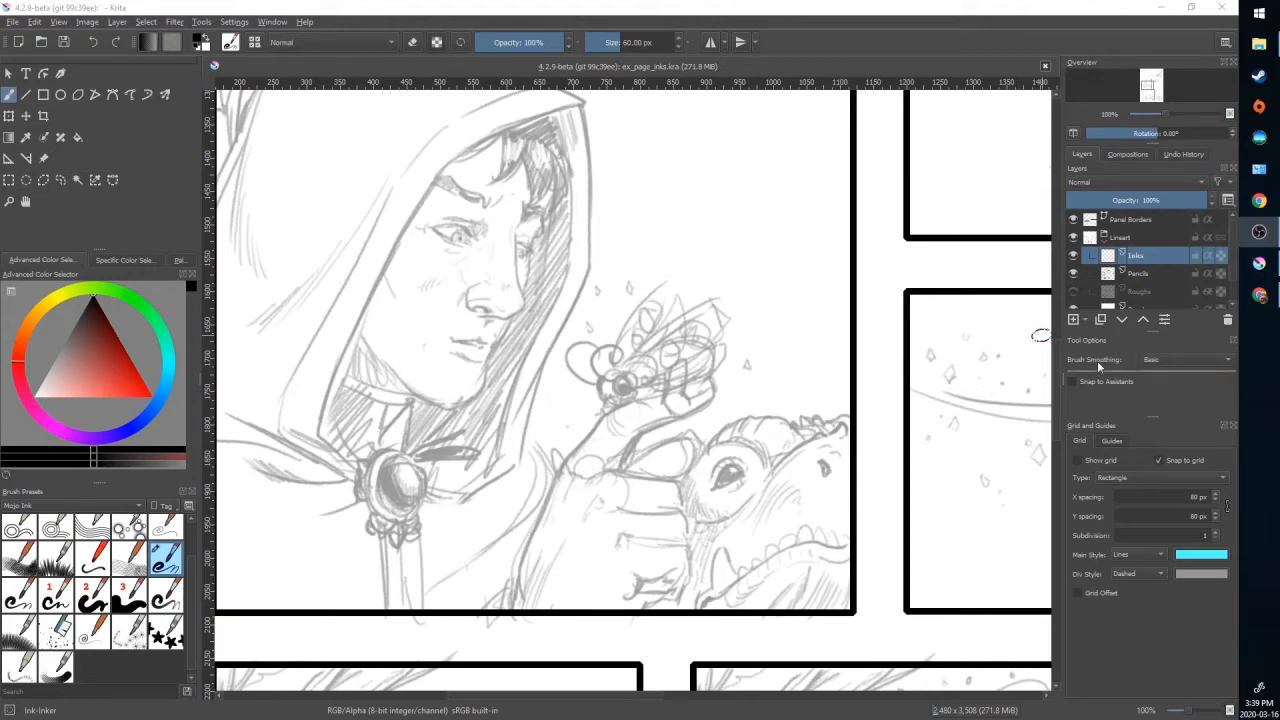
Set Brush Smoothing to None and try unsmoothed trial strokes above the bee
click(1184, 360)
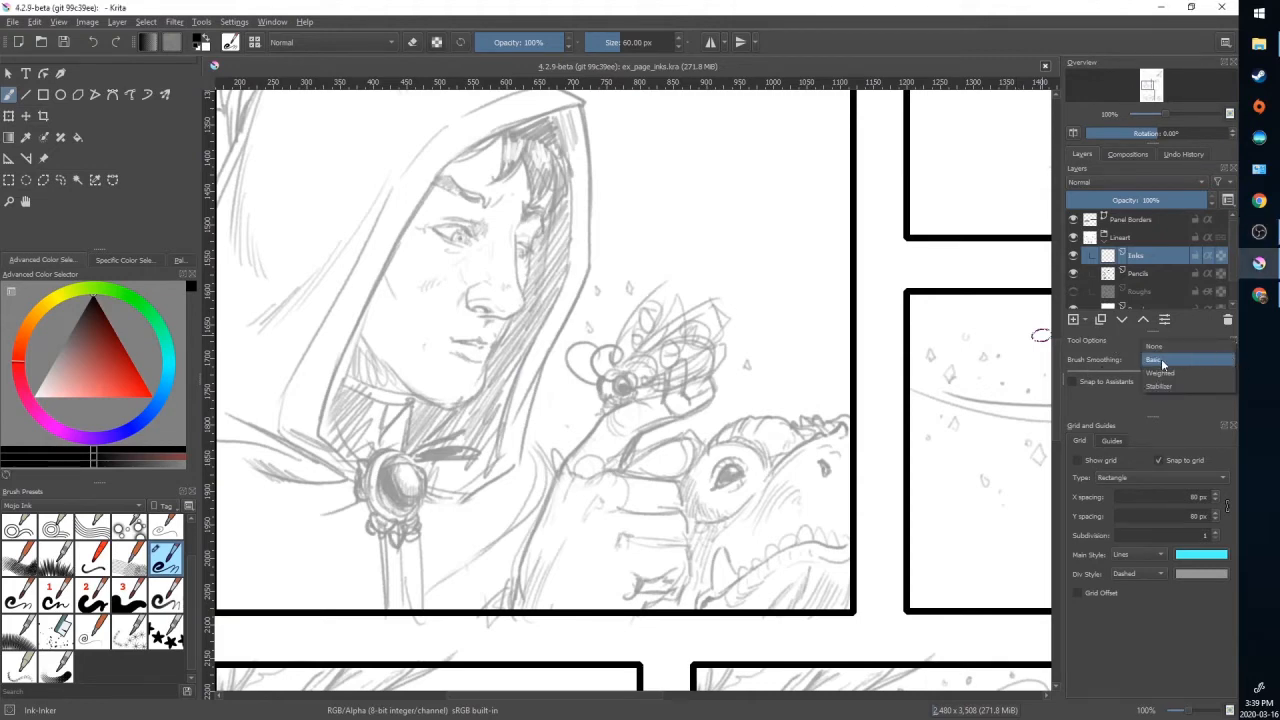
mouse_move(790, 498)
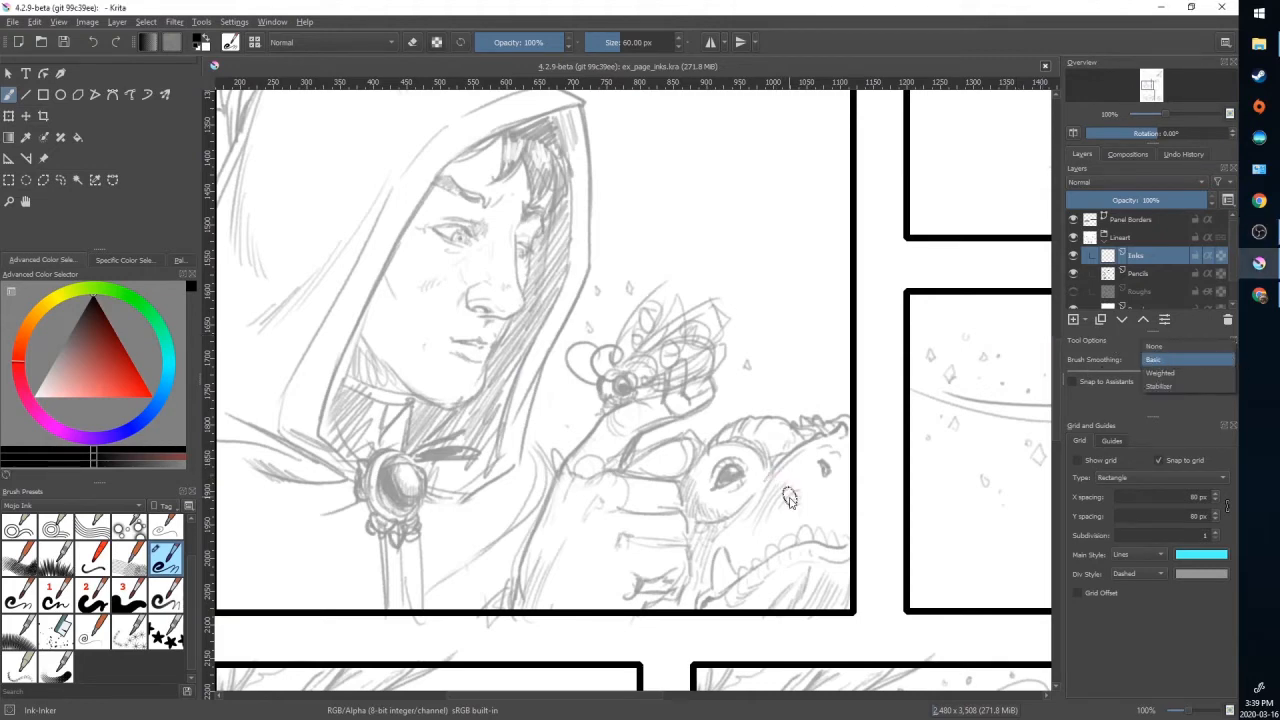
mouse_move(822, 472)
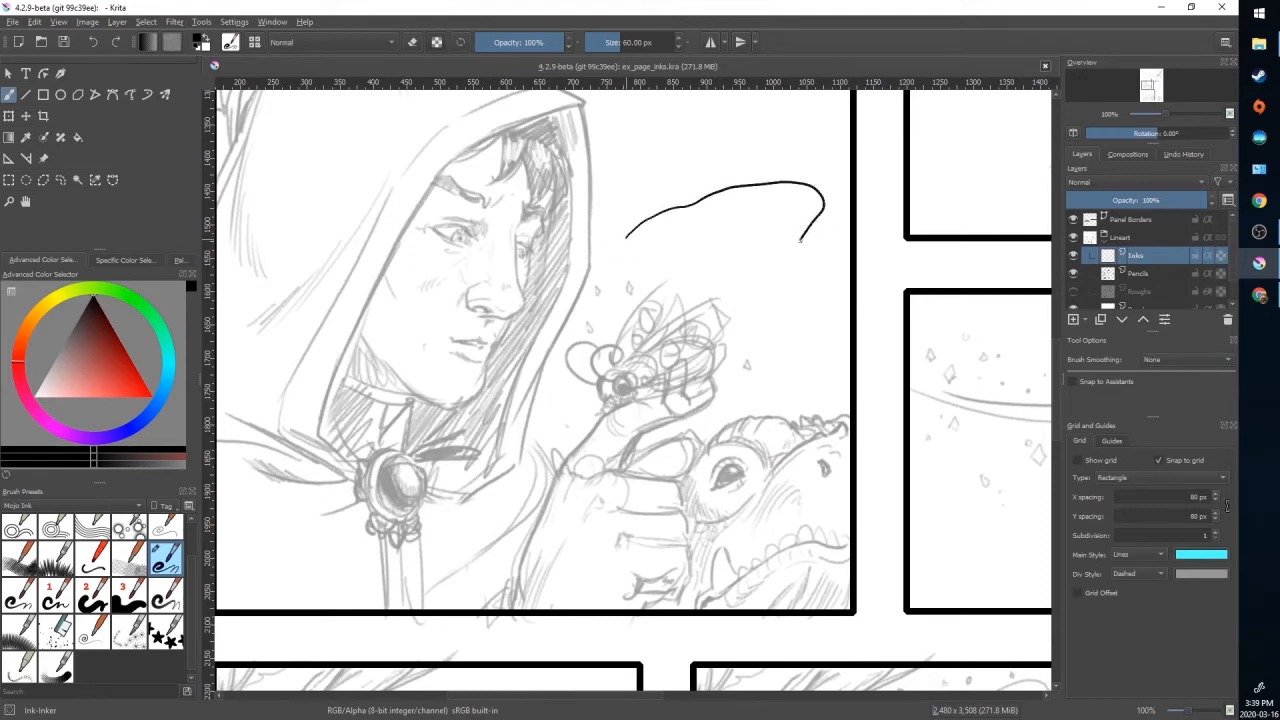
drag(816, 224, 800, 456)
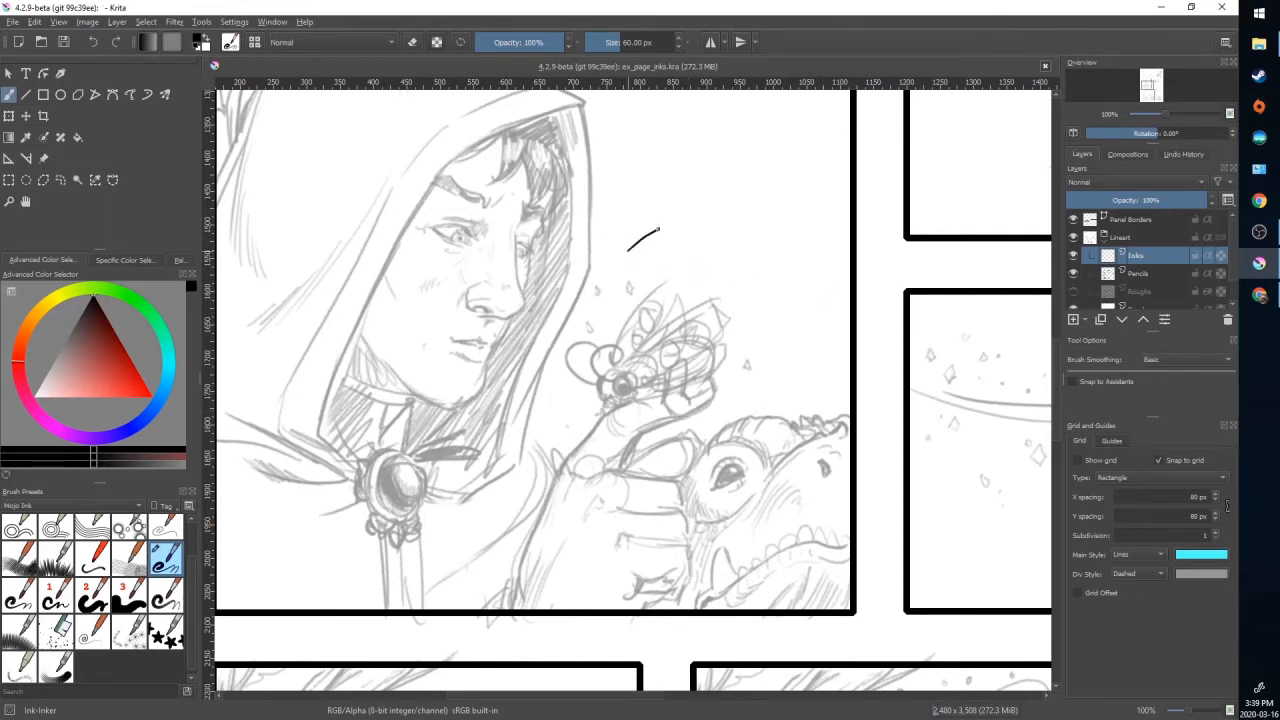
drag(628, 248, 796, 310)
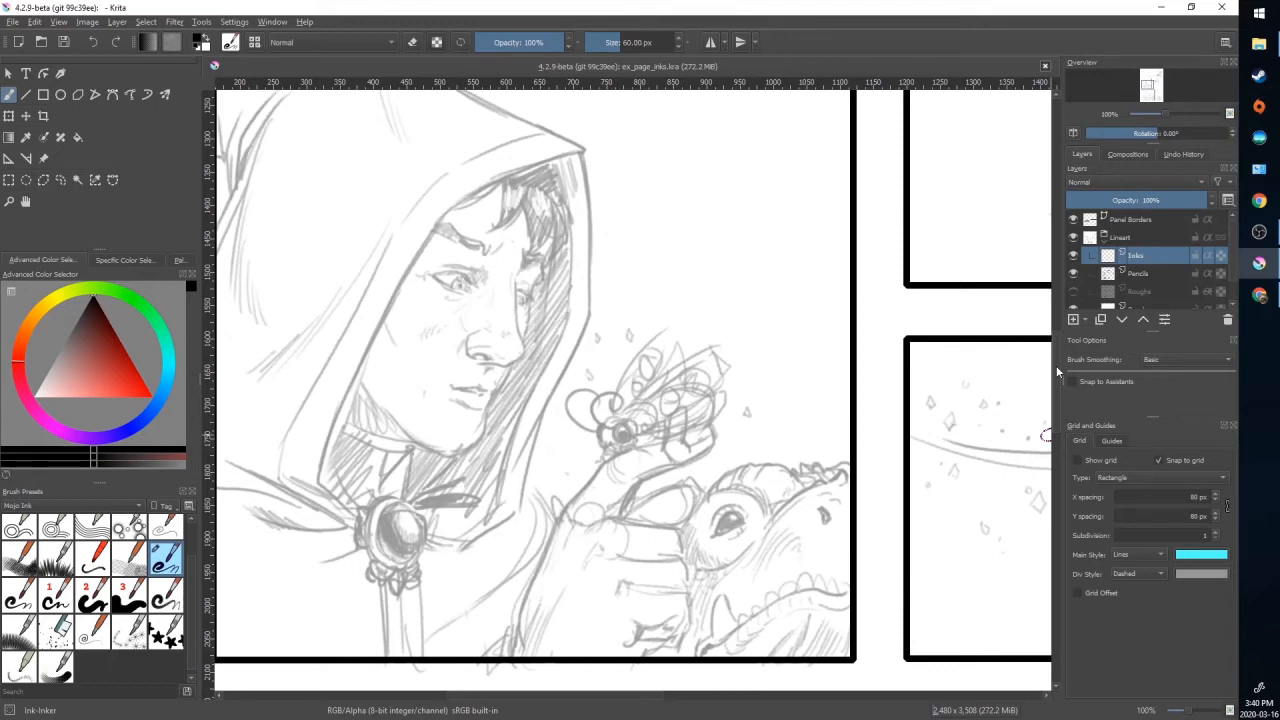
click(1184, 360)
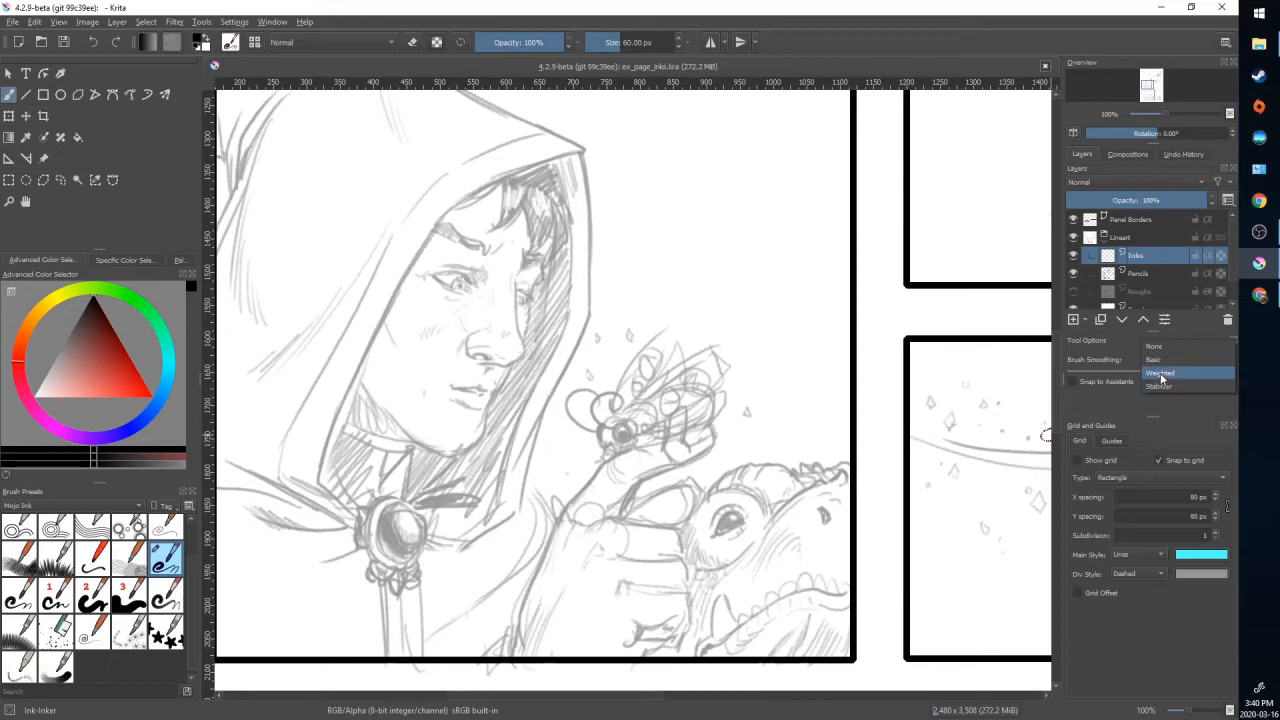
Switch smoothing to Weighted, trial the hood outline and test curves, then undo them
click(1160, 374)
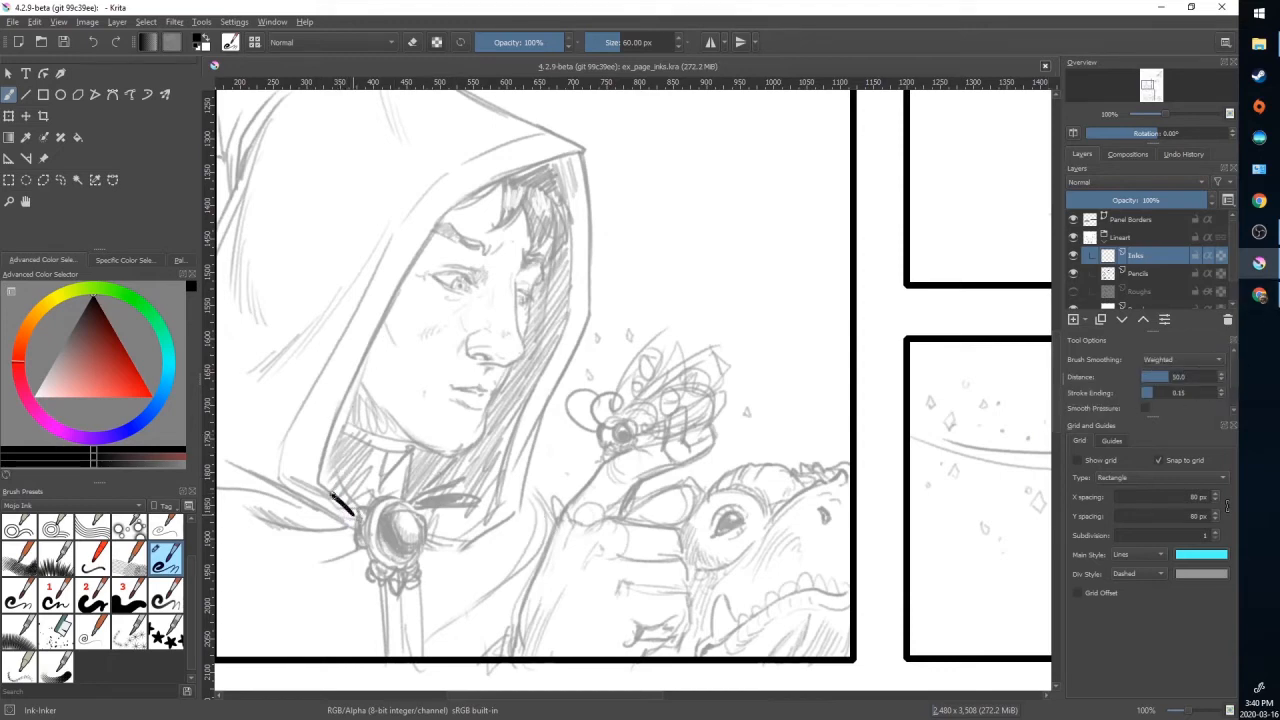
drag(520, 178, 344, 516)
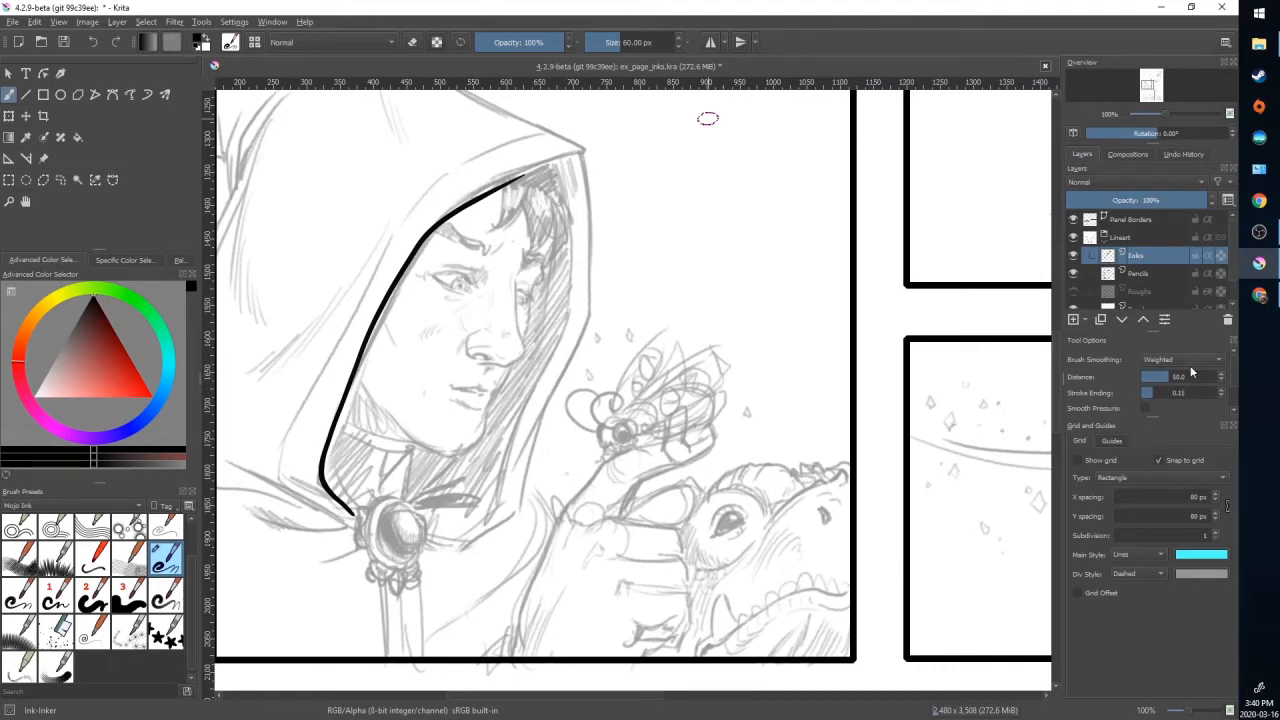
mouse_move(1136, 404)
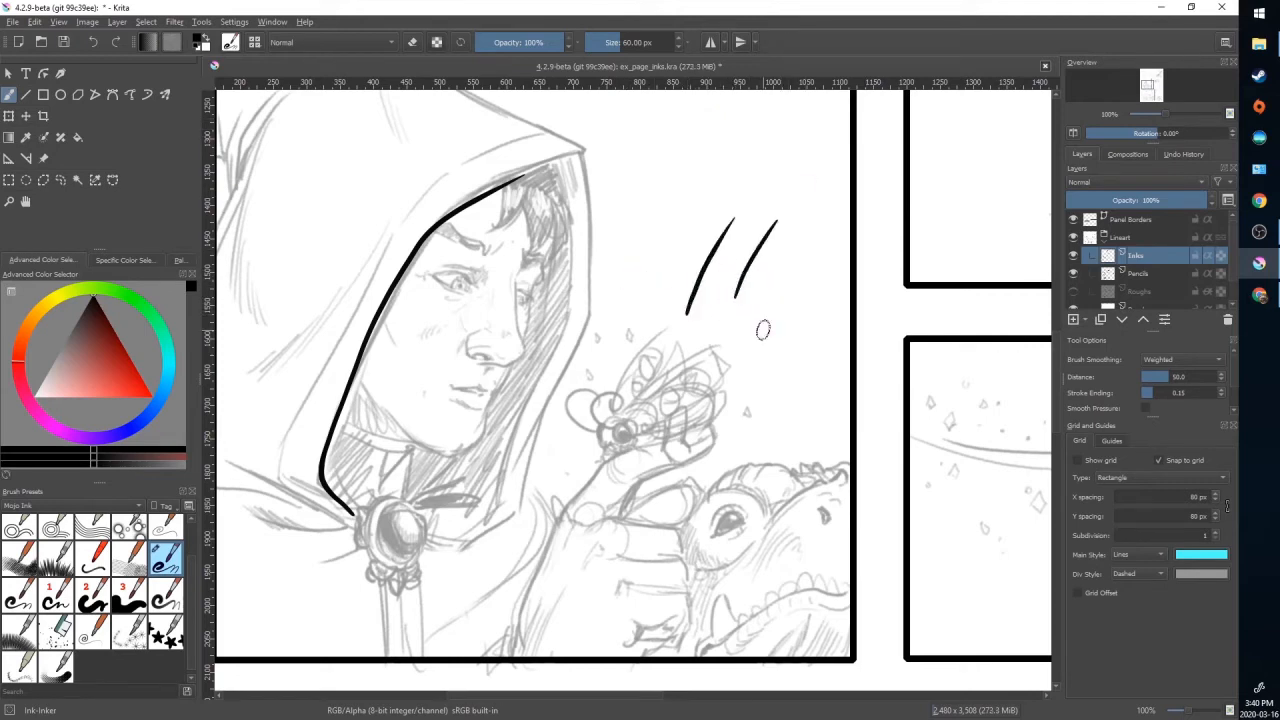
drag(796, 256, 760, 336)
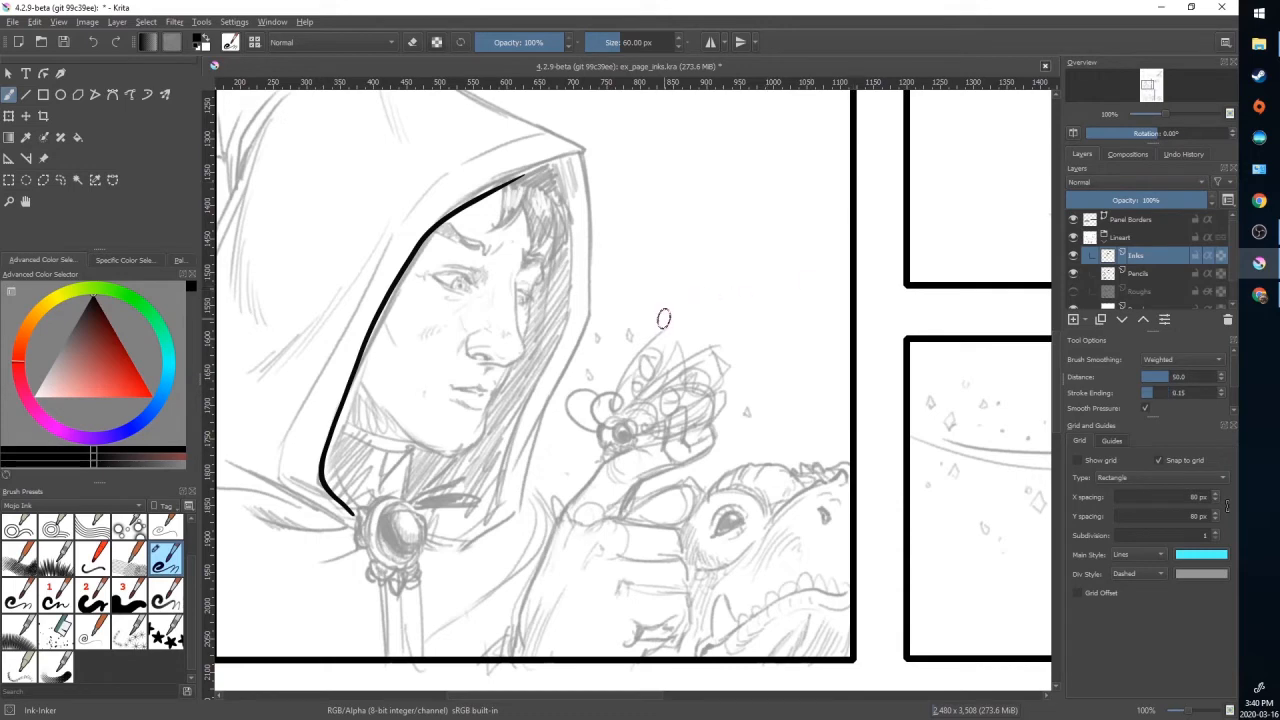
drag(660, 320, 860, 510)
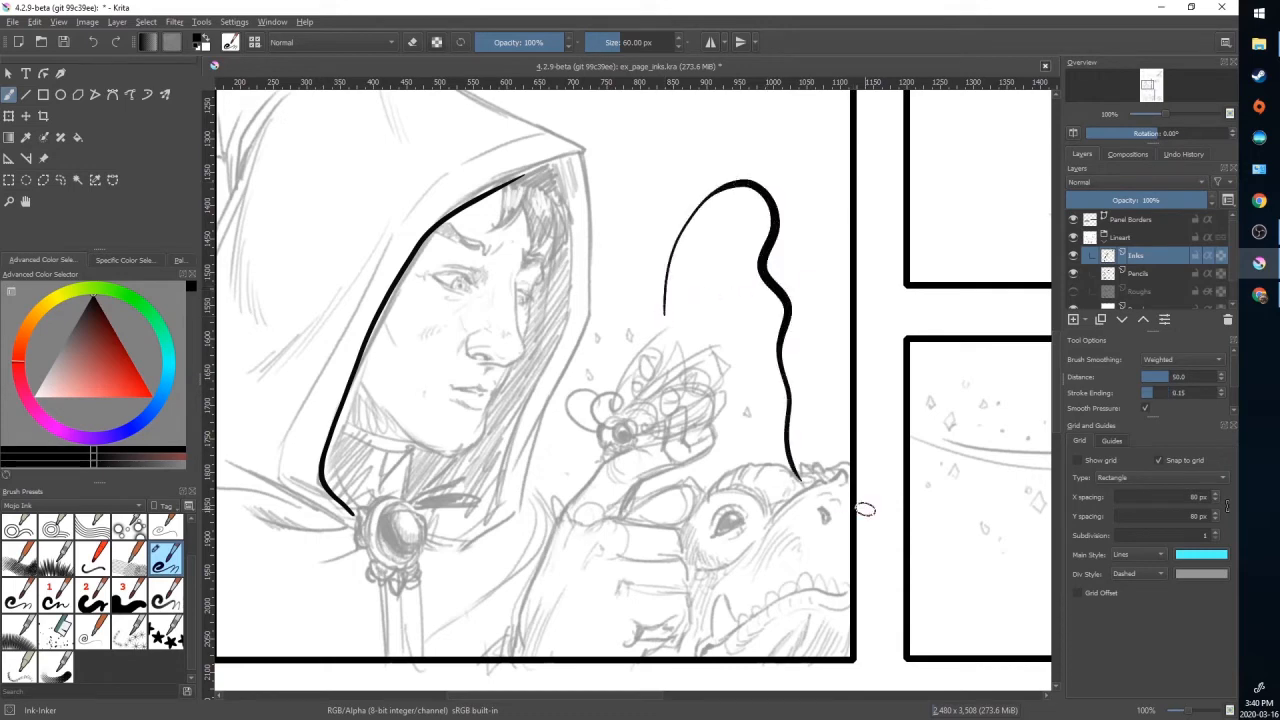
mouse_move(700, 150)
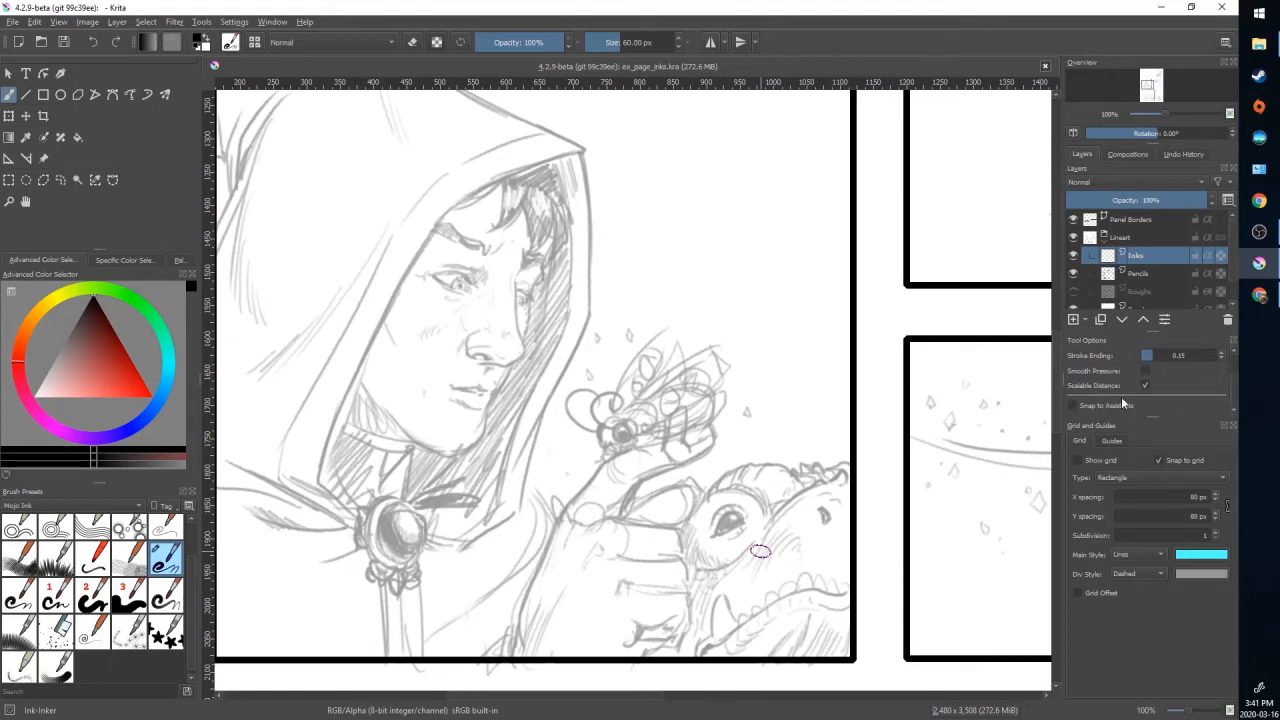
mouse_move(810, 424)
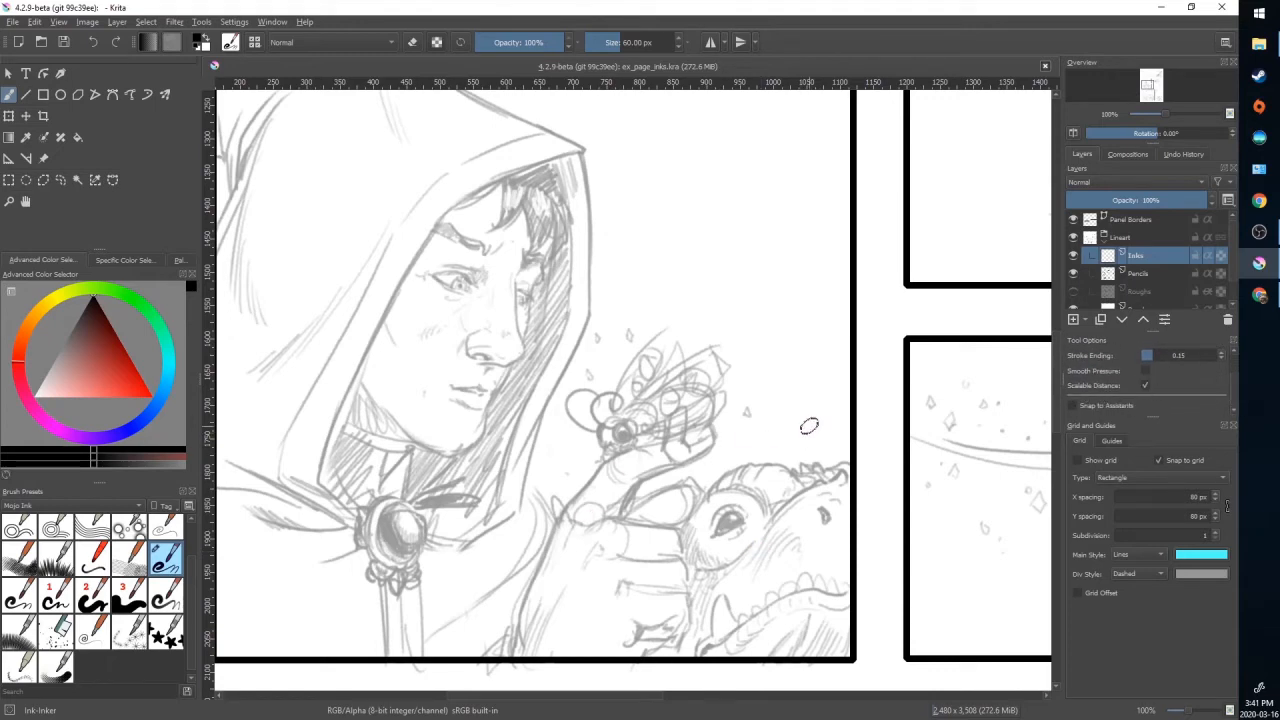
mouse_move(850, 478)
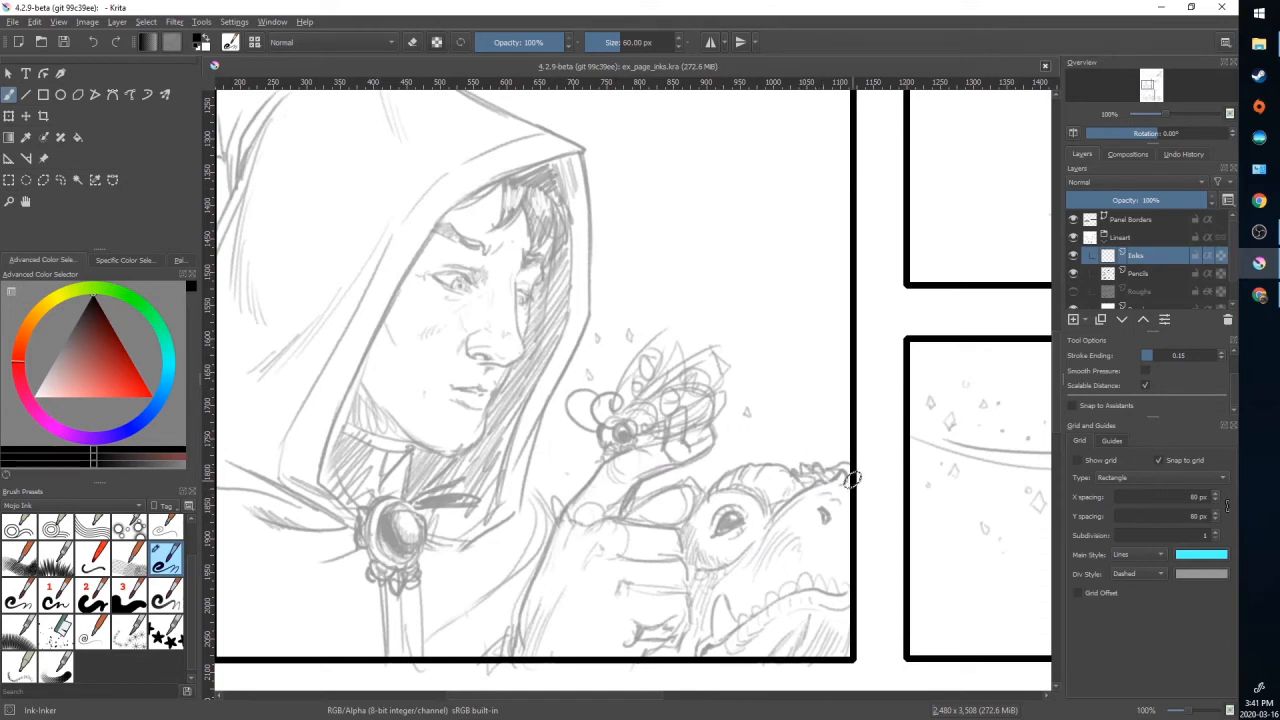
mouse_move(340, 500)
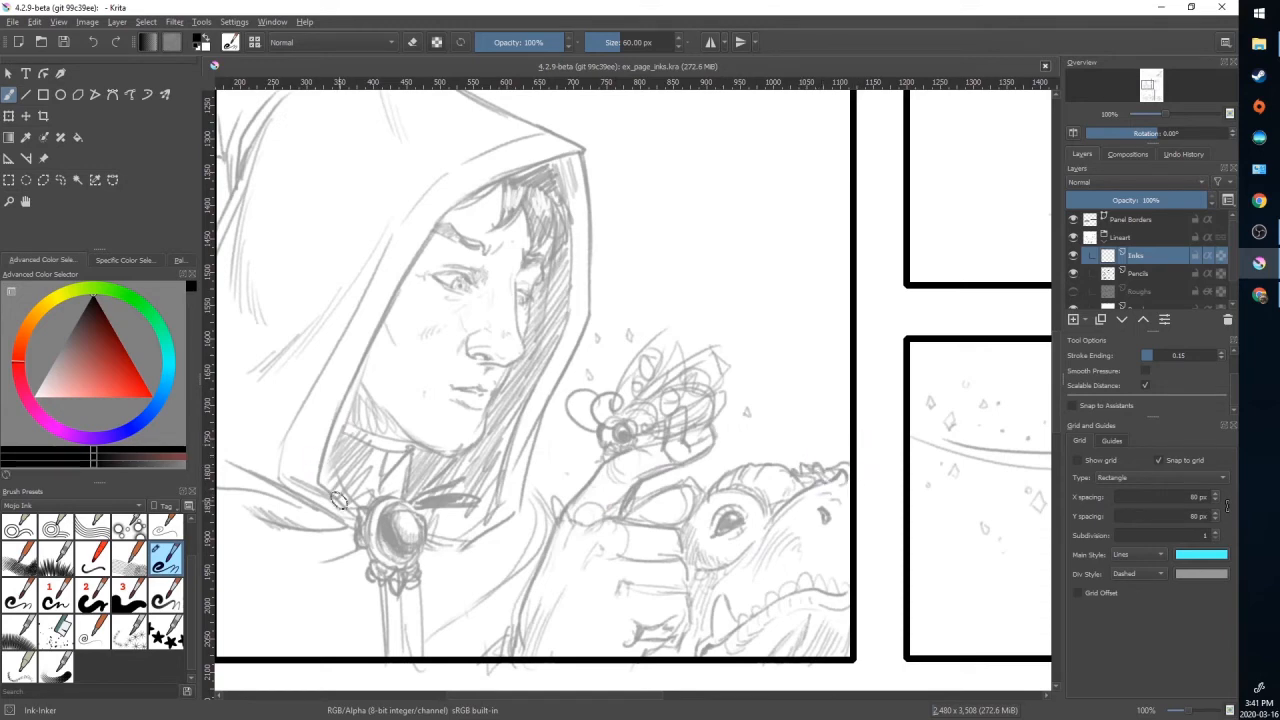
drag(336, 500, 360, 524)
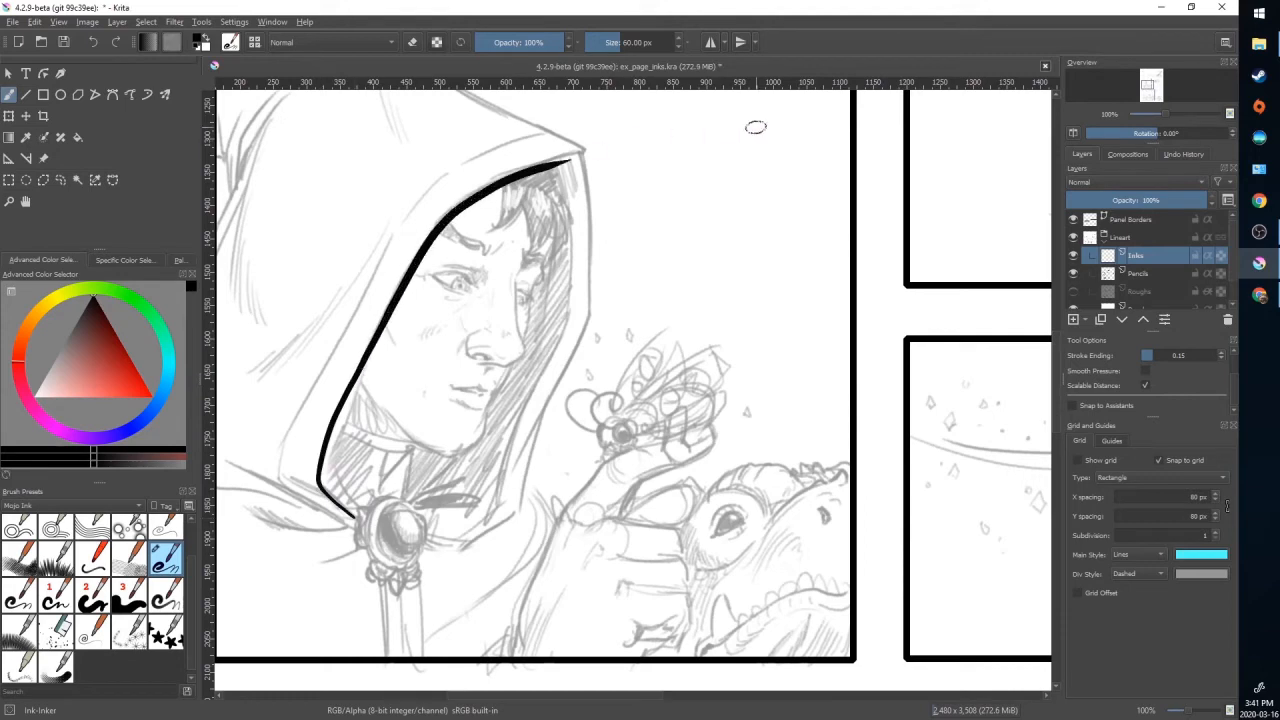
key(ctrl+z)
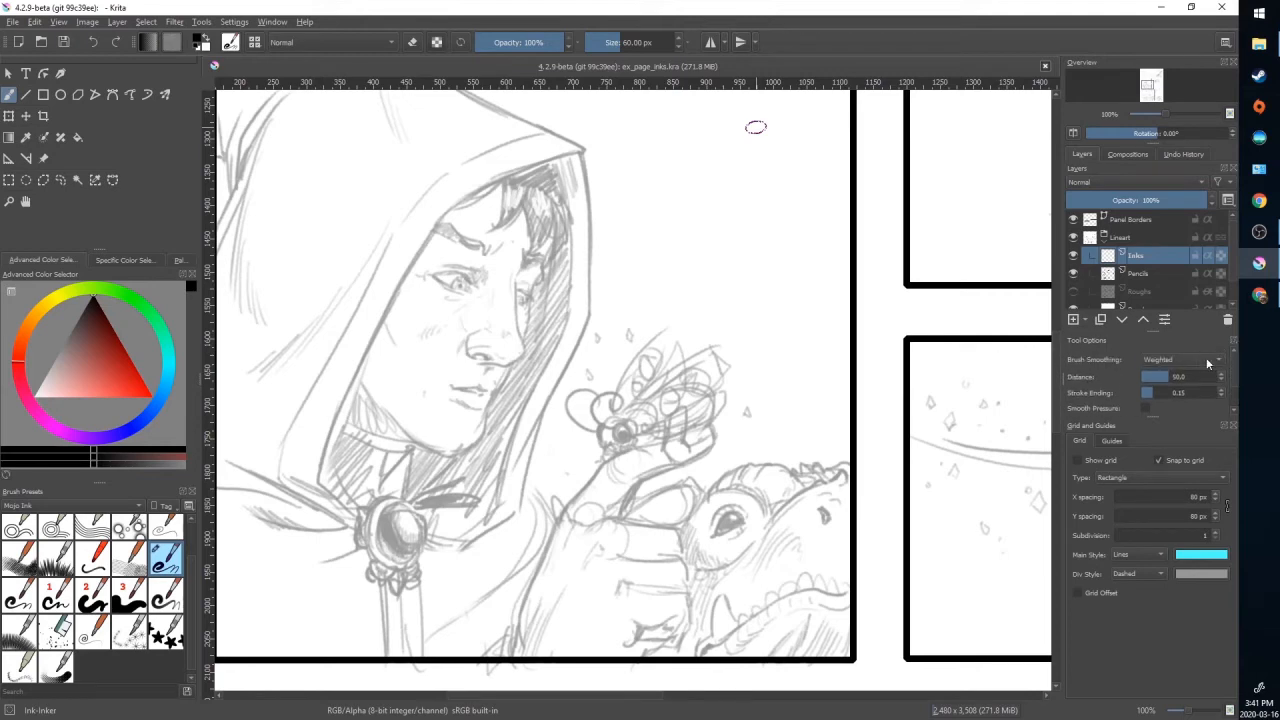
Try stabilizer smoothing with bold strokes along the hood's inner and outer edges
click(1184, 360)
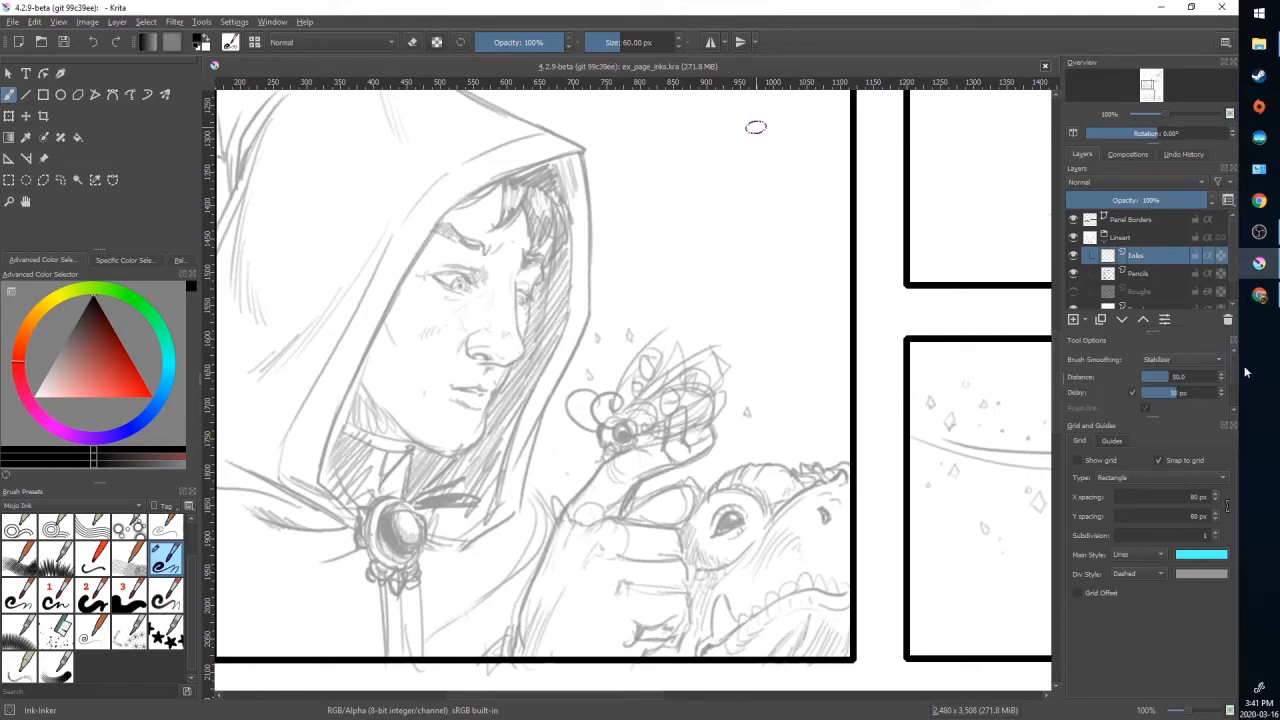
mouse_move(346, 504)
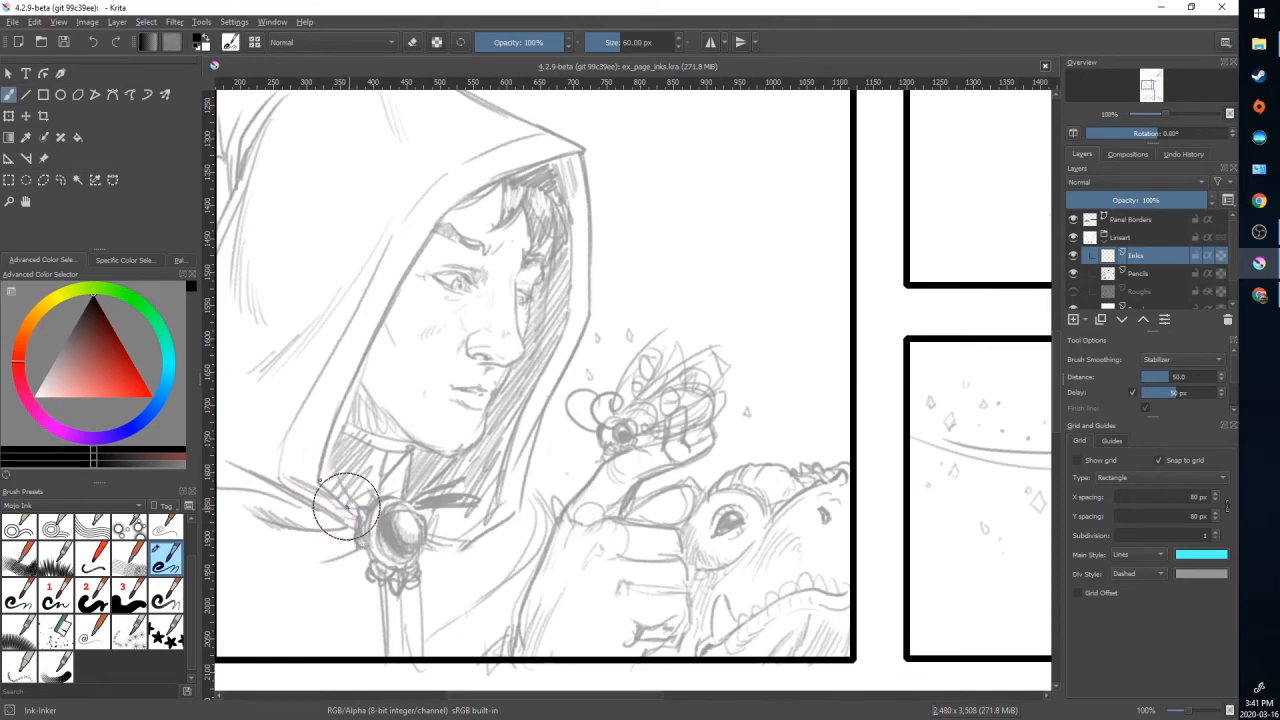
drag(344, 504, 396, 296)
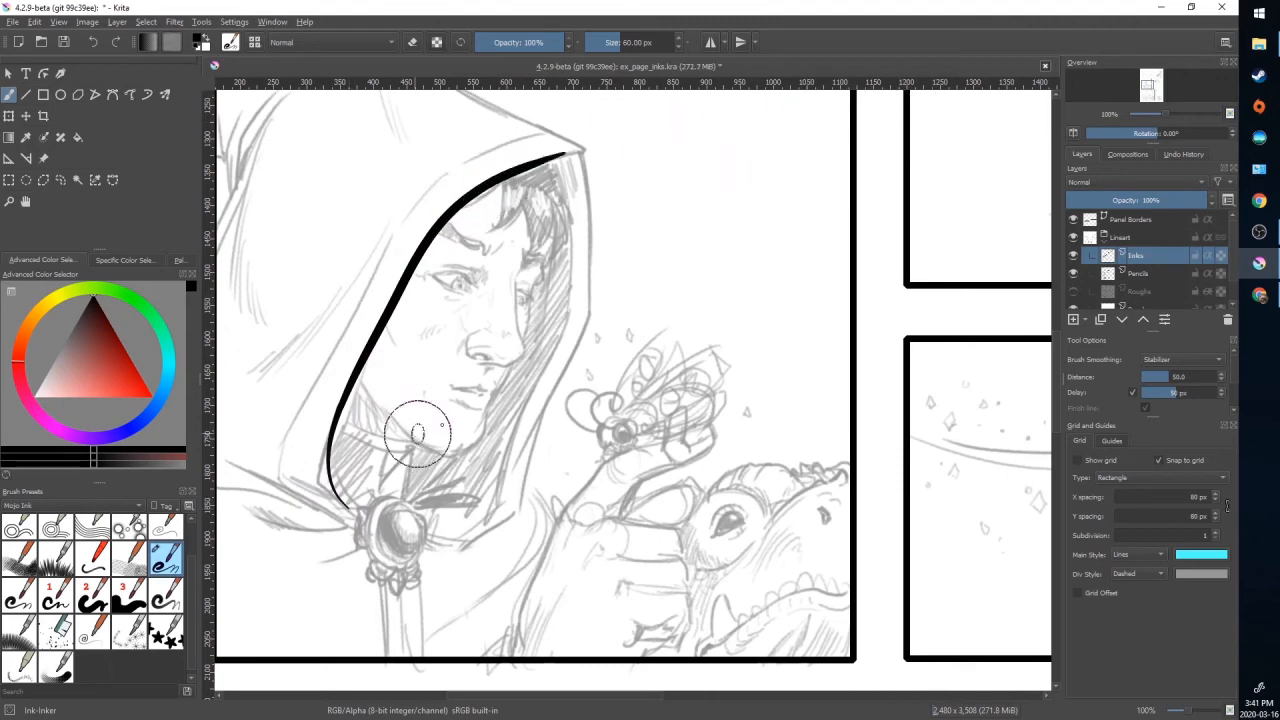
mouse_move(344, 512)
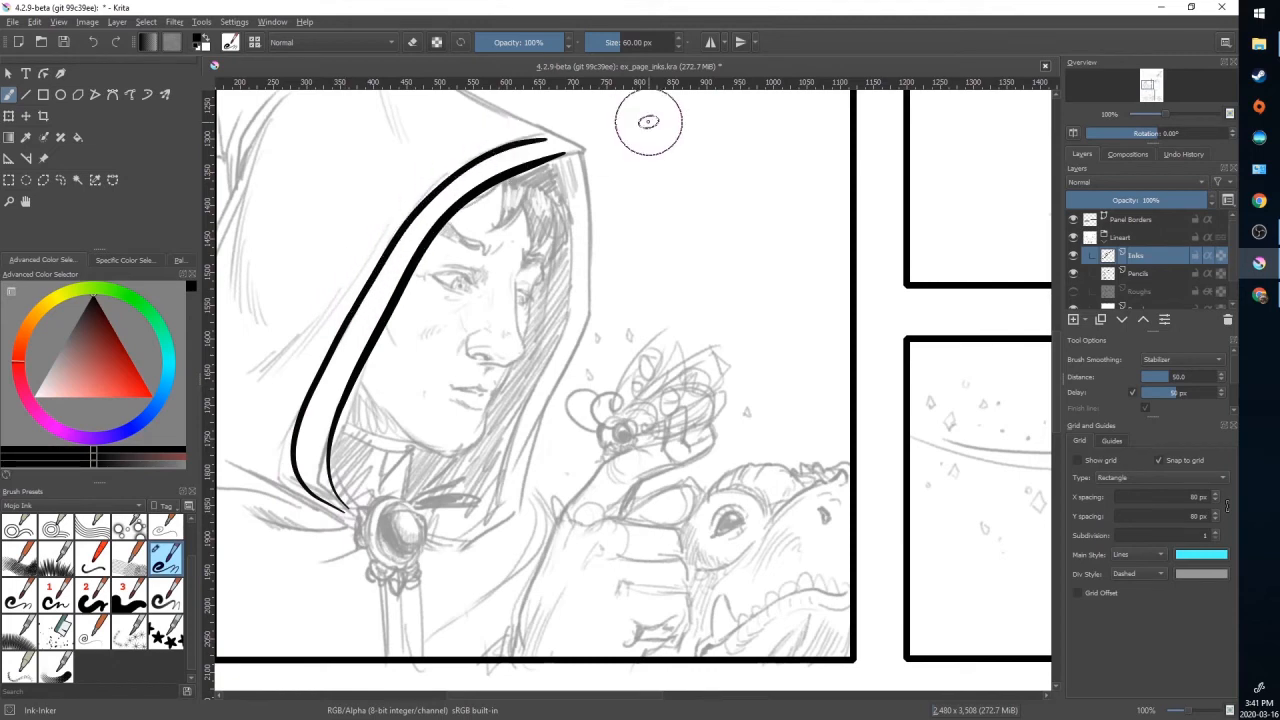
mouse_move(504, 108)
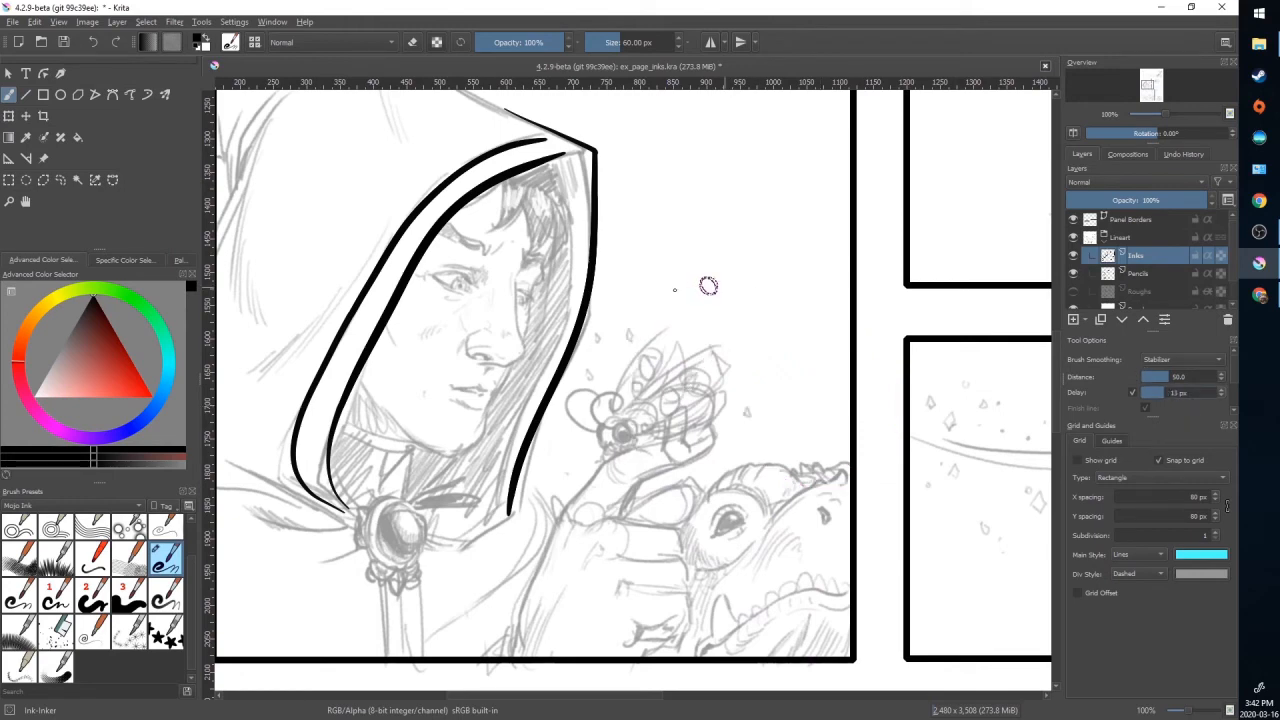
drag(720, 390, 784, 216)
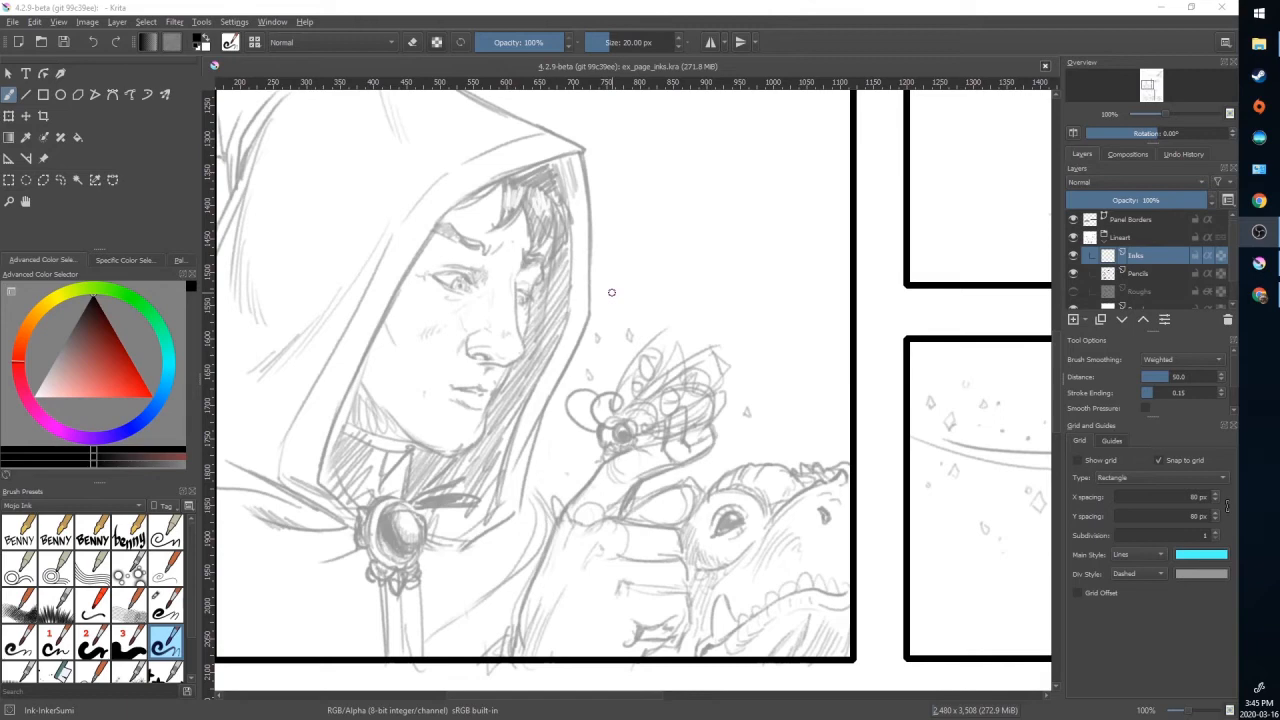
mouse_move(516, 368)
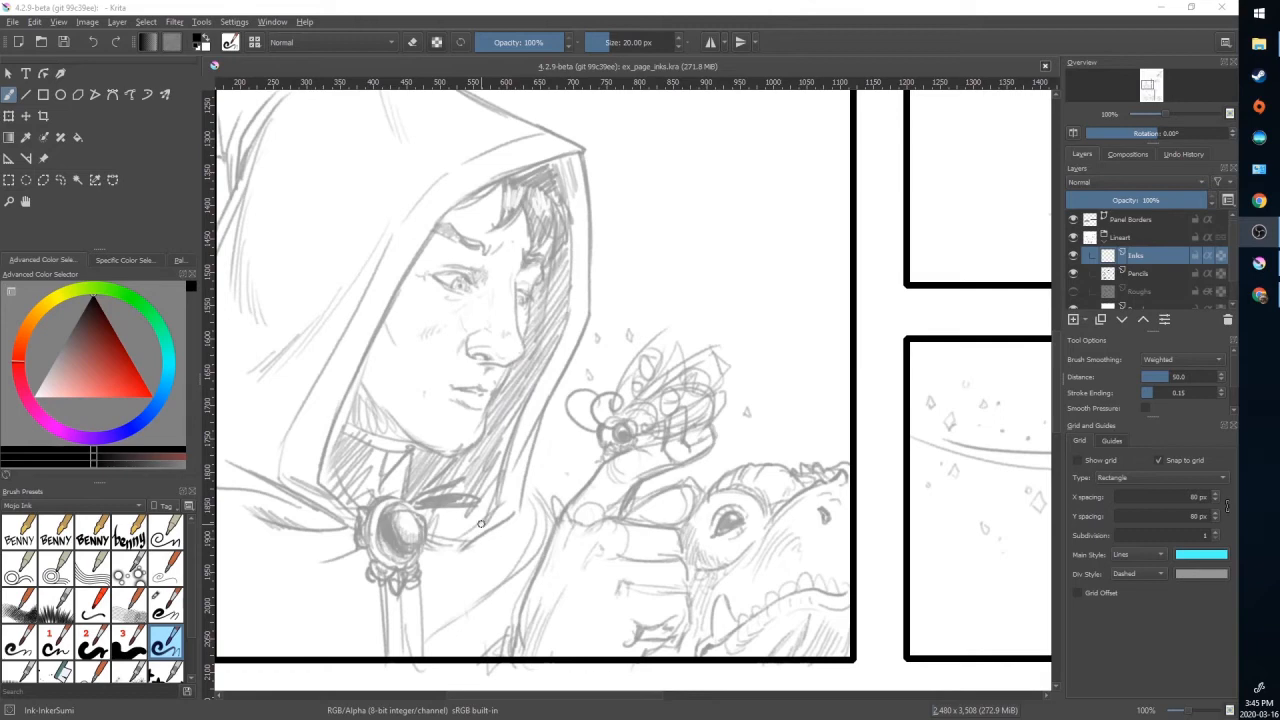
mouse_move(136, 510)
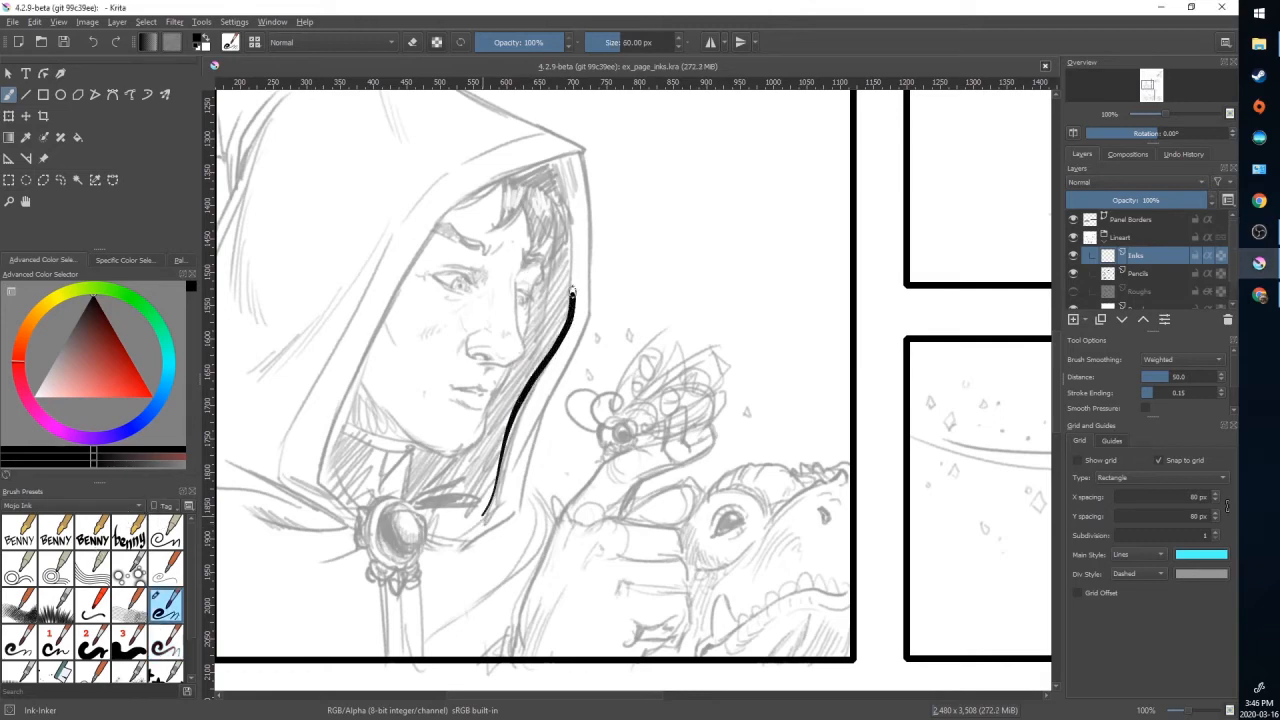
Ink the contour along the shadowed cheek and outline the shadow shape beside the face
drag(576, 290, 576, 216)
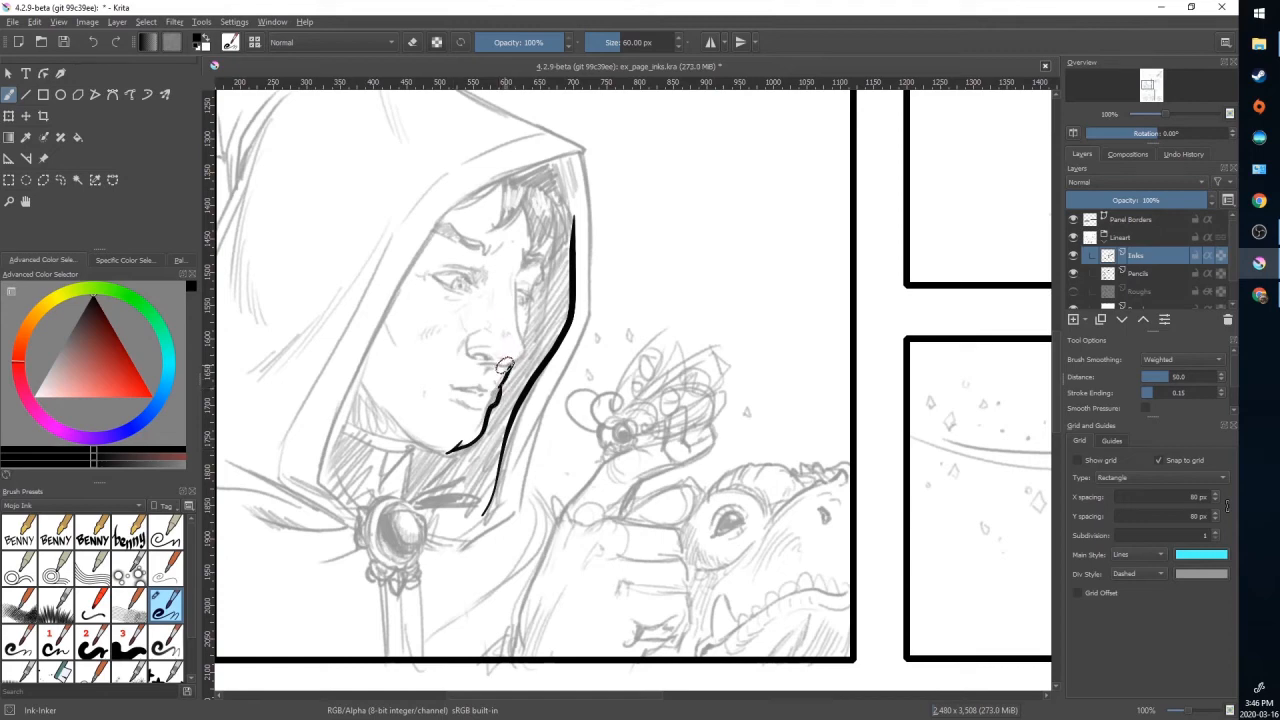
drag(510, 350, 504, 384)
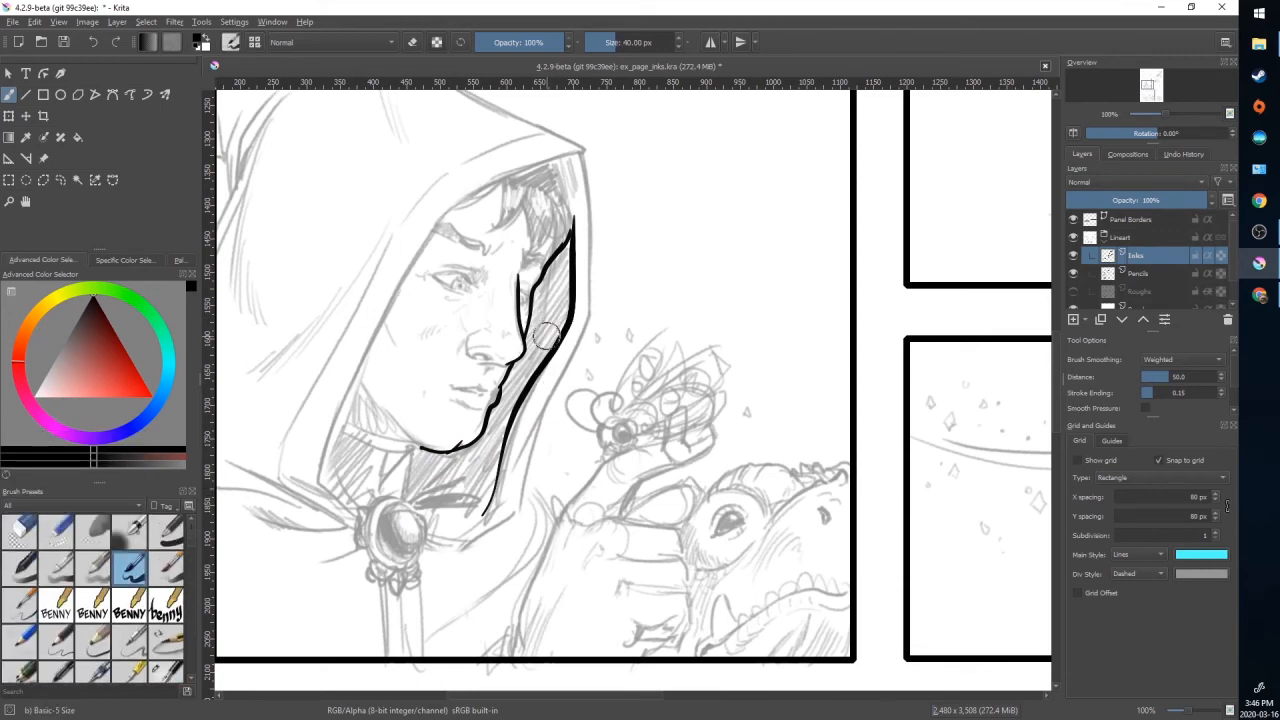
Extend the shadow outline up the temple and start filling the face shadow solid black
drag(544, 340, 544, 296)
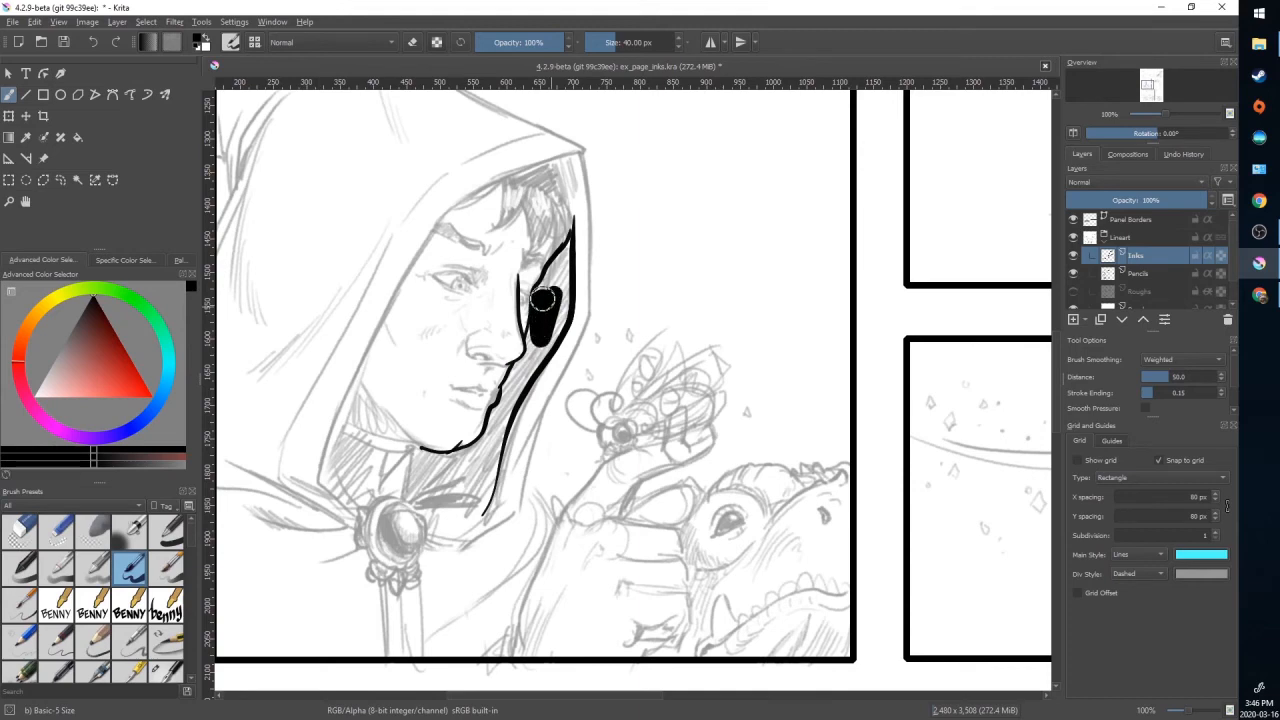
drag(544, 300, 560, 260)
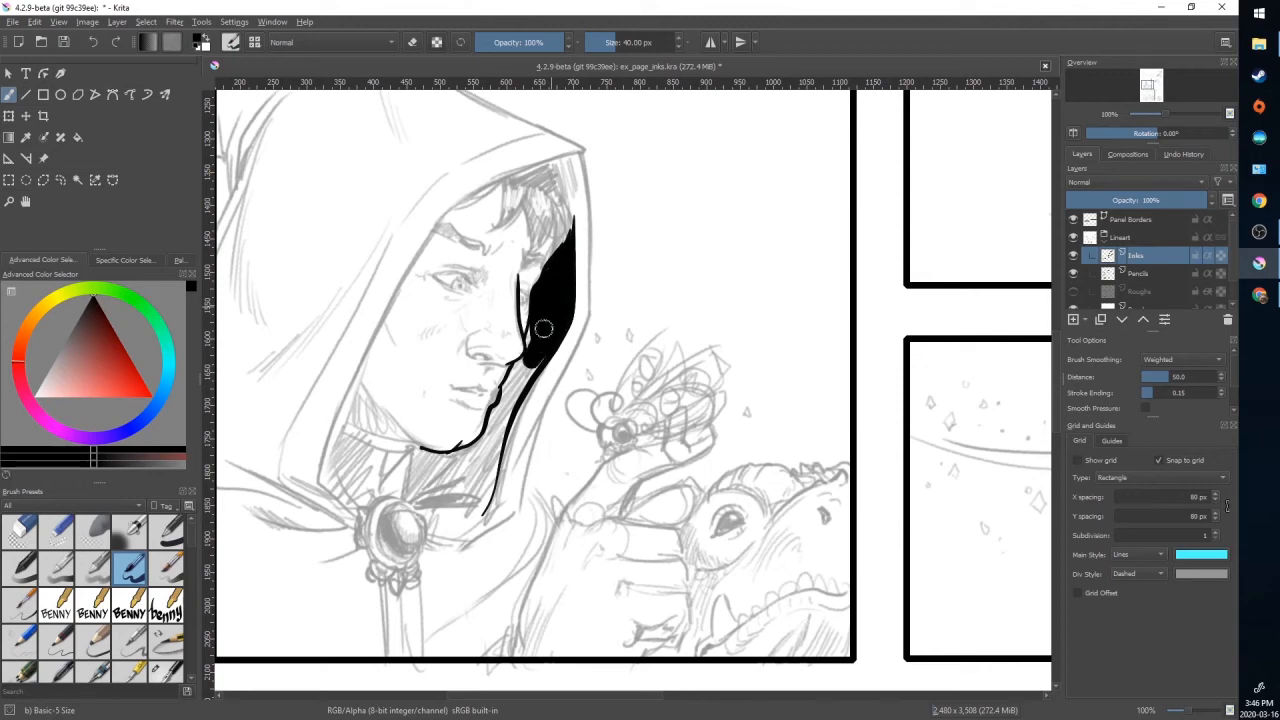
mouse_move(532, 330)
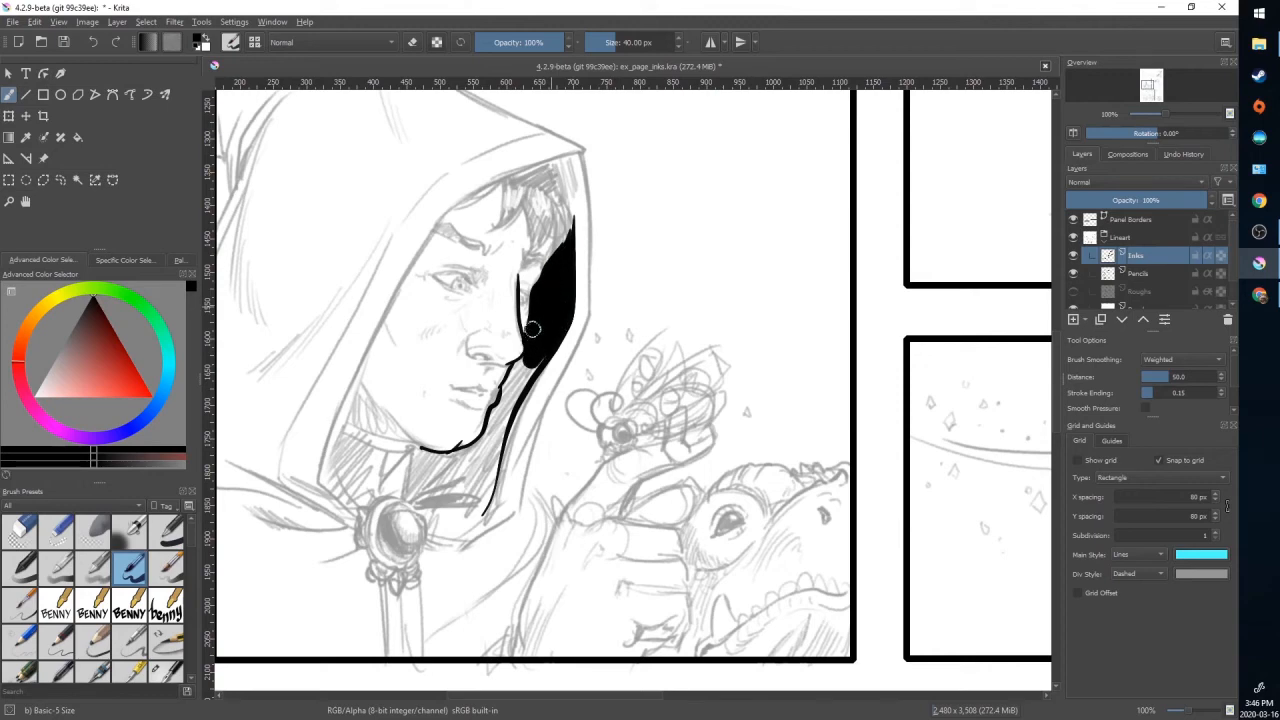
drag(532, 330, 490, 456)
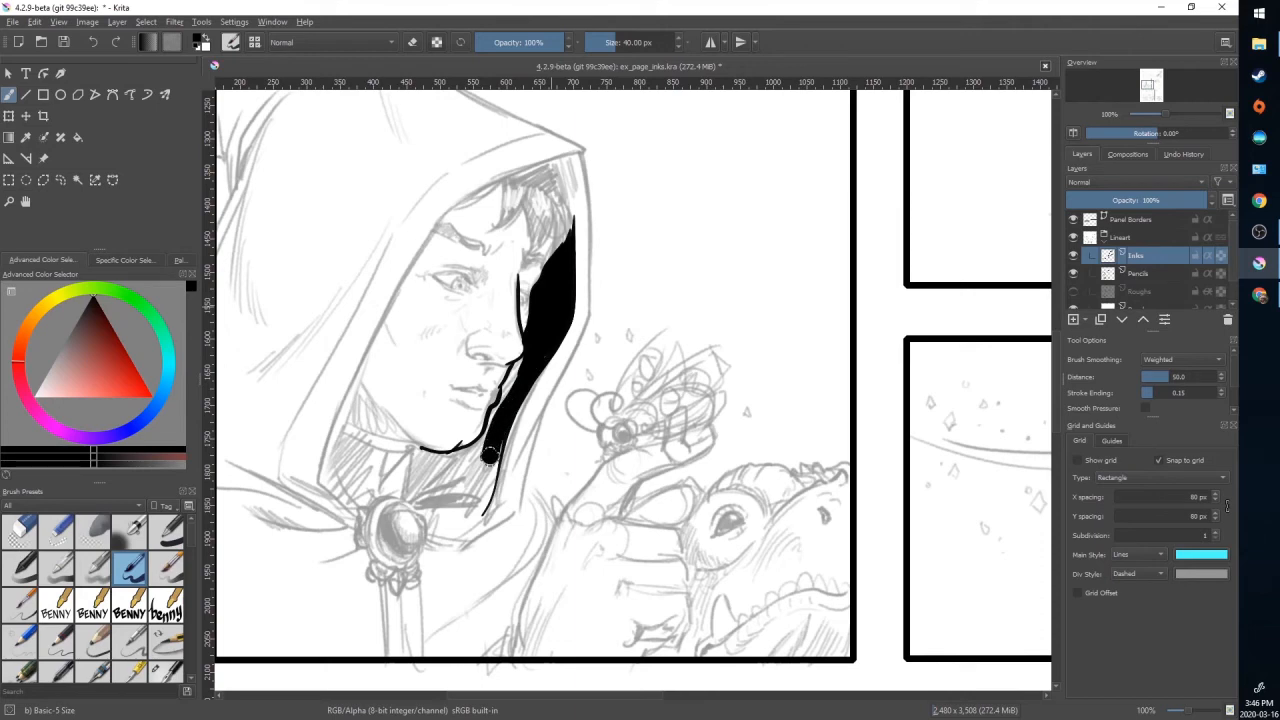
drag(488, 456, 504, 396)
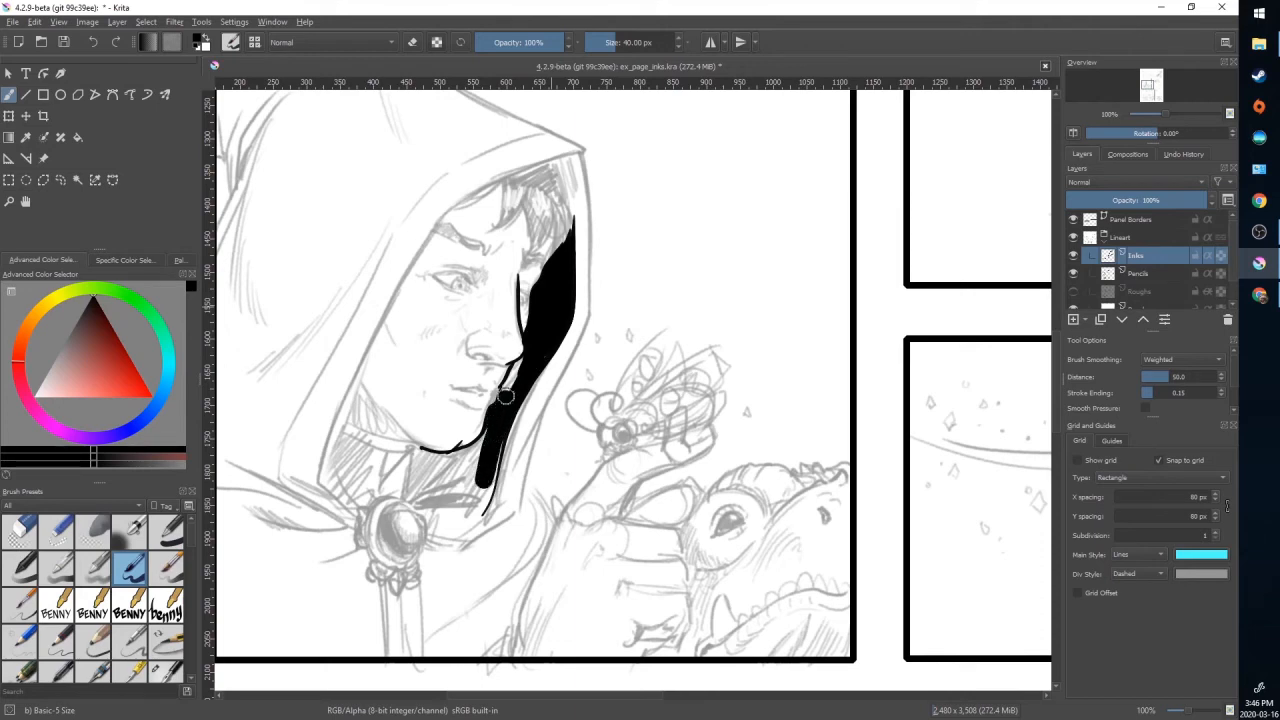
drag(504, 396, 548, 284)
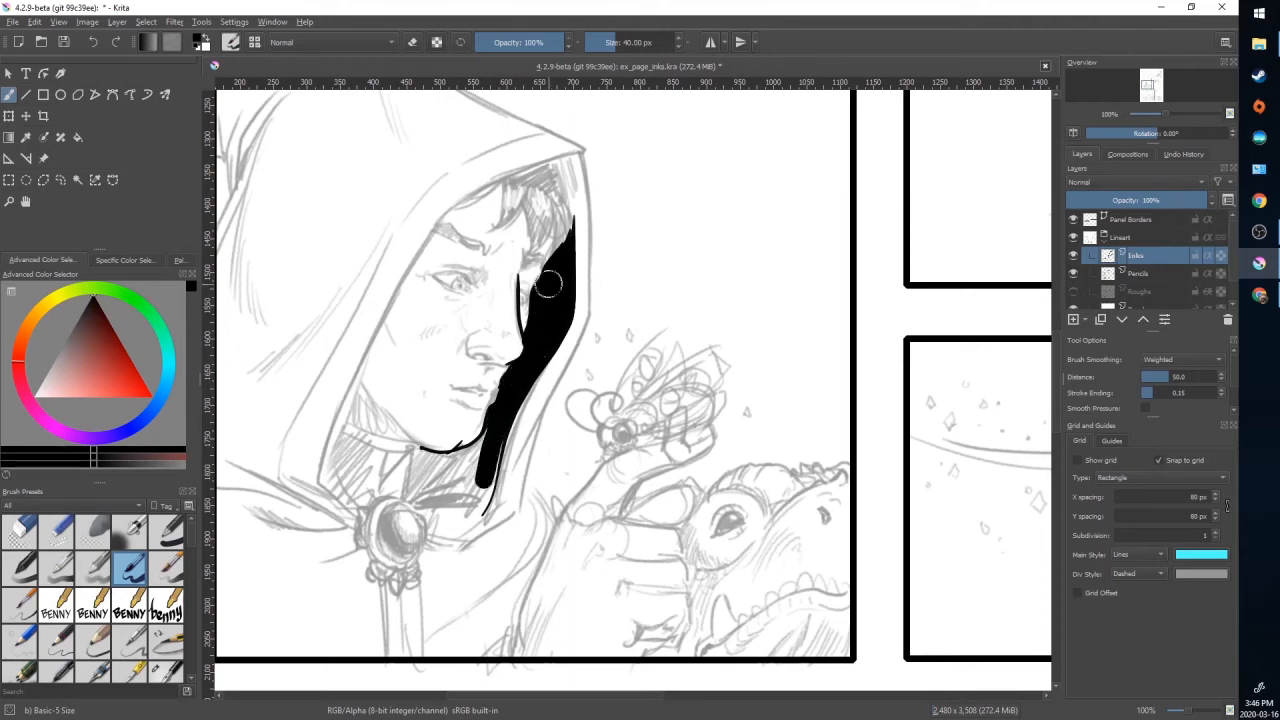
Fill the black shadow down the neck and under the chin and even out its edge
drag(550, 284, 480, 450)
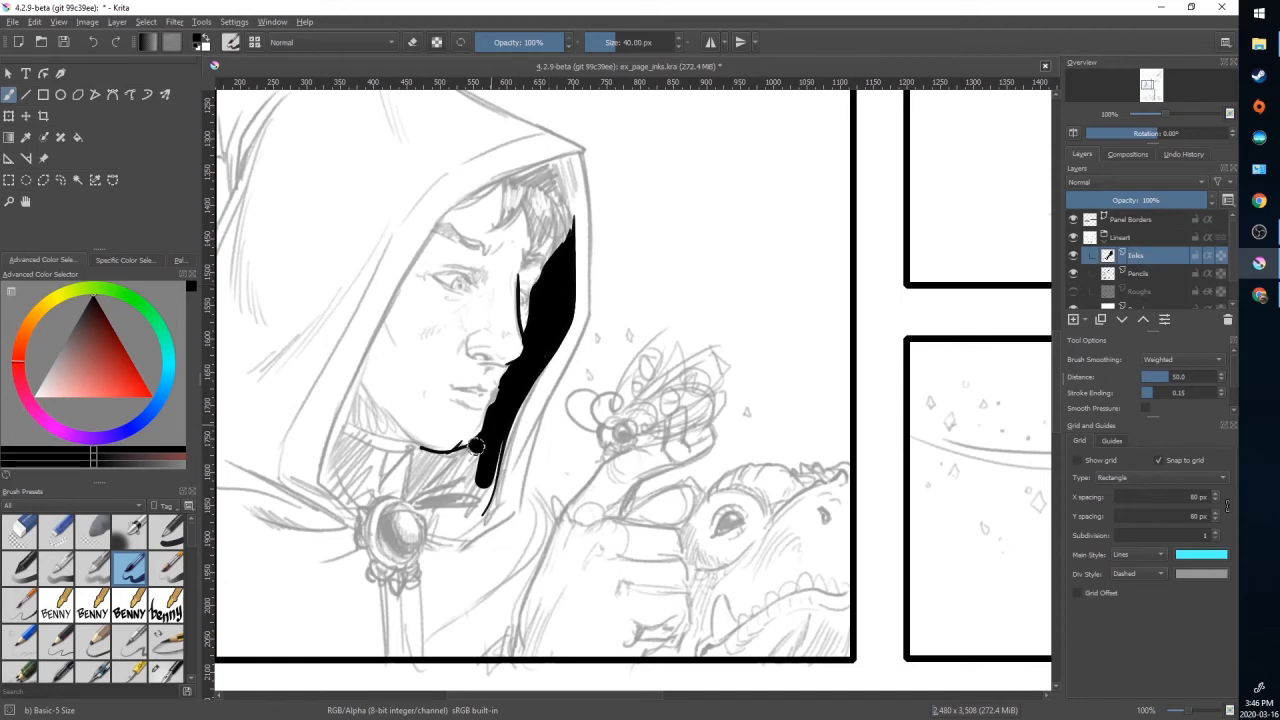
drag(478, 448, 472, 480)
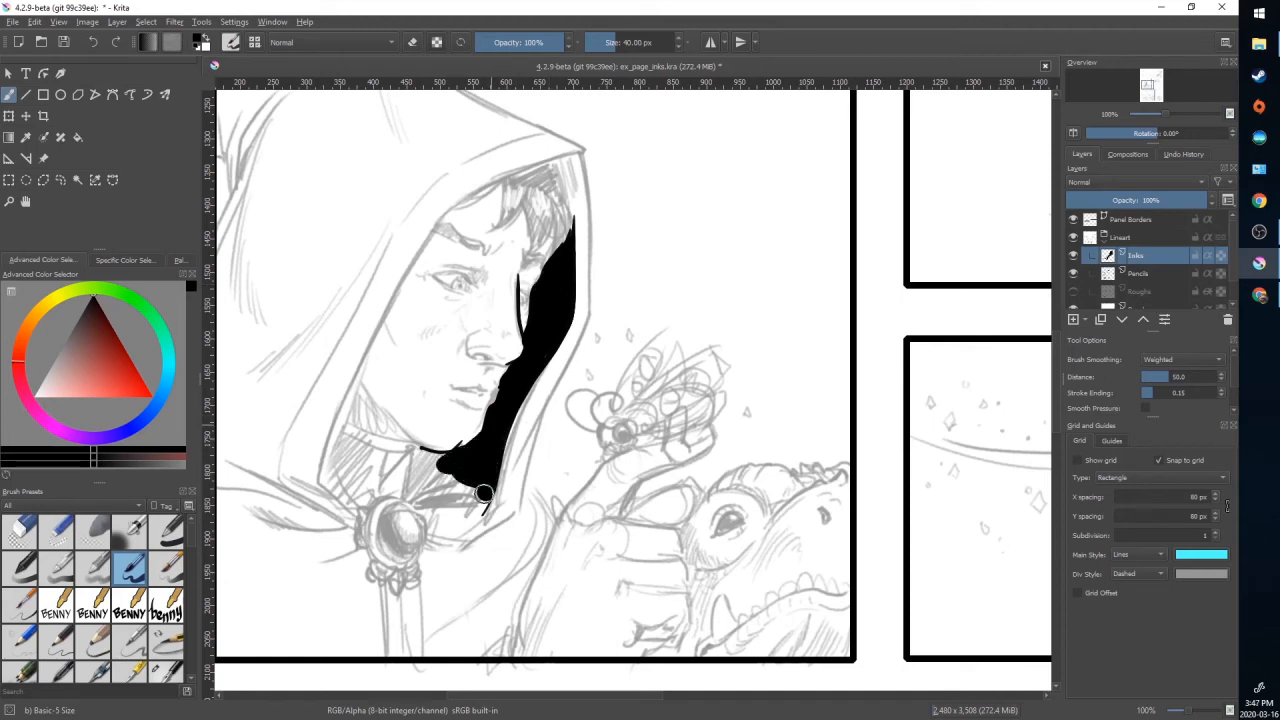
drag(484, 496, 456, 450)
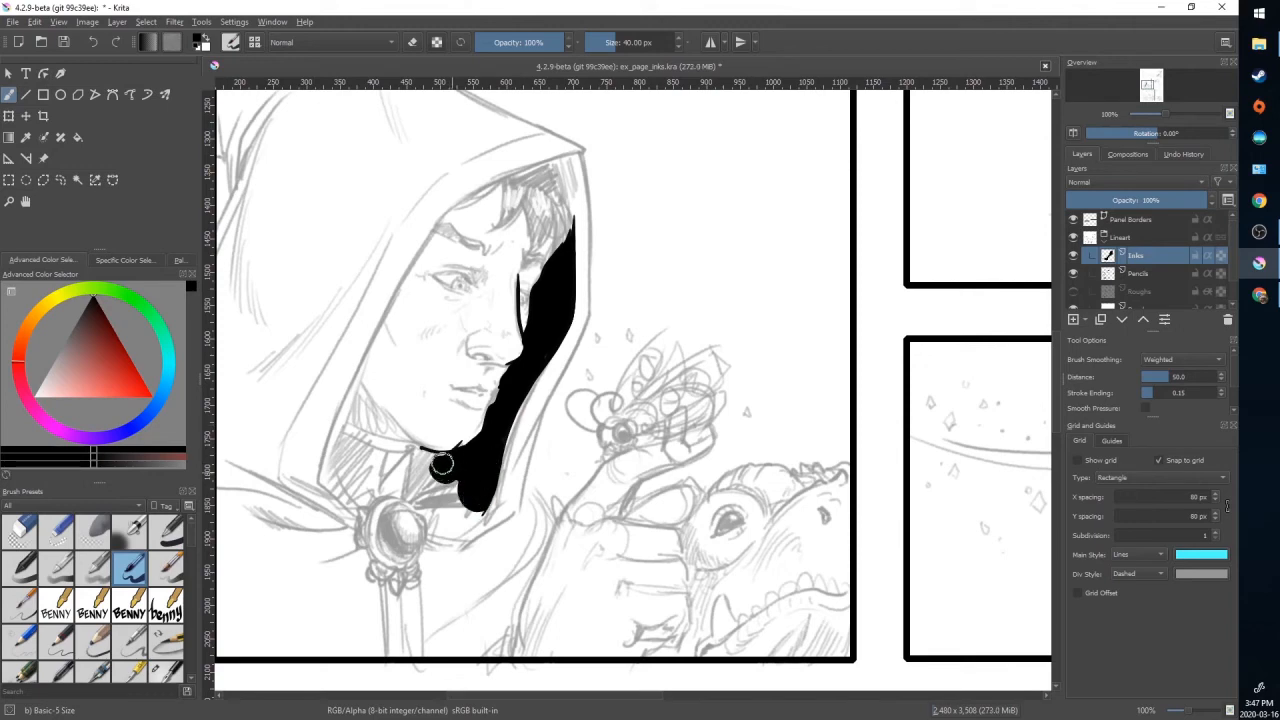
drag(440, 464, 472, 500)
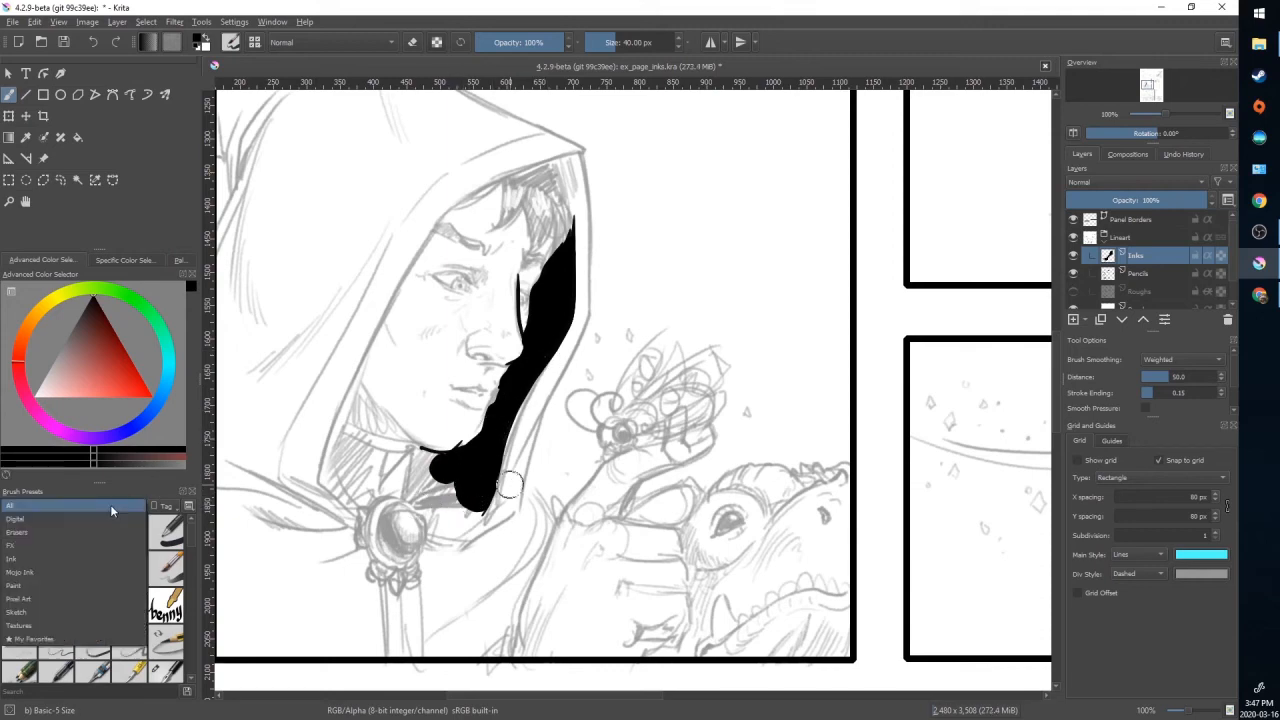
Switch to another brush preset tag and hatch the lower cheek and jaw with short strokes
click(40, 558)
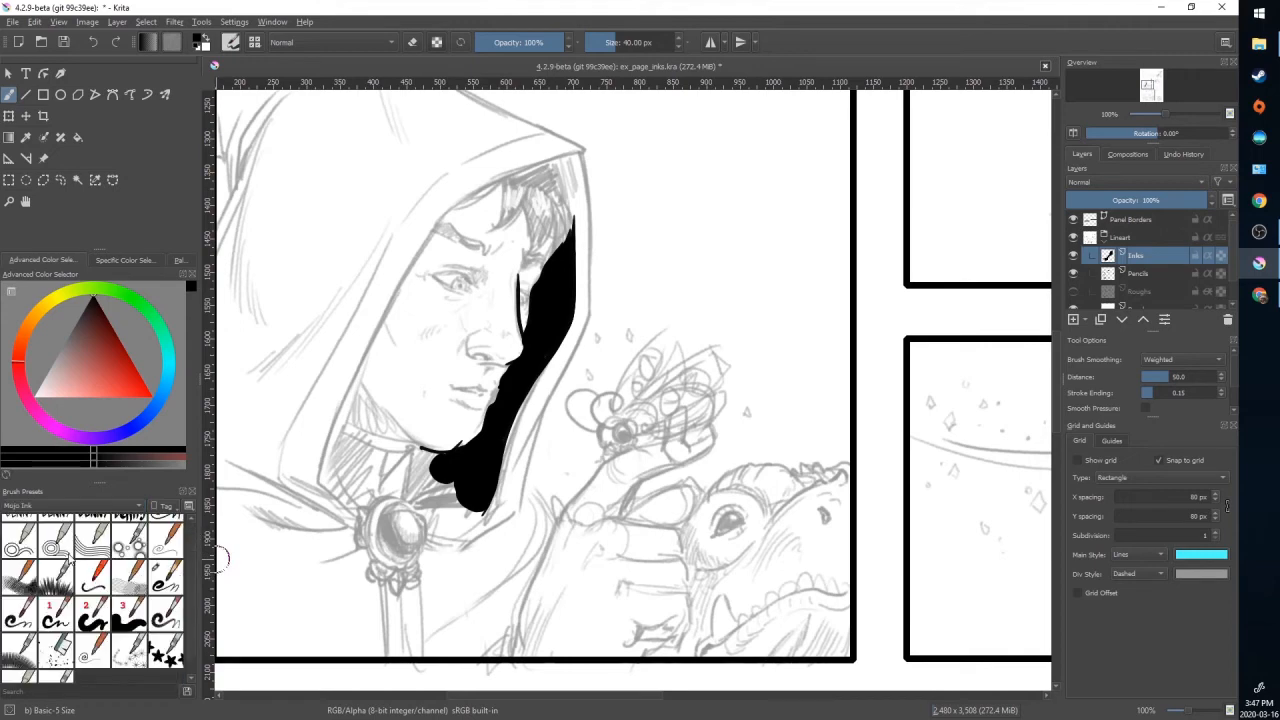
click(164, 576)
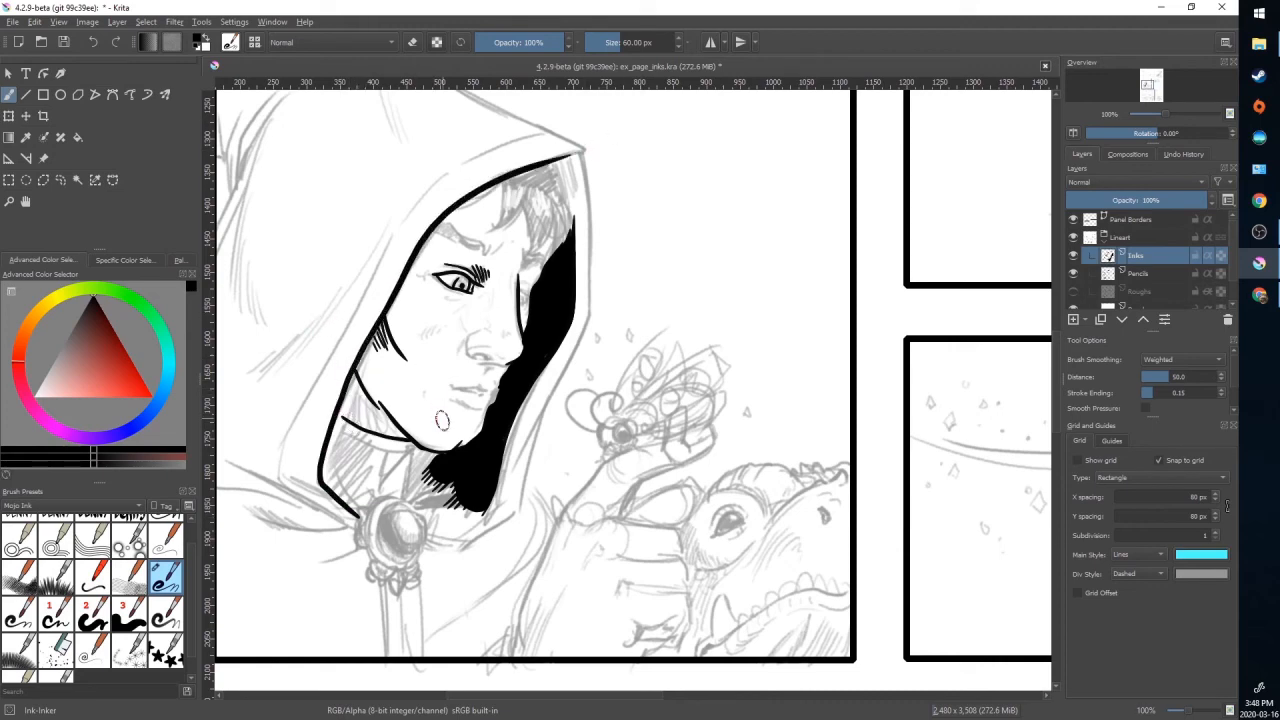
mouse_move(484, 460)
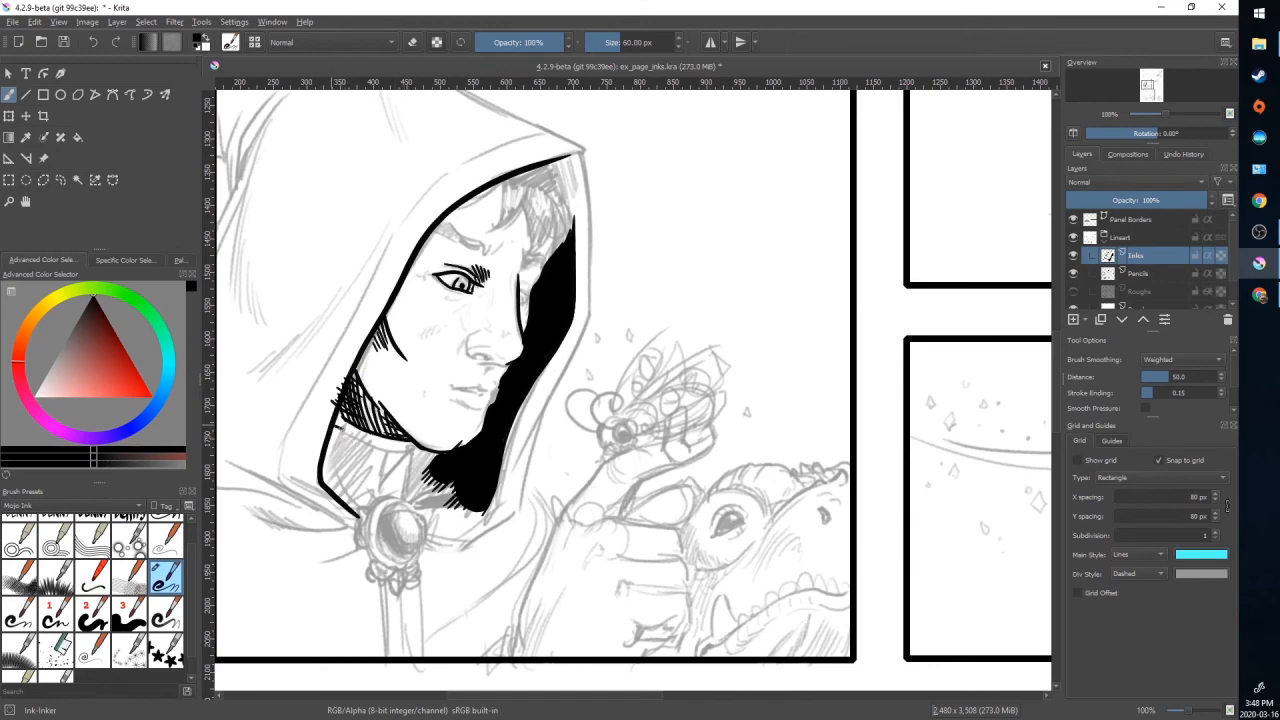
drag(340, 440, 396, 458)
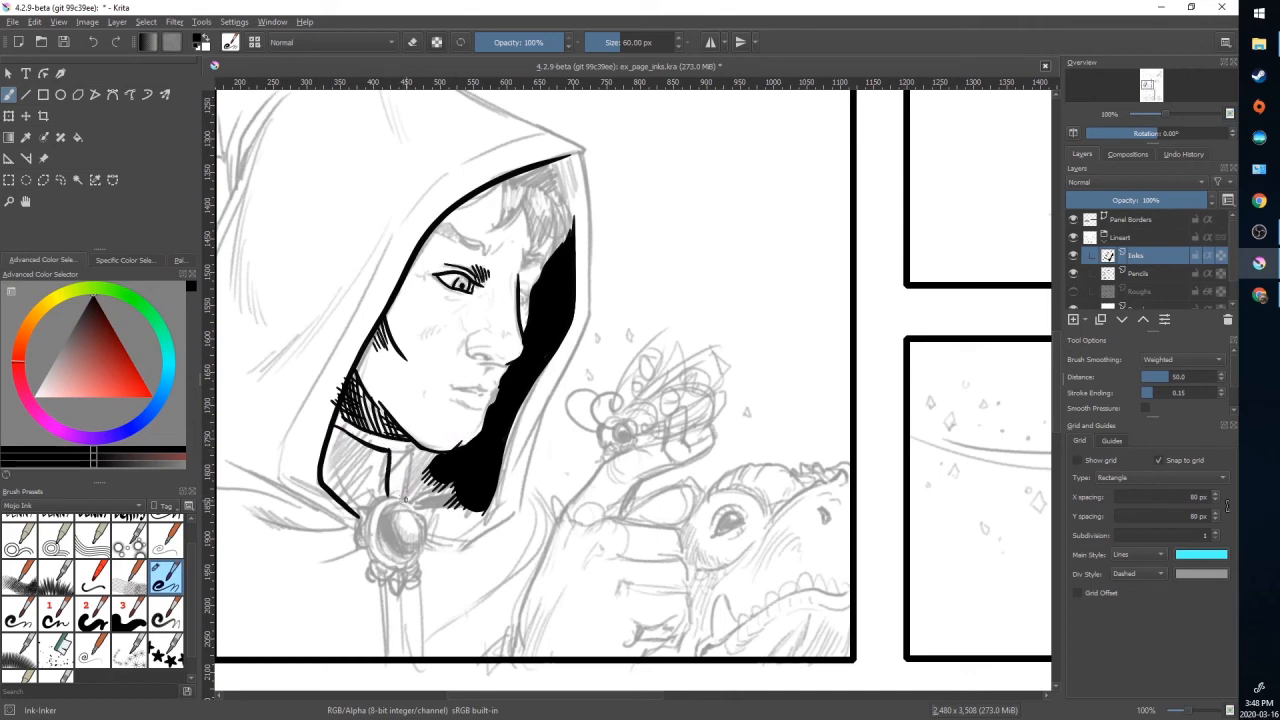
drag(400, 444, 416, 504)
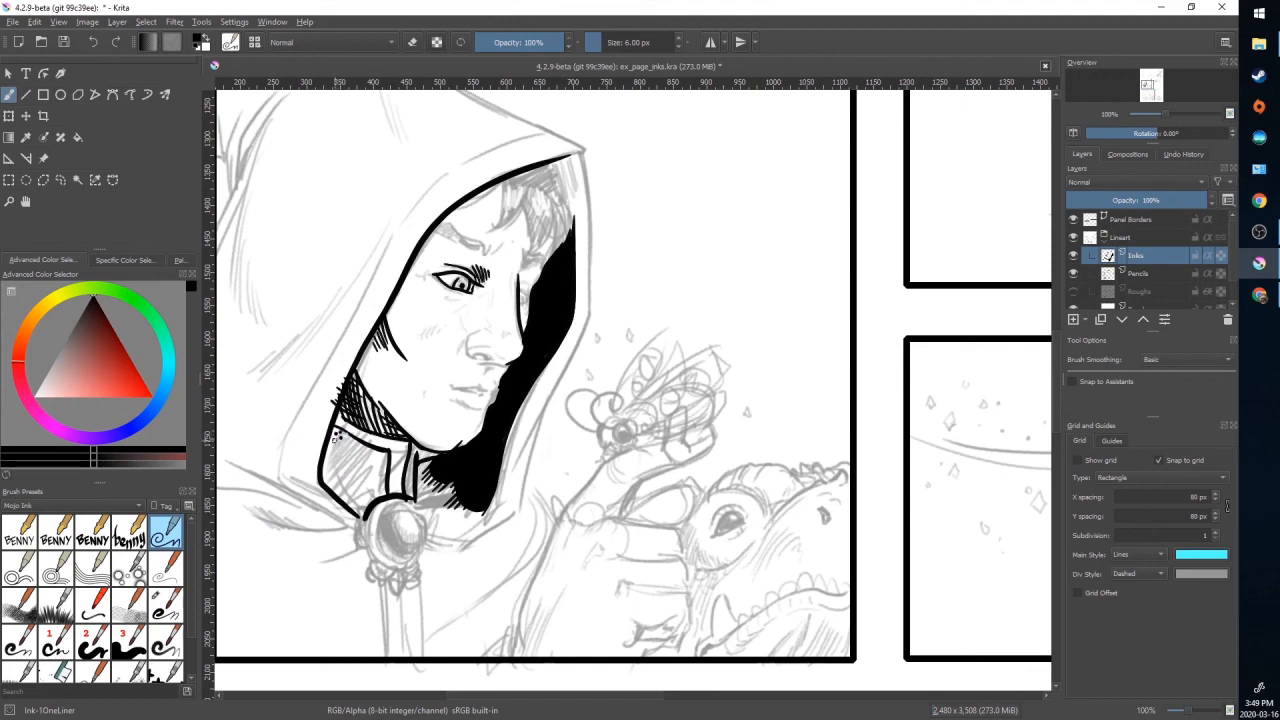
Add short vertical ink hatching strokes on the collar beneath the chin
click(336, 440)
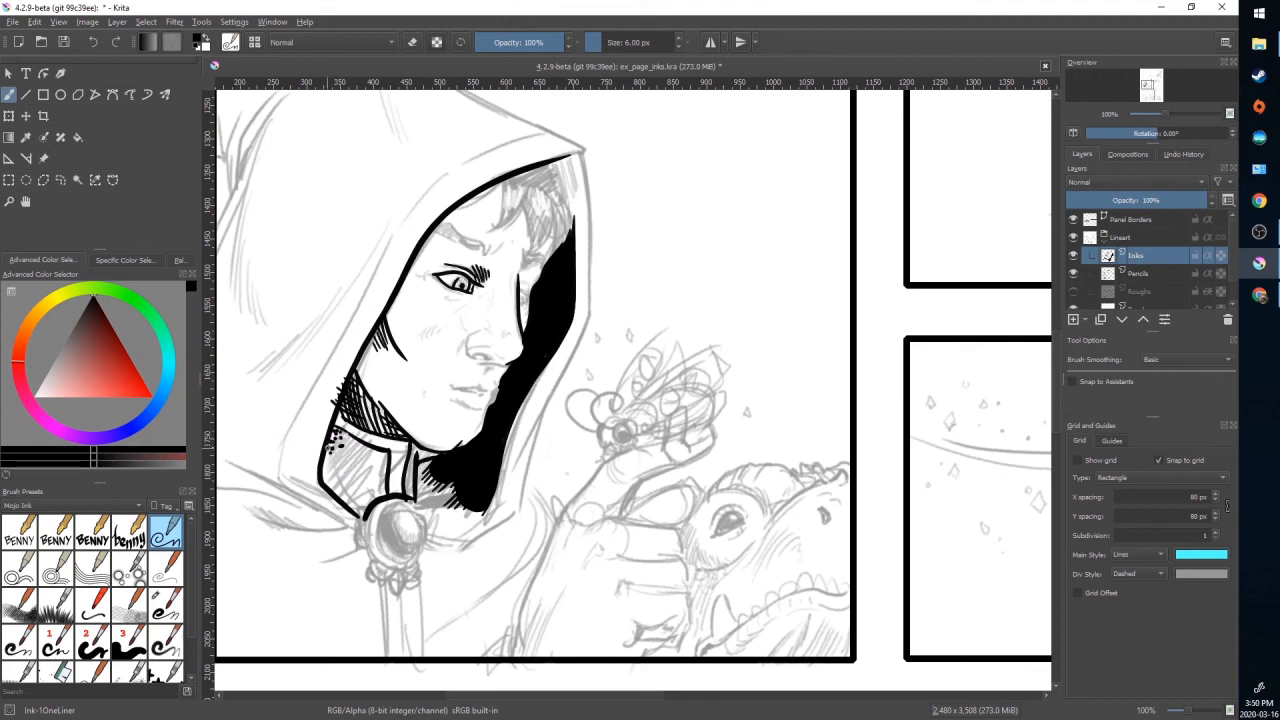
click(340, 448)
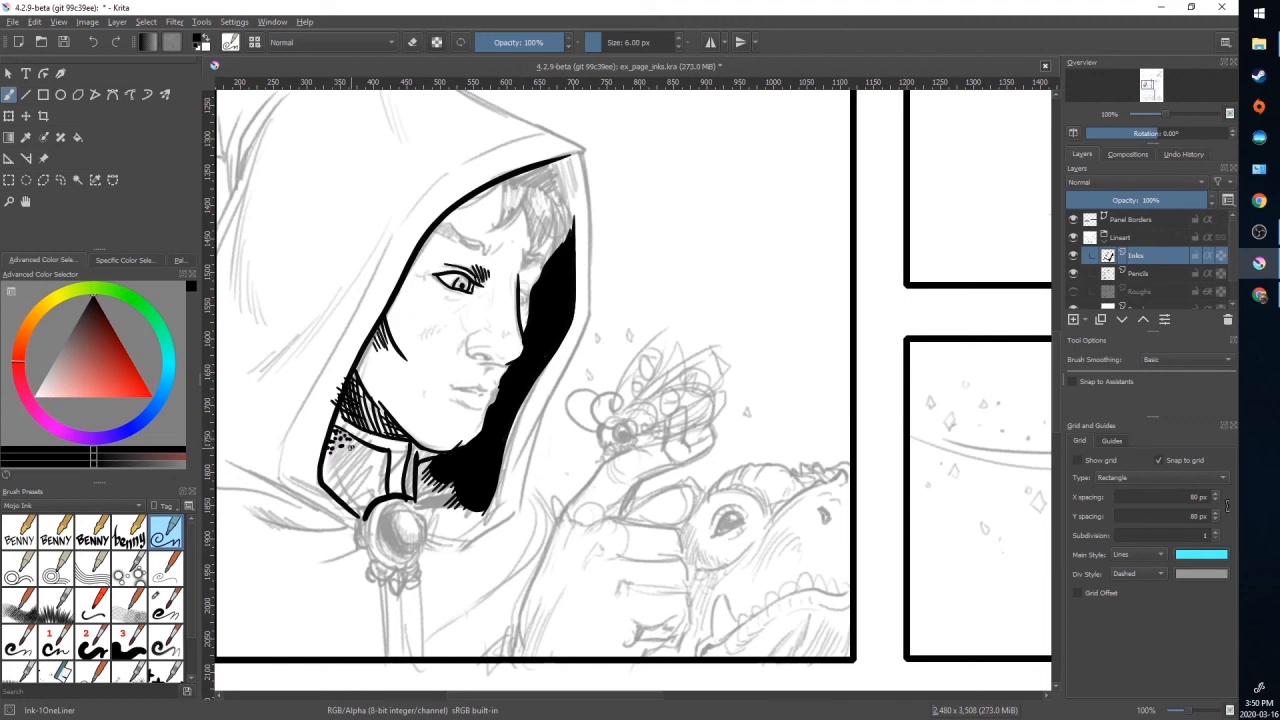